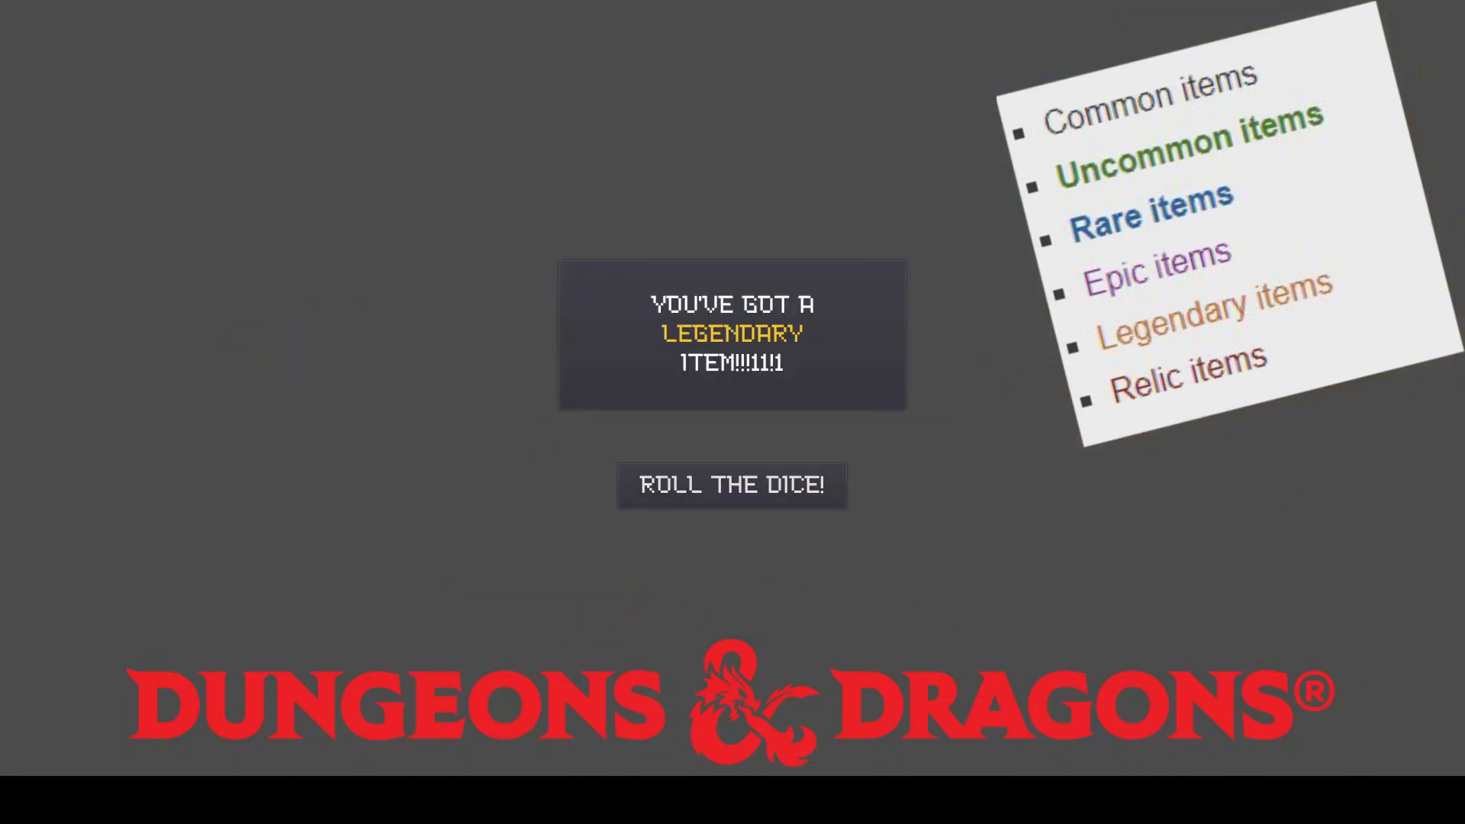
Step: Roll for new random items a few times in the running test
left_click(731, 485)
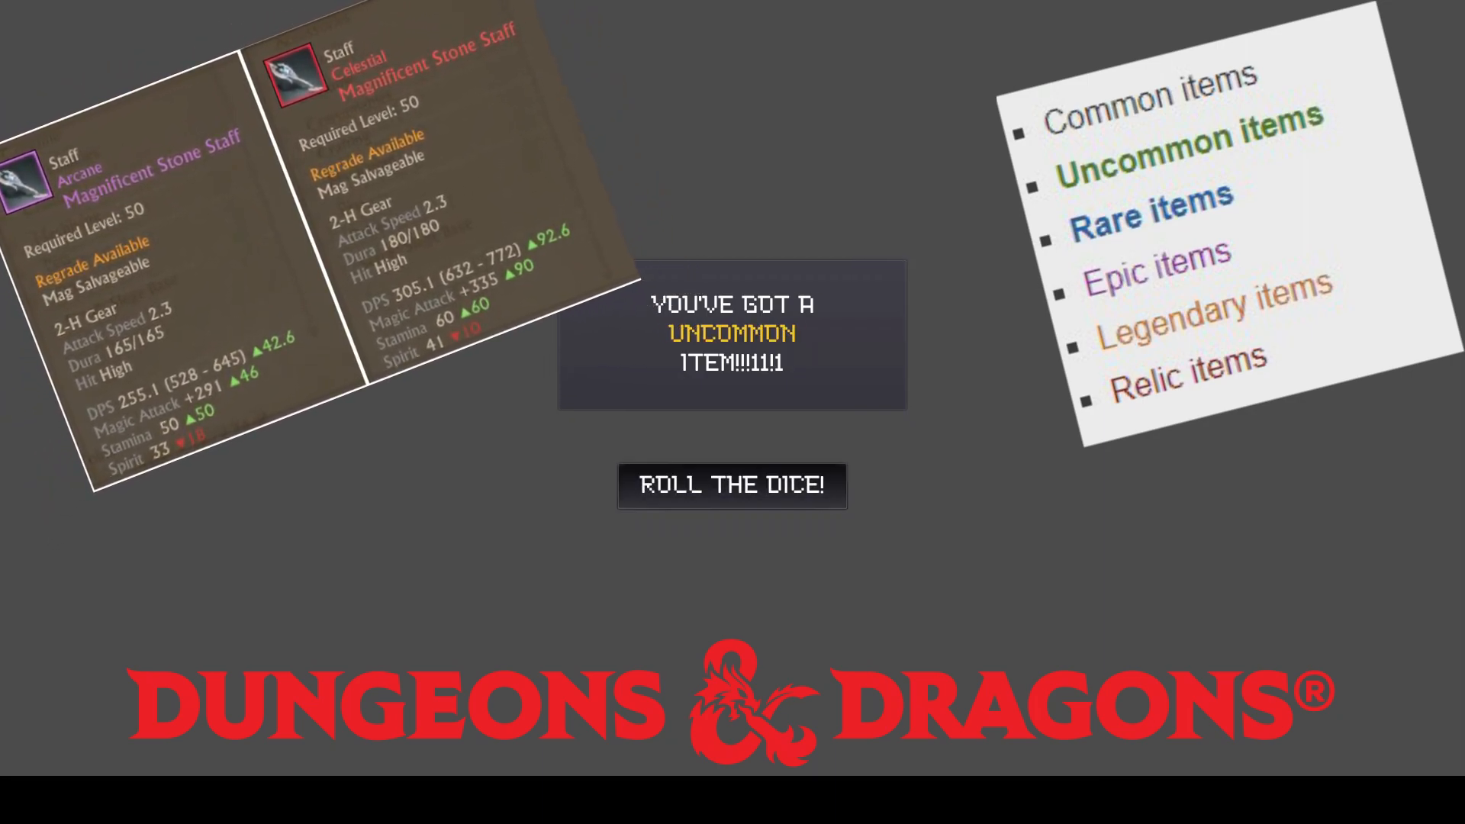
left_click(731, 485)
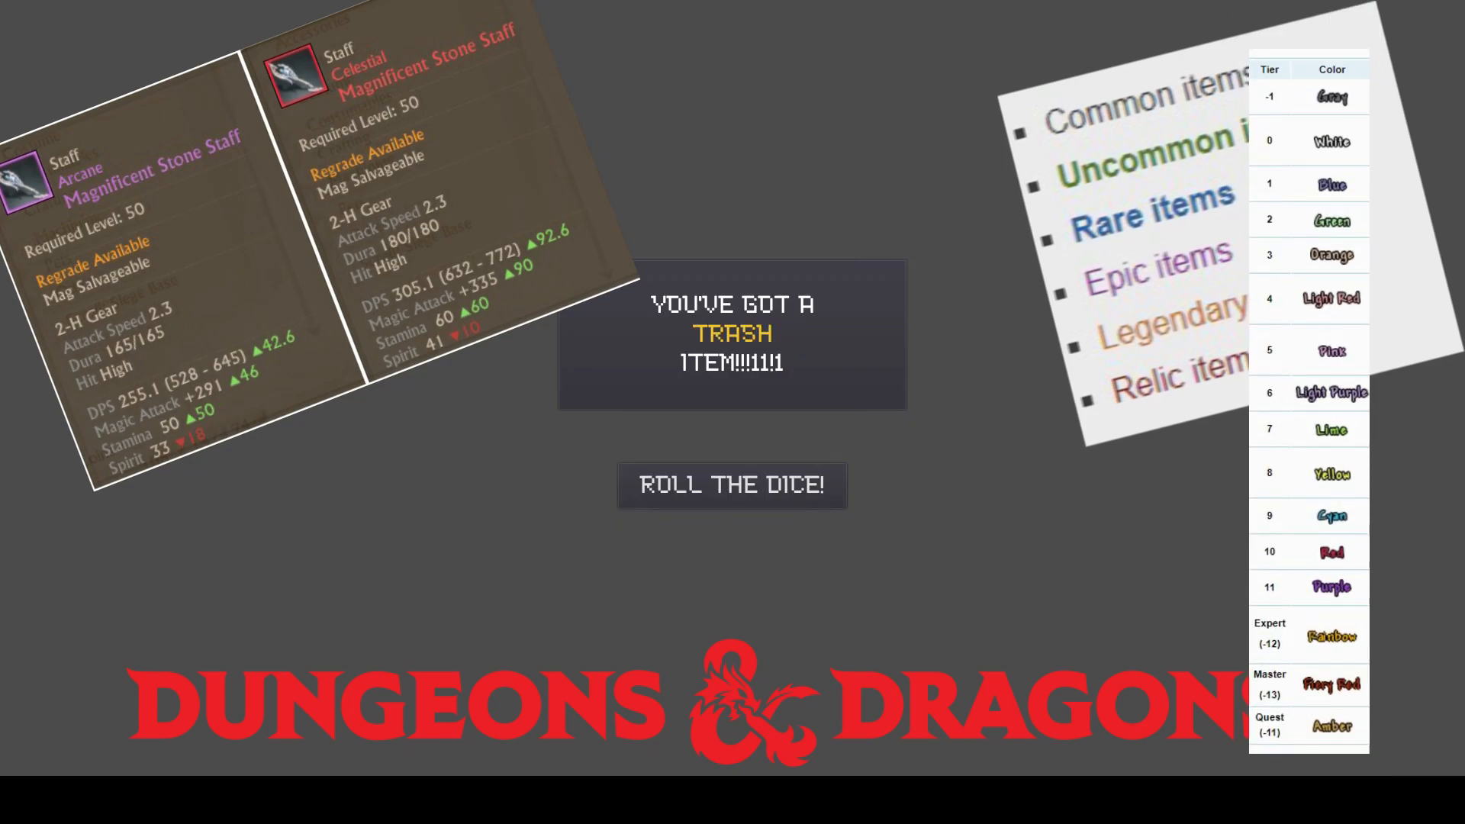
left_click(731, 486)
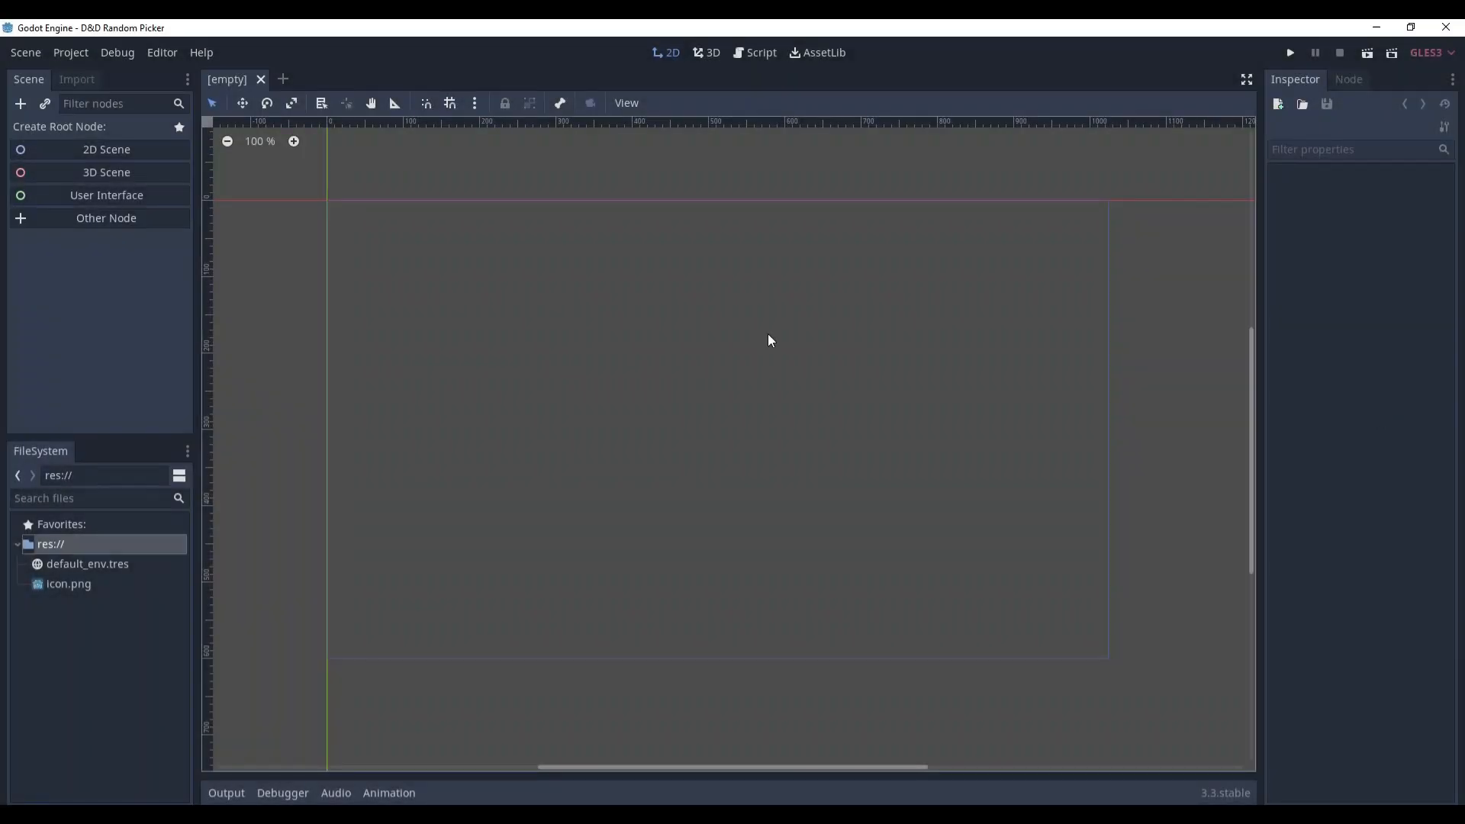
Step: Add a plain Node as the scene root and save the scene as Scene.tscn
left_click(105, 219)
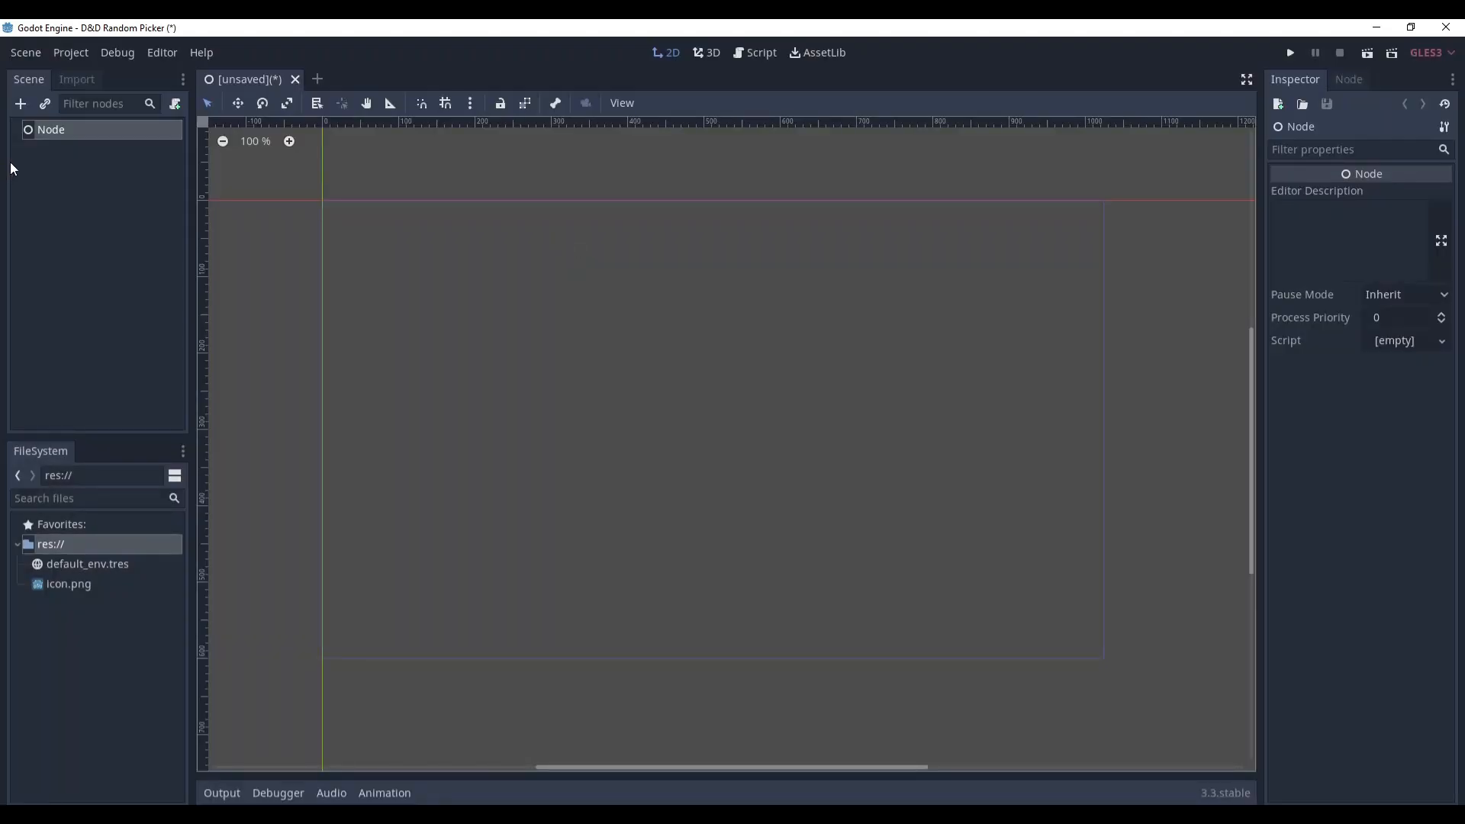
left_click(26, 52)
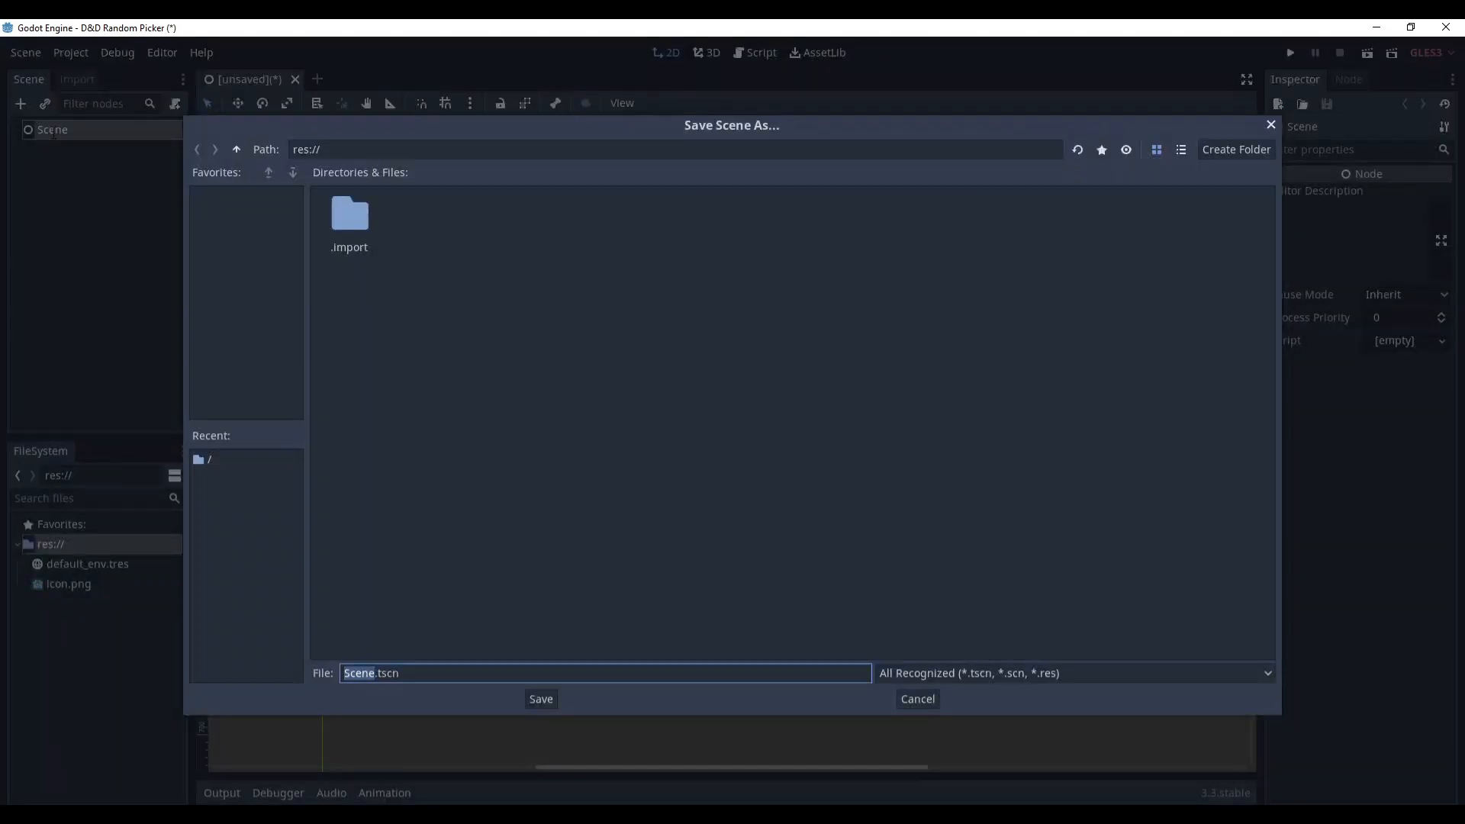
left_click(541, 699)
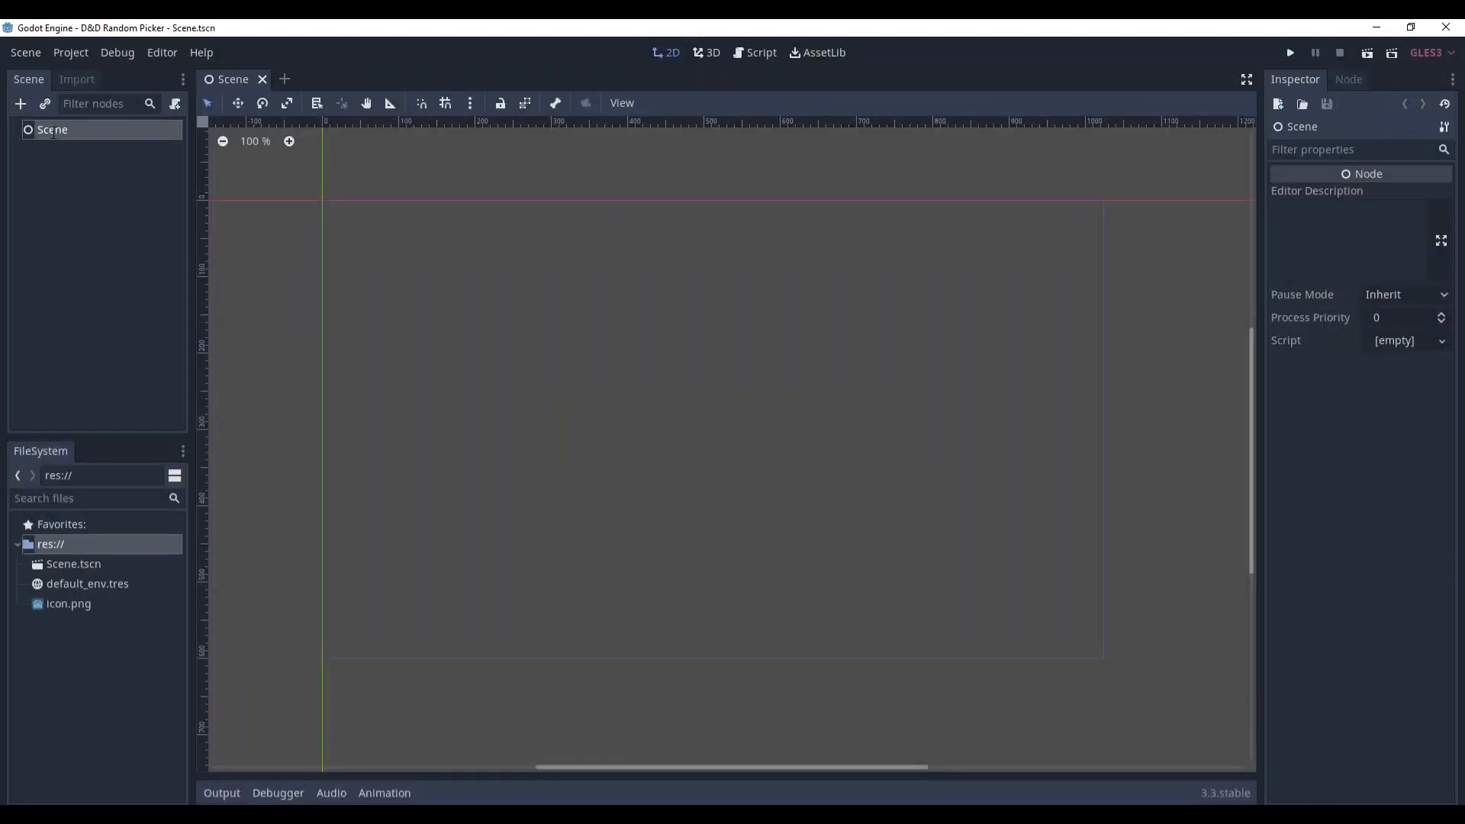
mouse_move(709, 505)
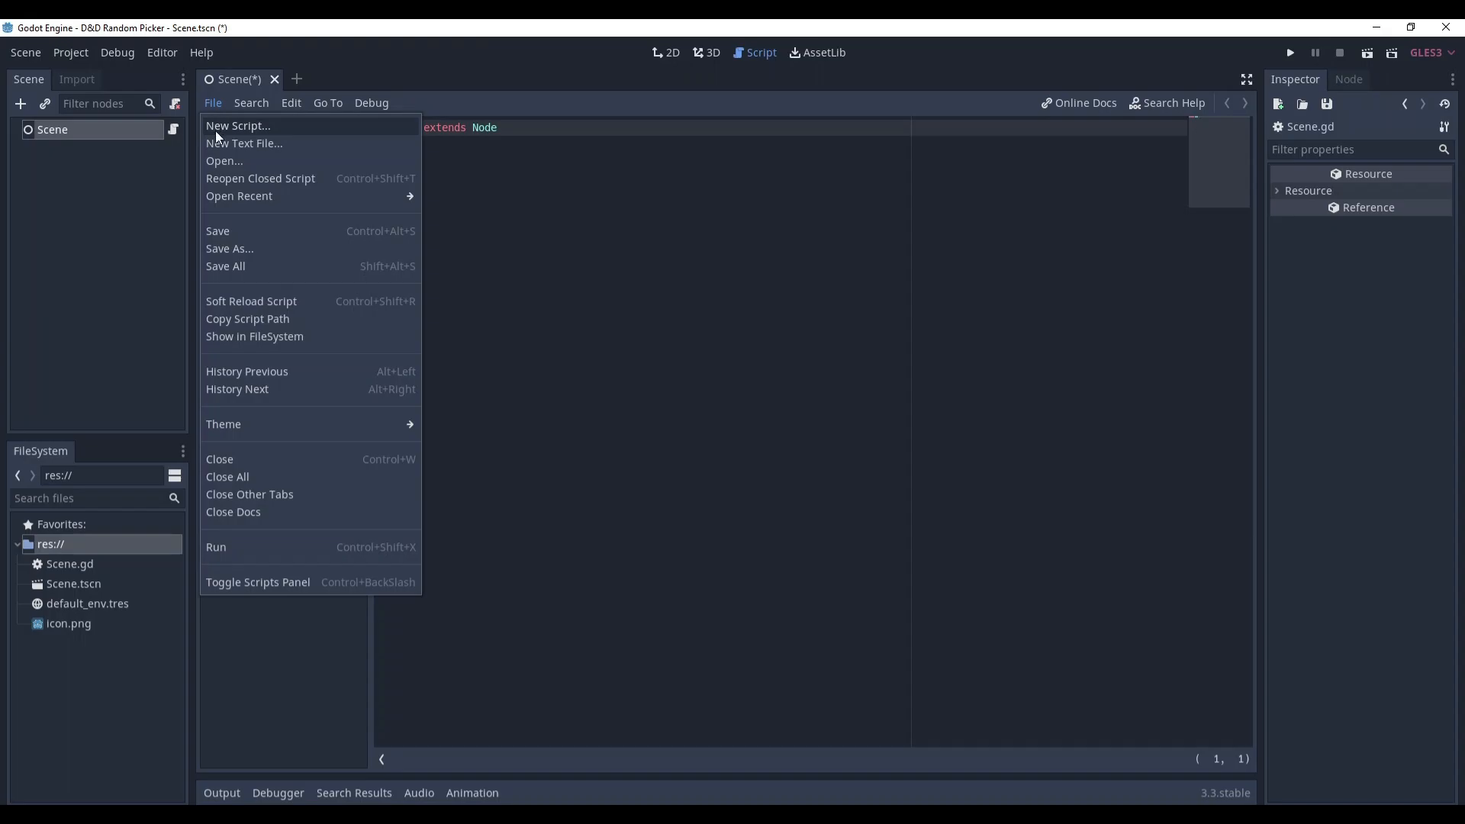
Step: Create a new script RandomItem.gd inheriting from Resource
left_click(238, 126)
type("RandomItem.gd")
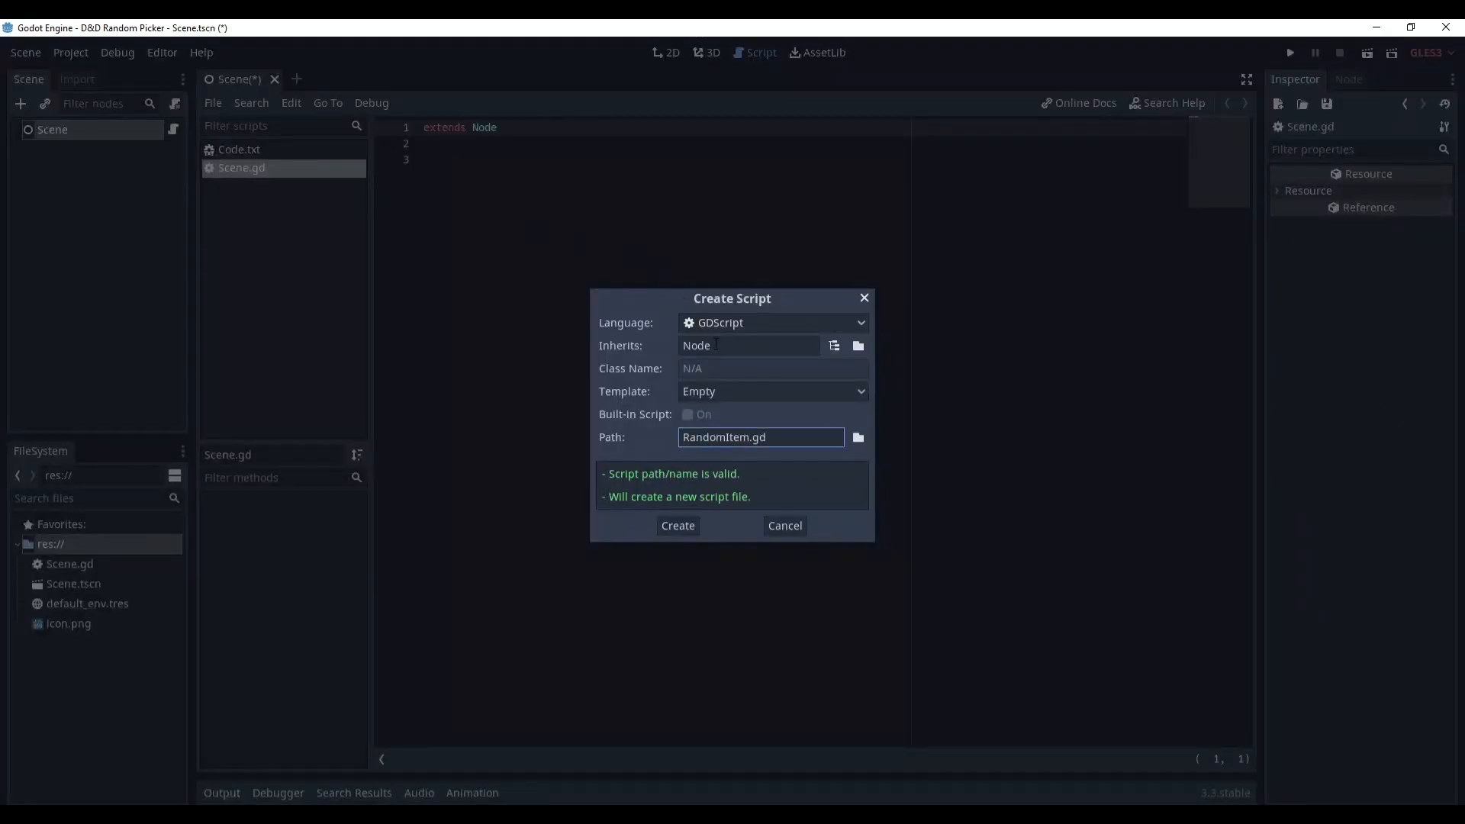
left_click(748, 346)
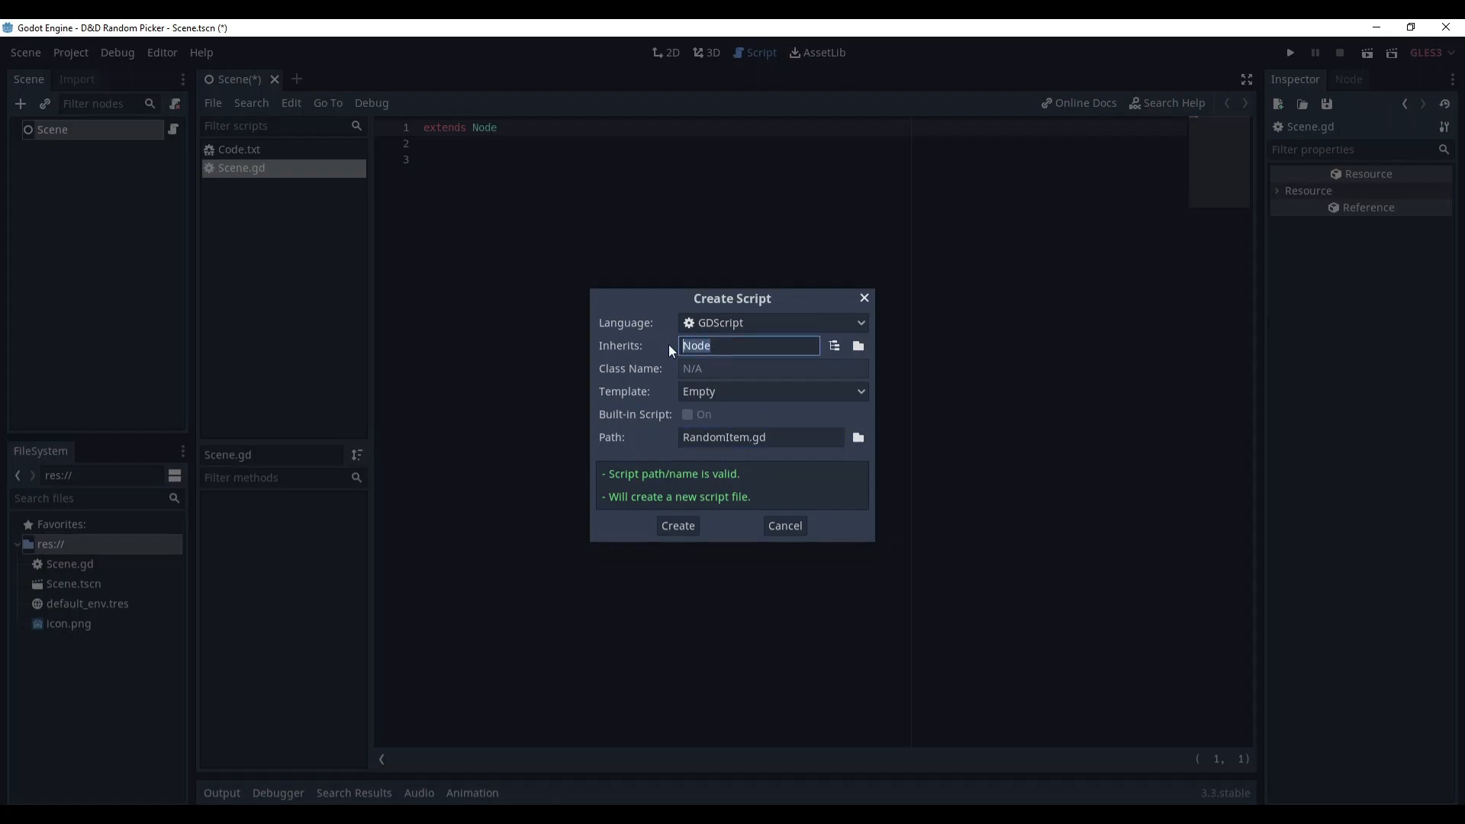
type("Resource")
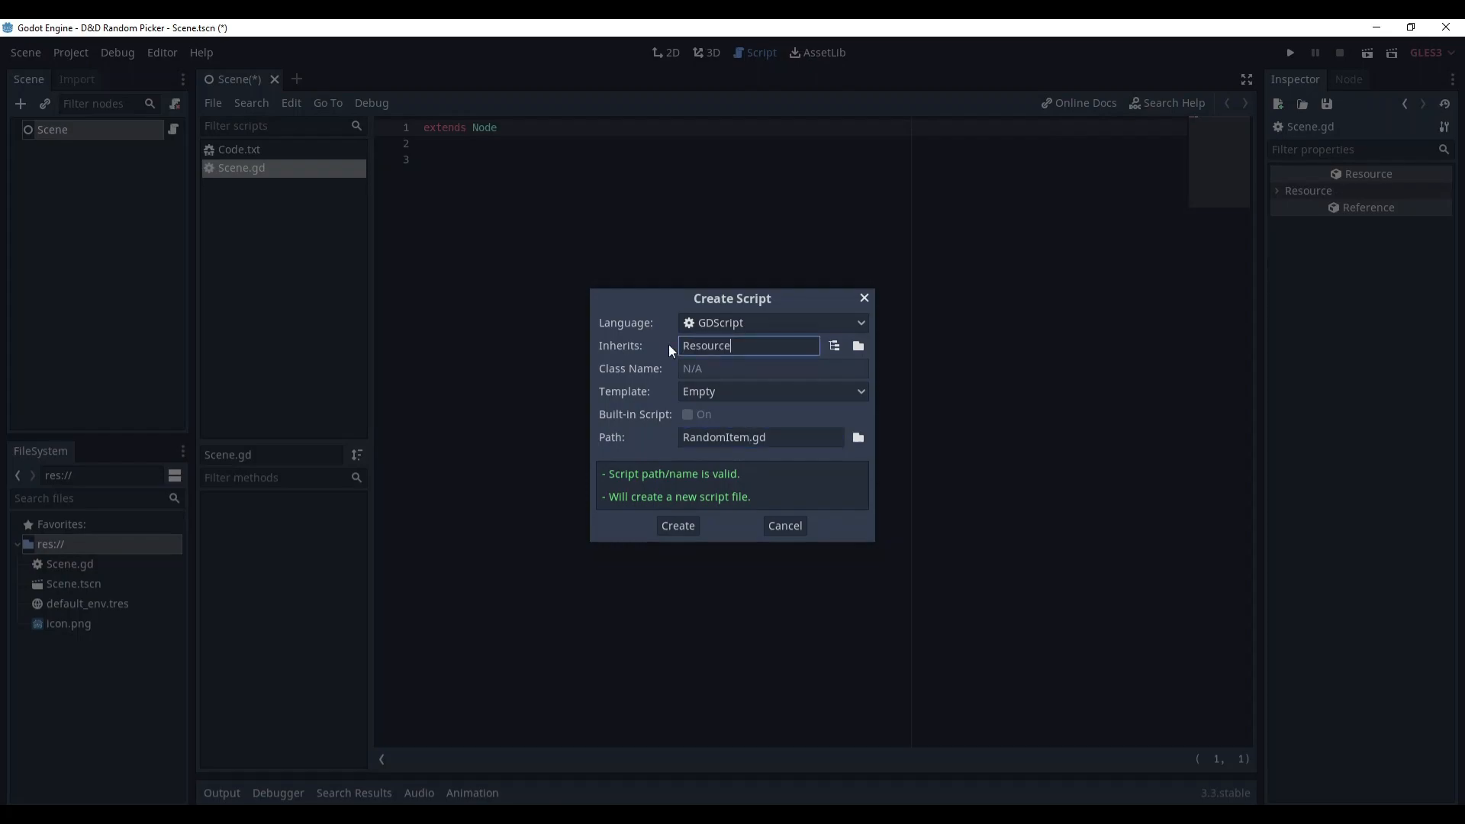
left_click(676, 525)
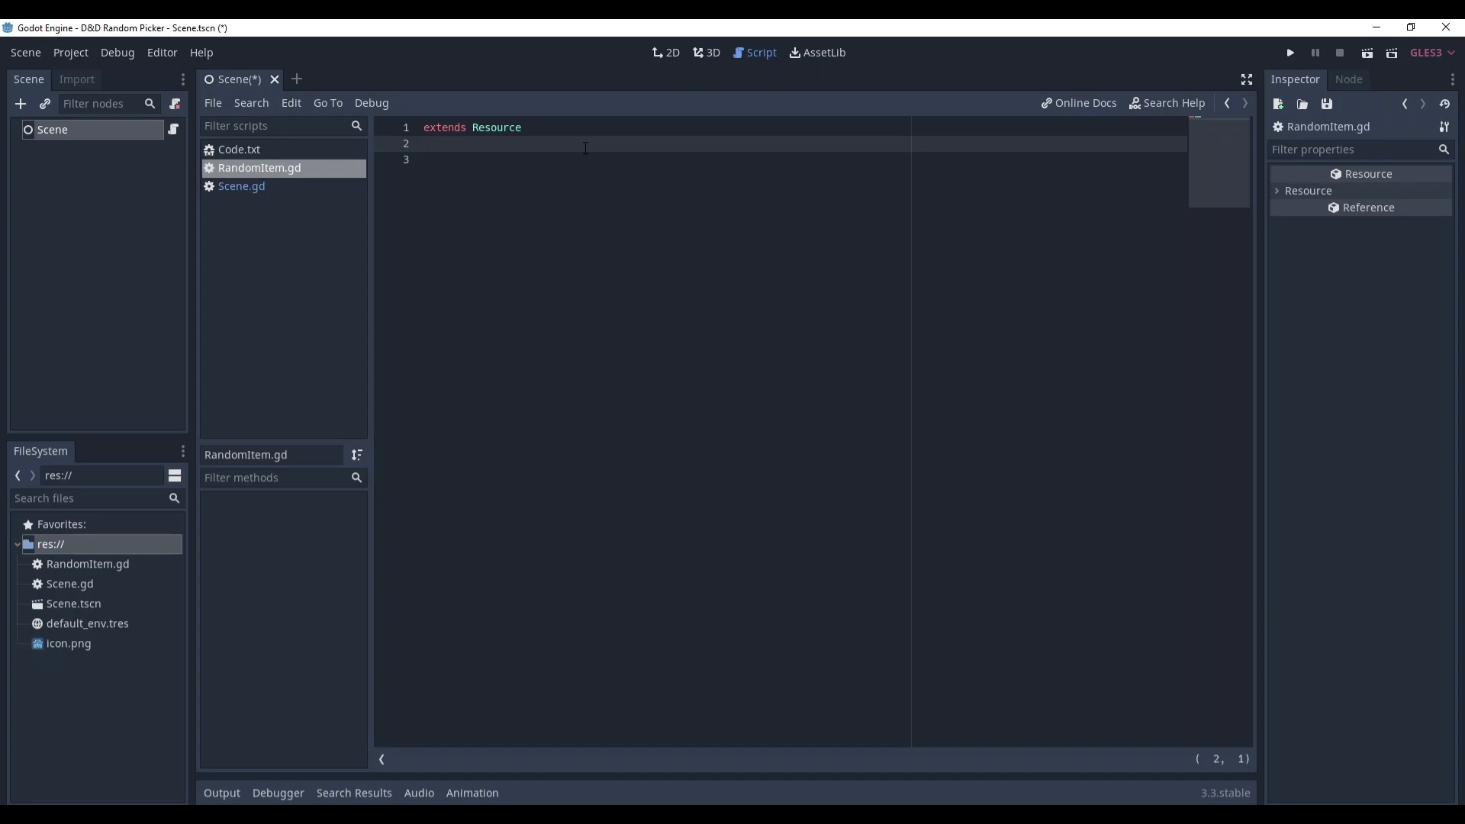
Step: Declare class_name RandomItem and check it appears in the New Resource chooser, then cancel
type("class_name RandomItem")
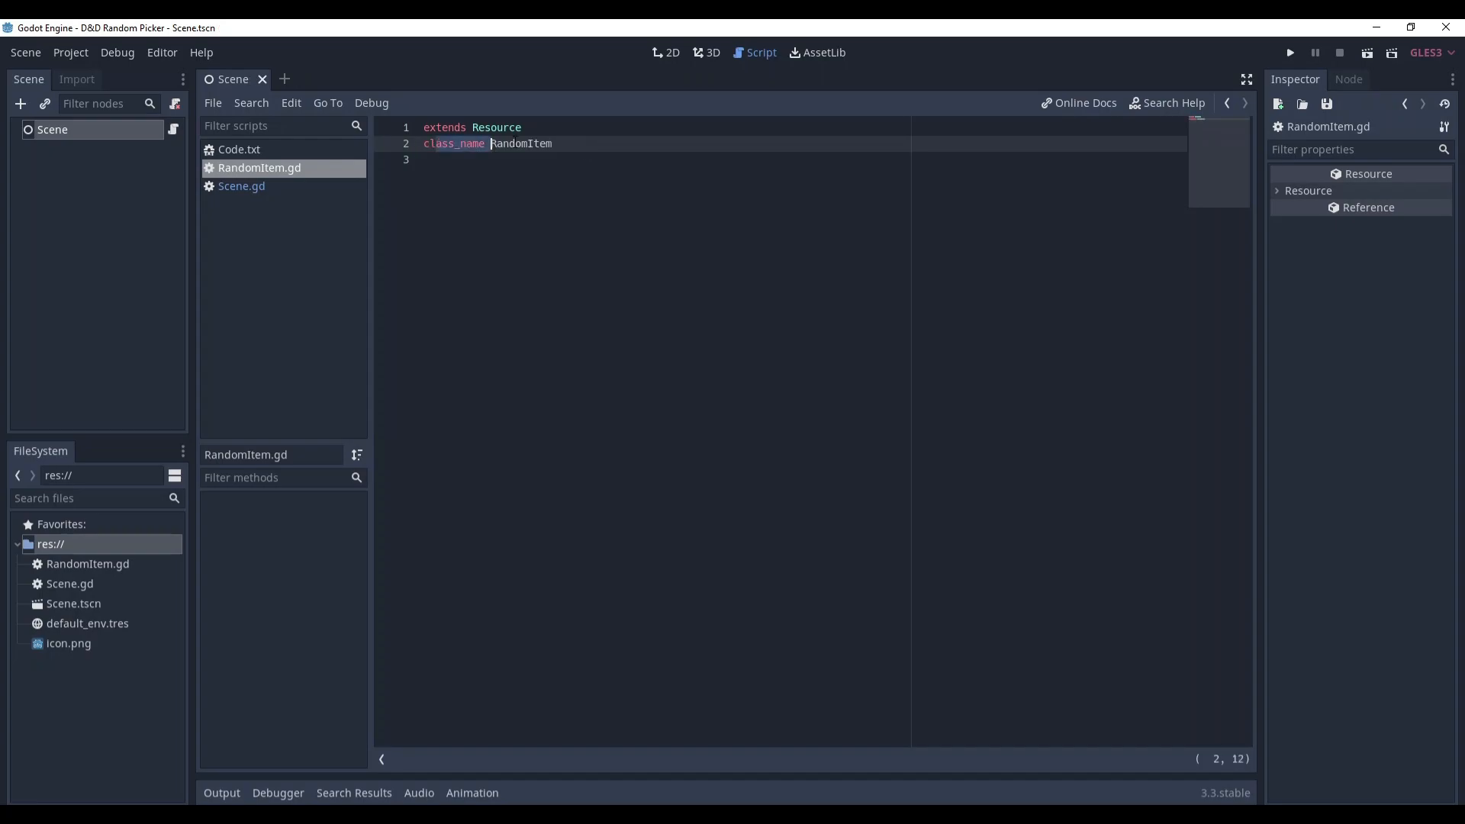
right_click(51, 544)
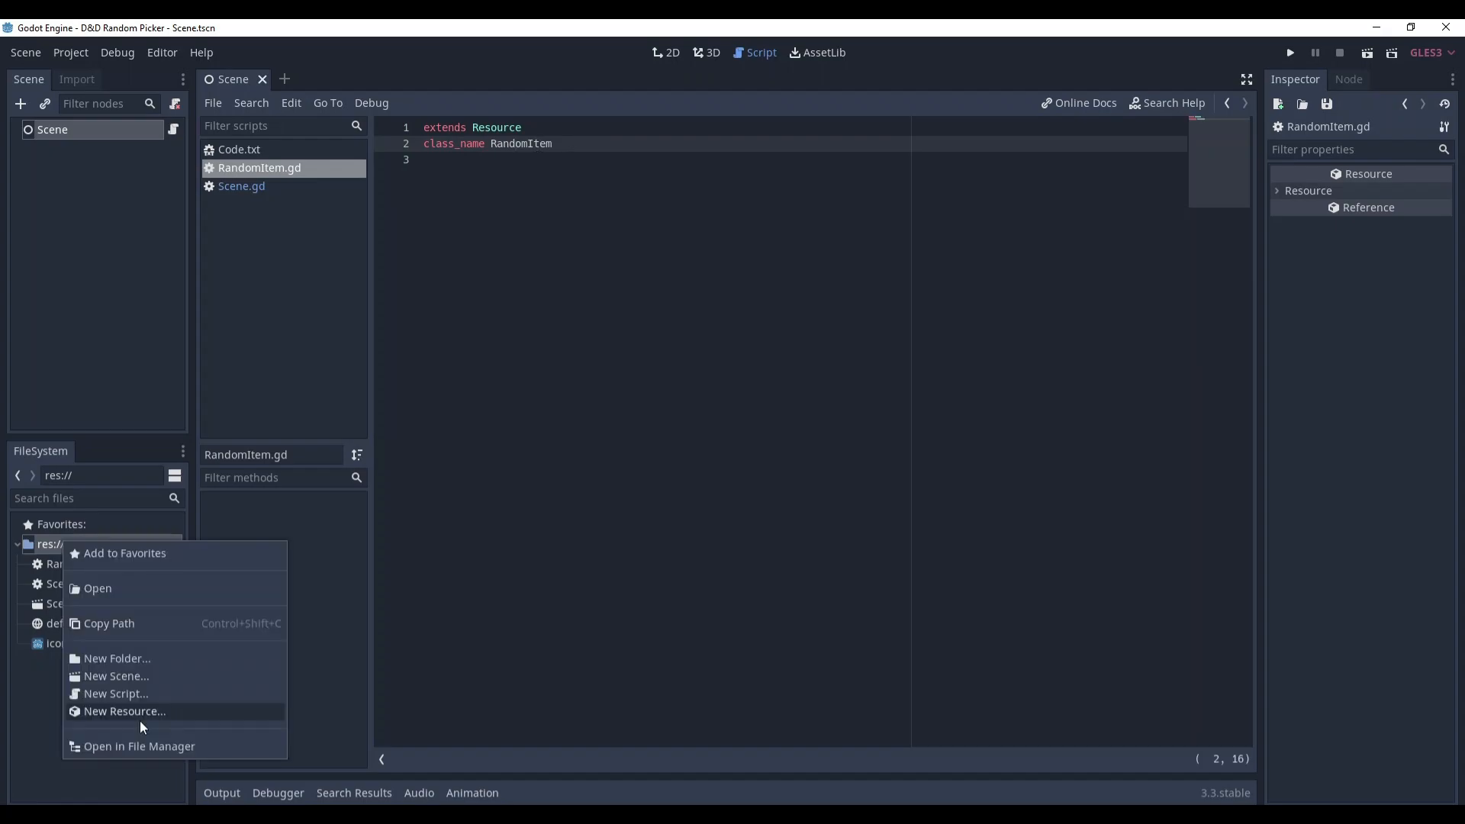
left_click(123, 711)
type("rand")
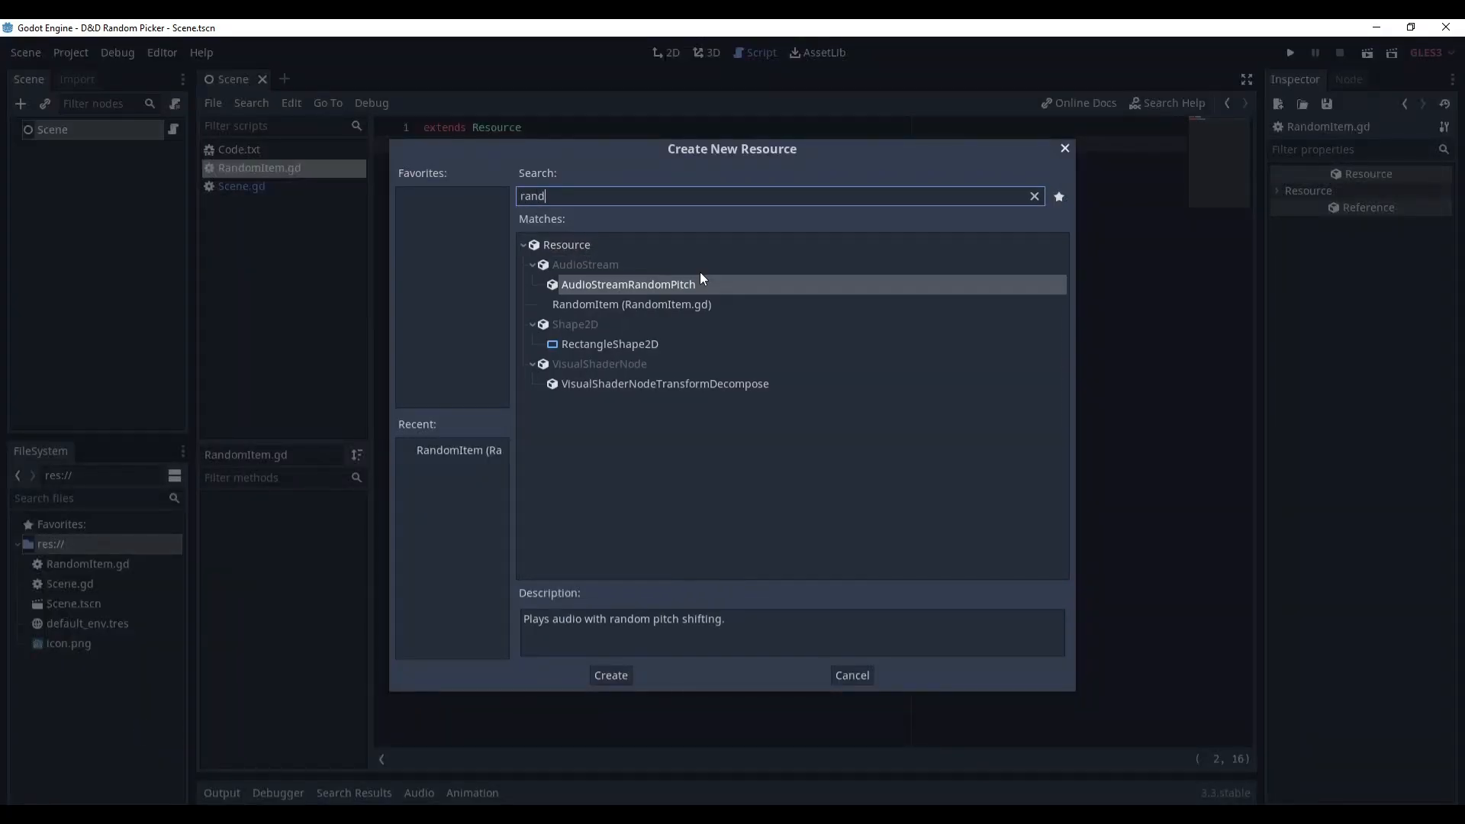
left_click(632, 303)
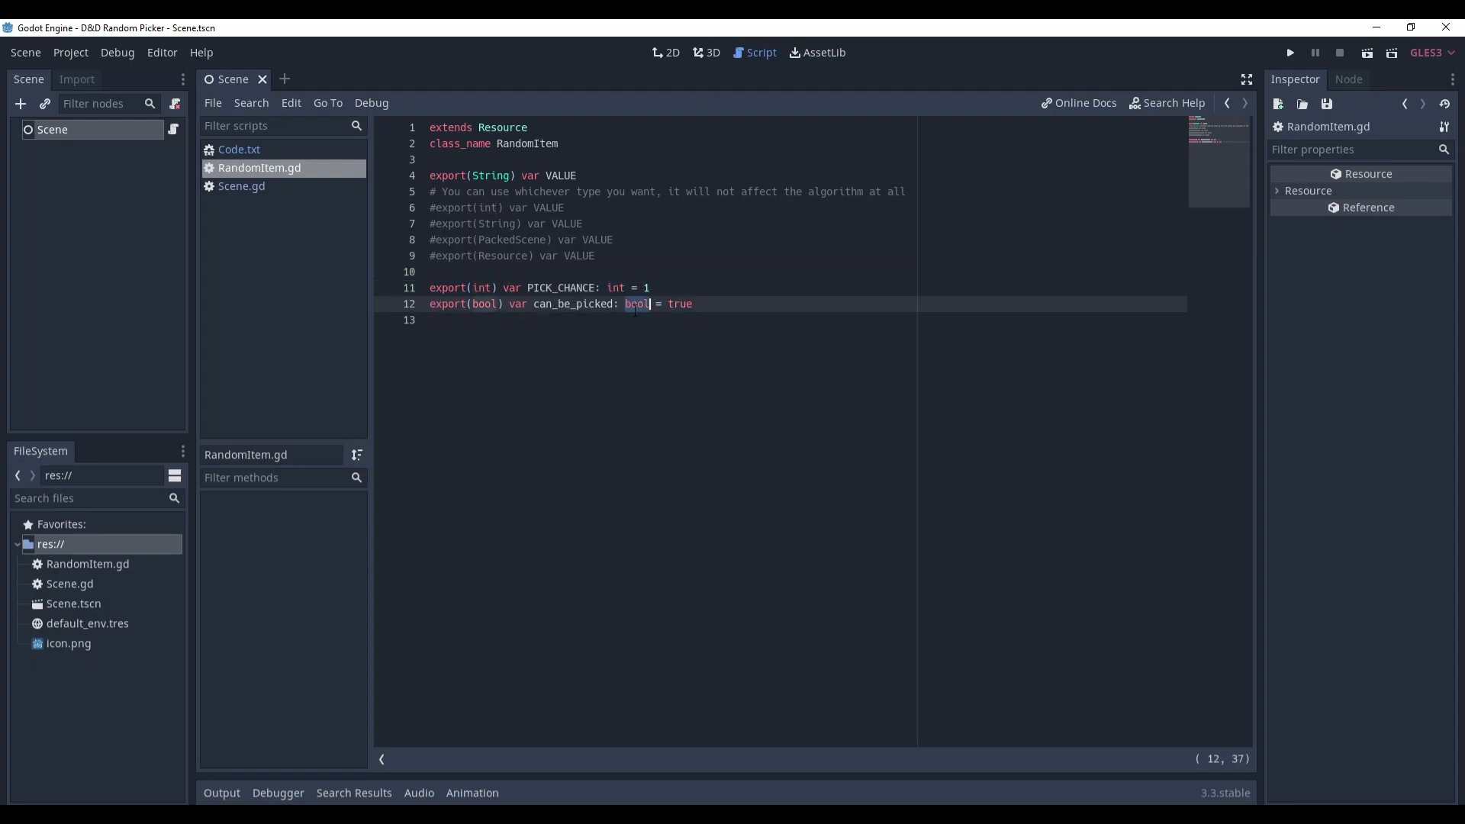
Step: Review the exported VALUE, PICK_CHANCE and can_be_picked bool properties in RandomItem
double_click(563, 176)
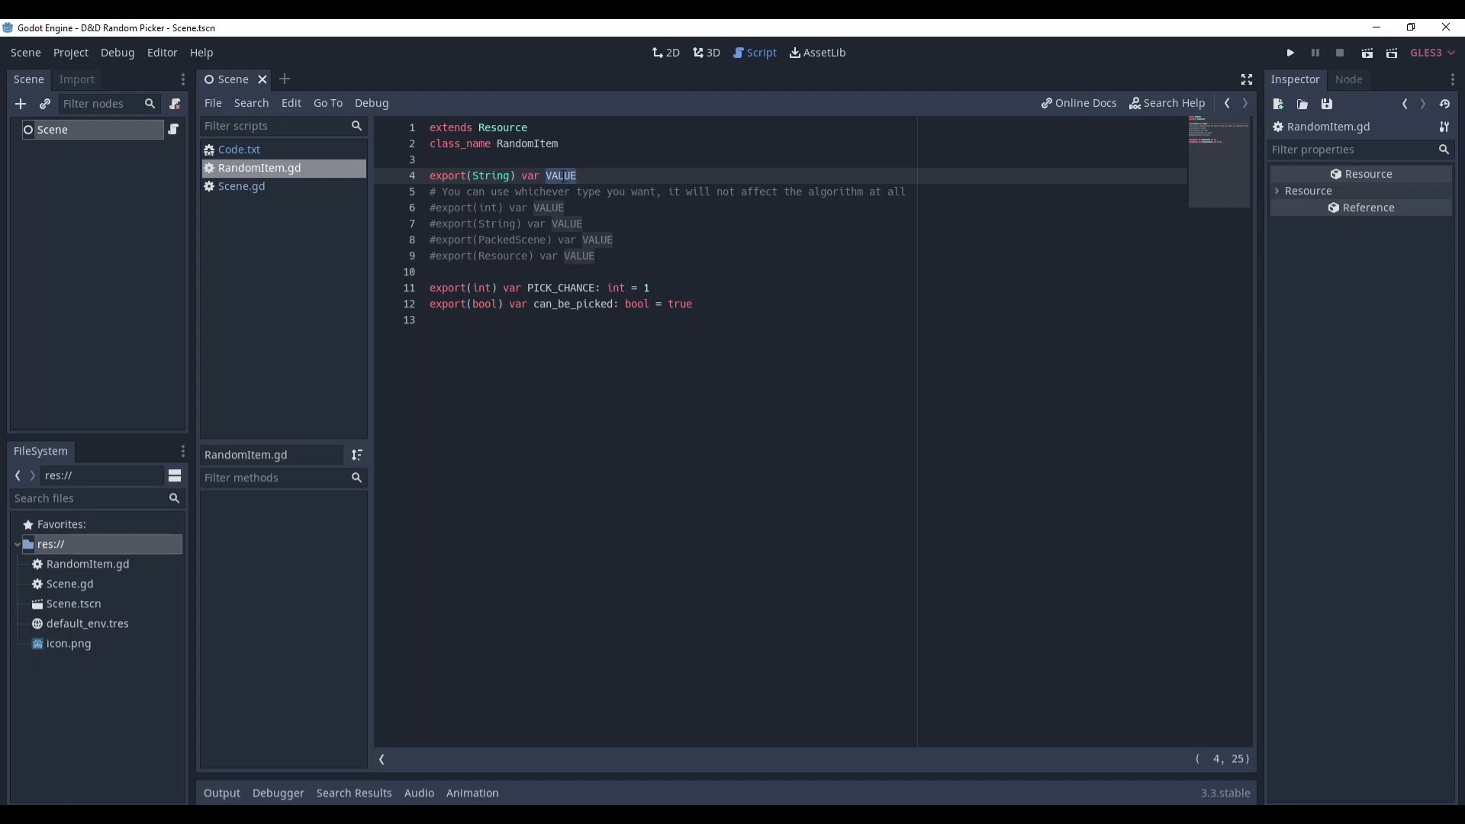
double_click(494, 175)
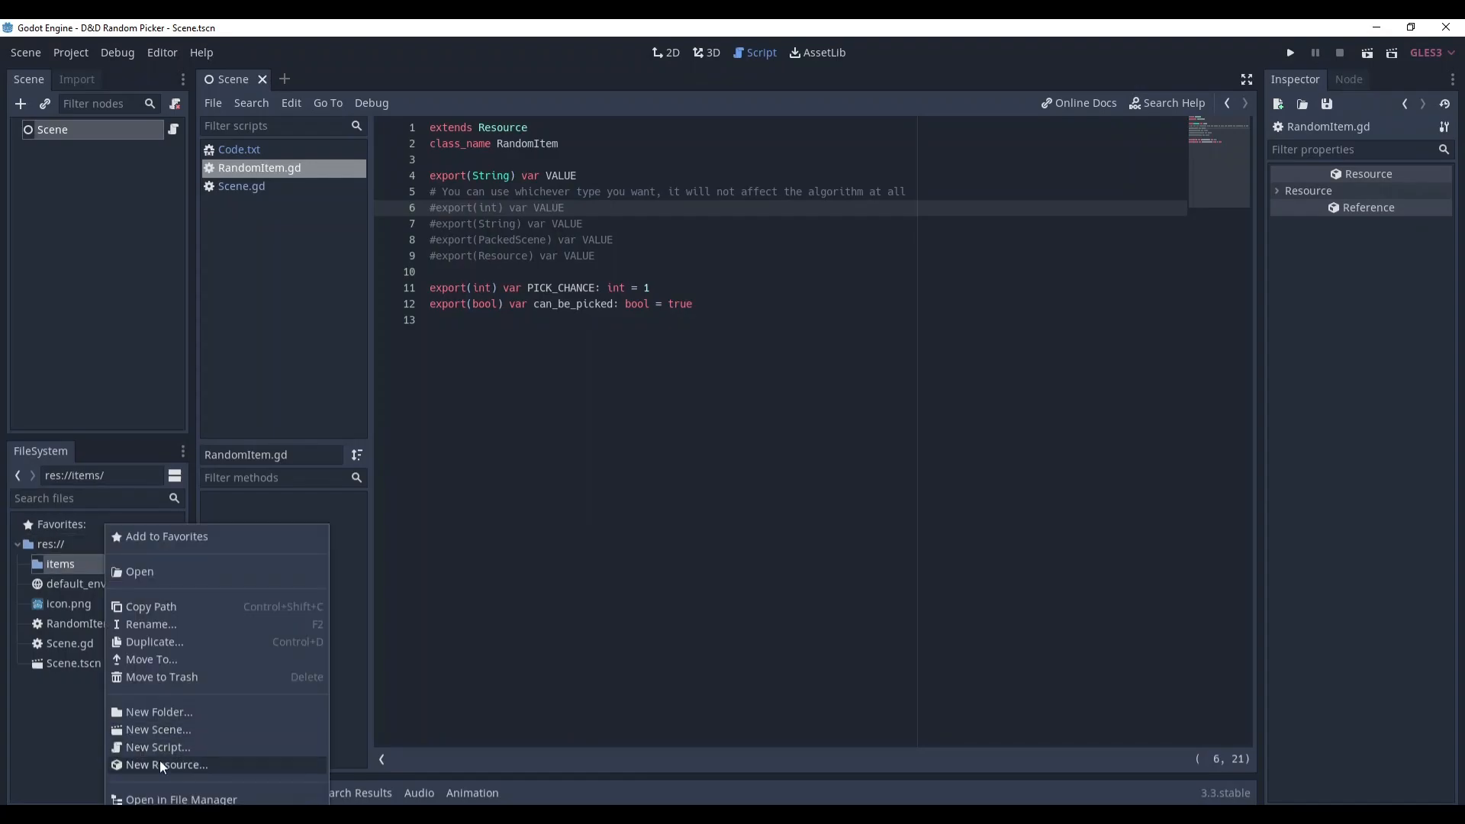
Step: Create item_Common.tres as a RandomItem with Value Common and Pick Chance 10
left_click(168, 764)
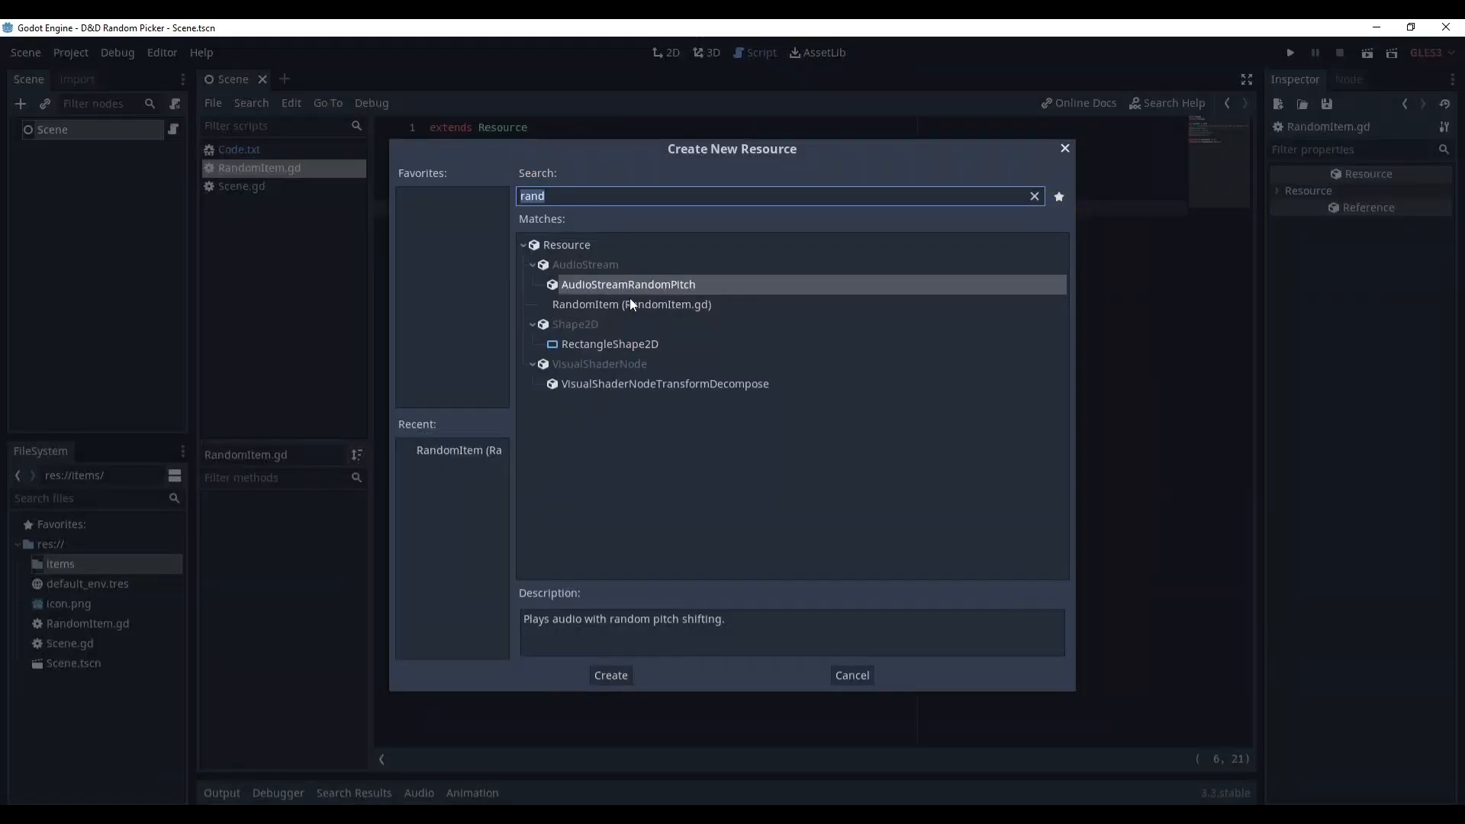
left_click(611, 675)
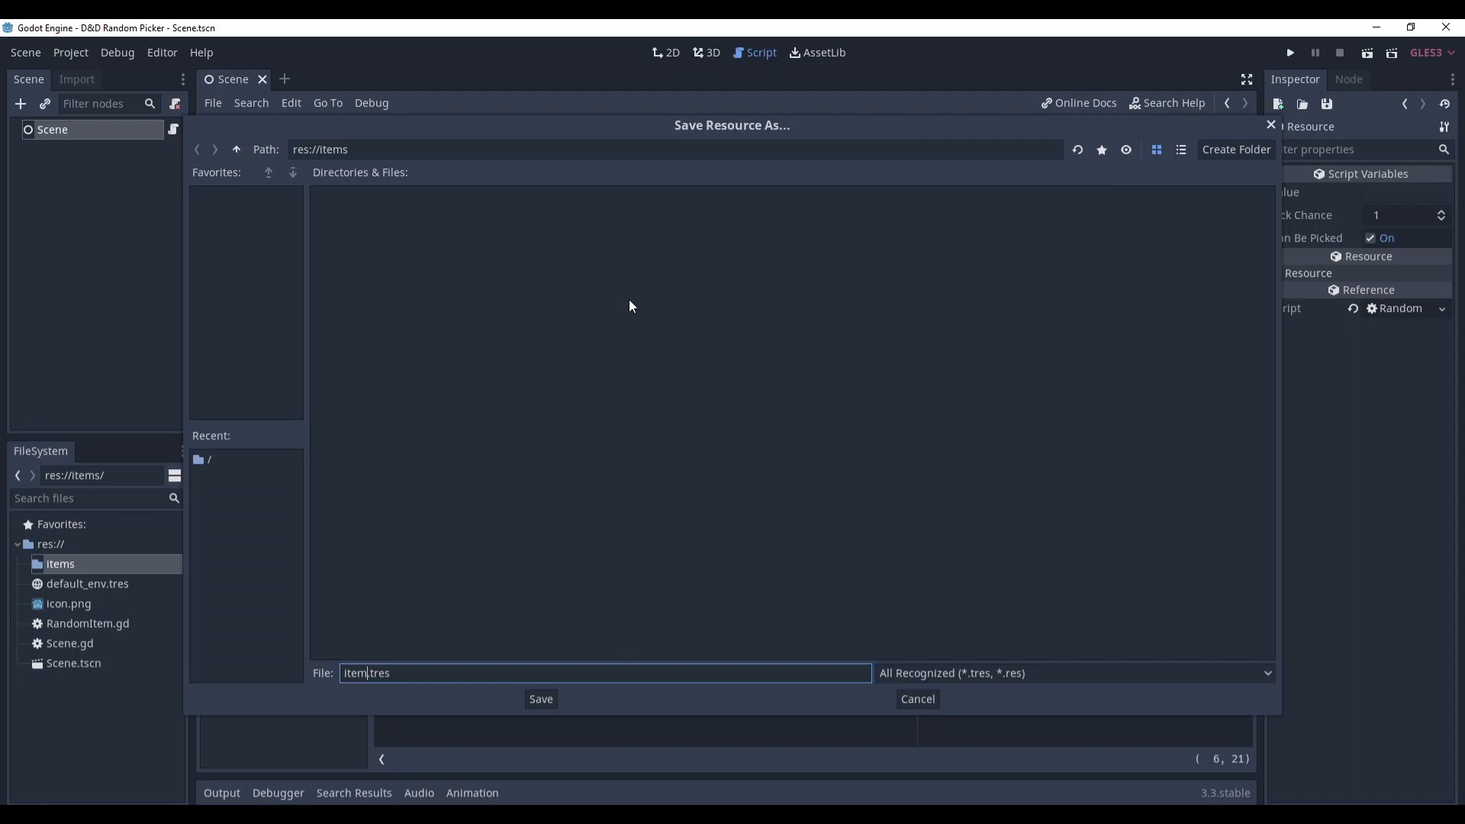
left_click(540, 699)
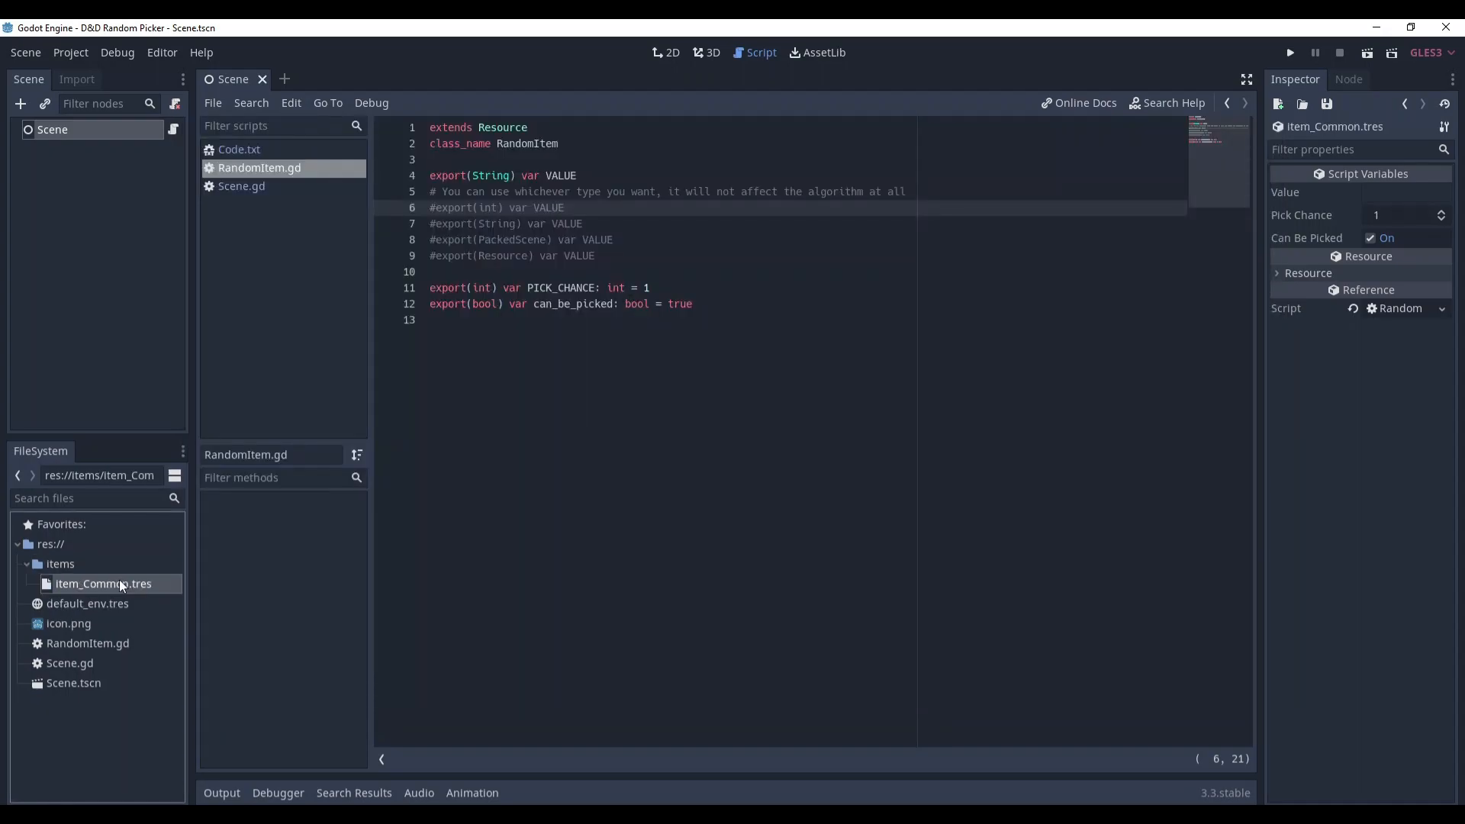
type("Common")
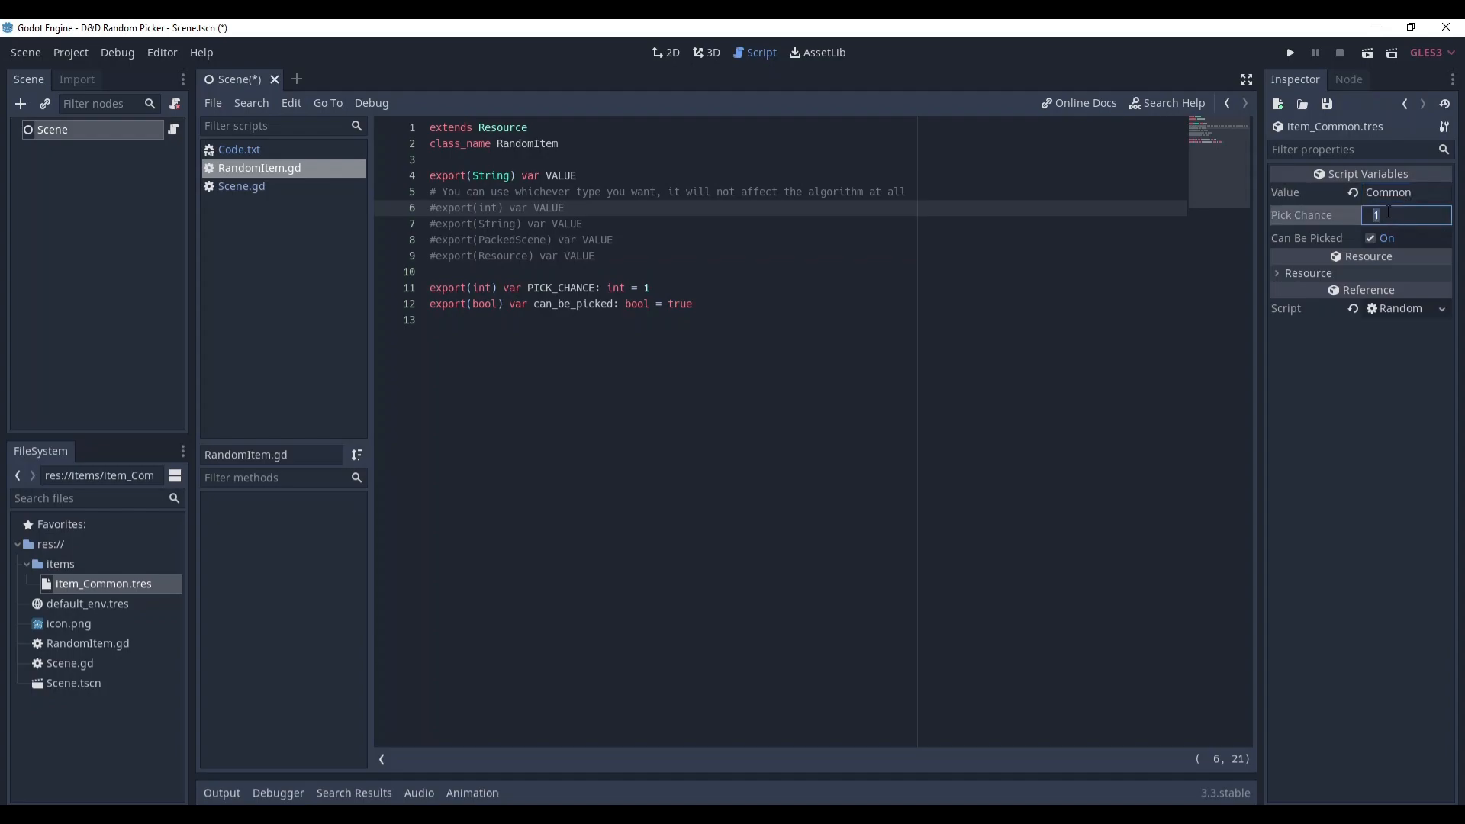
type("0")
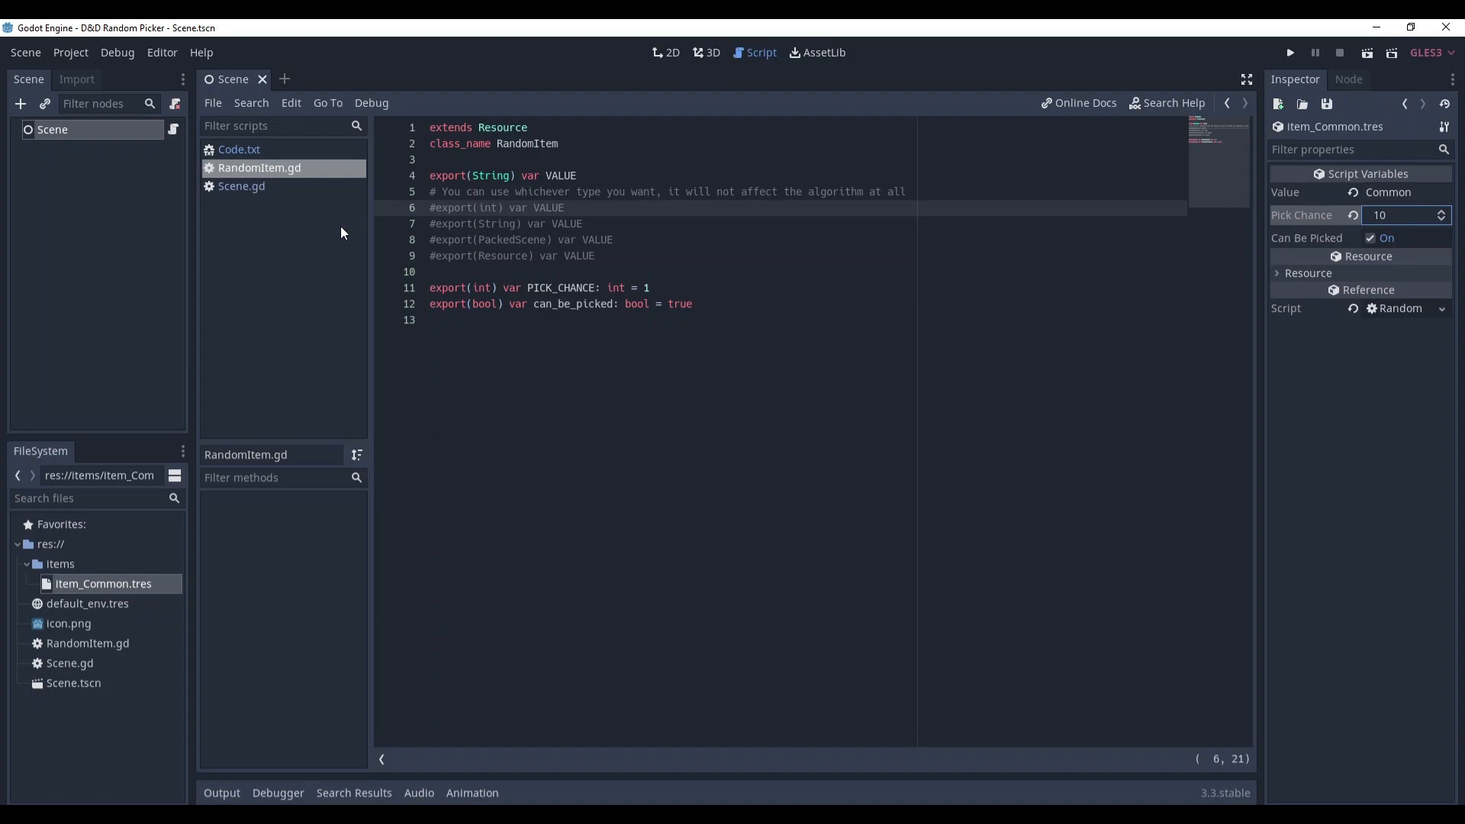
Step: Create a new RandomPicker.gd script extending Node
left_click(212, 102)
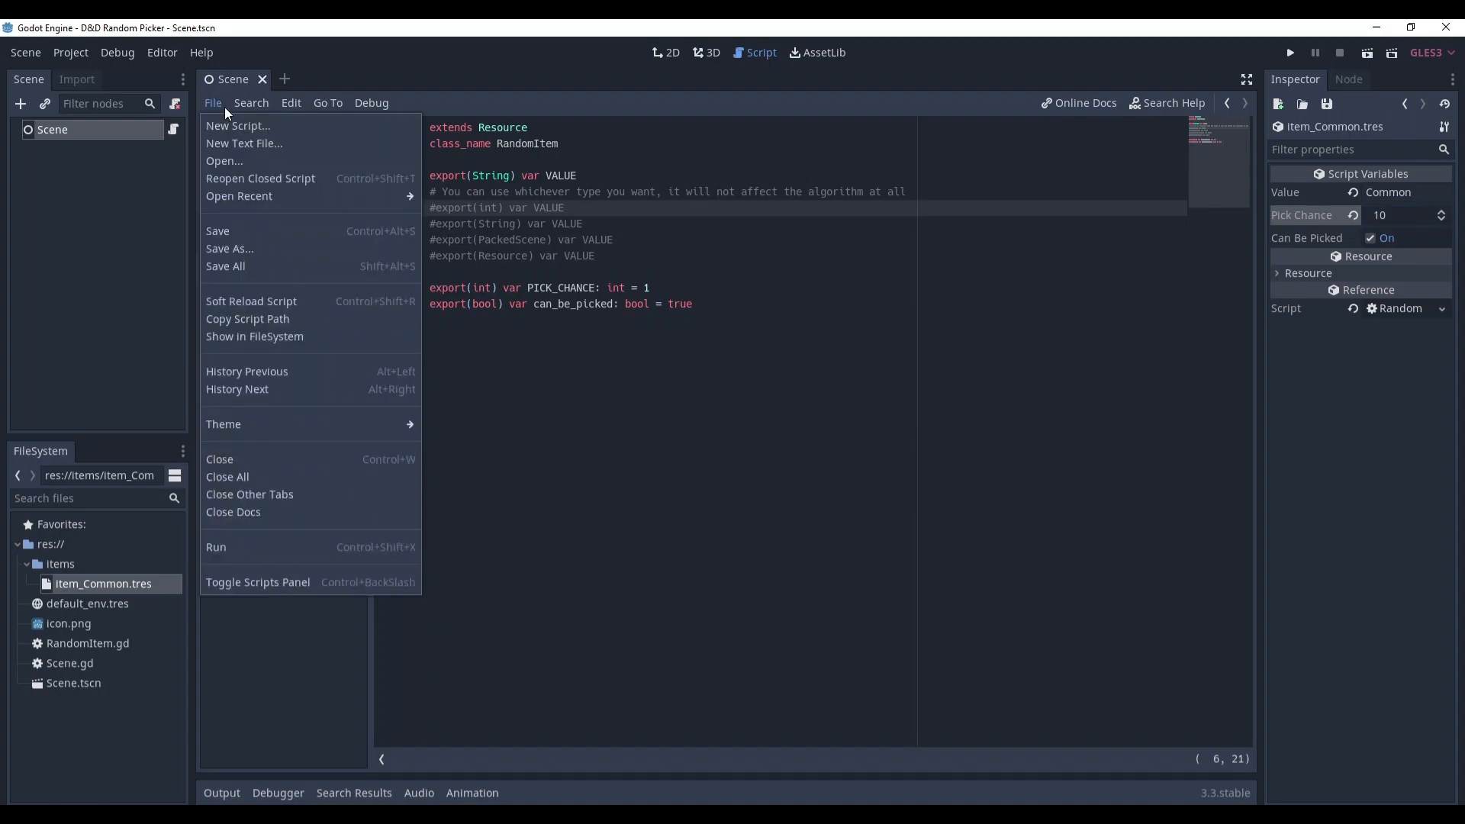
left_click(238, 125)
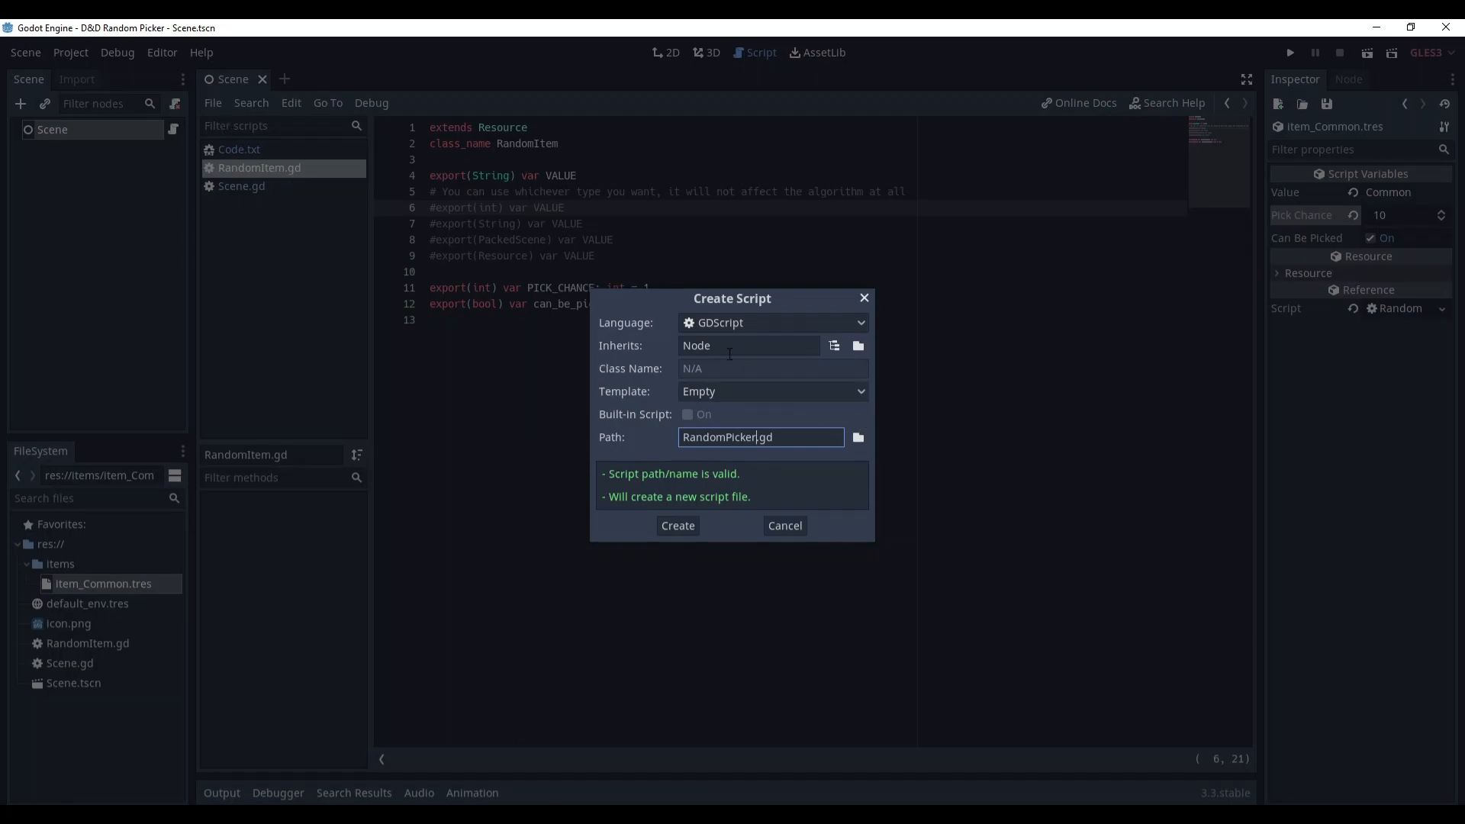
left_click(676, 525)
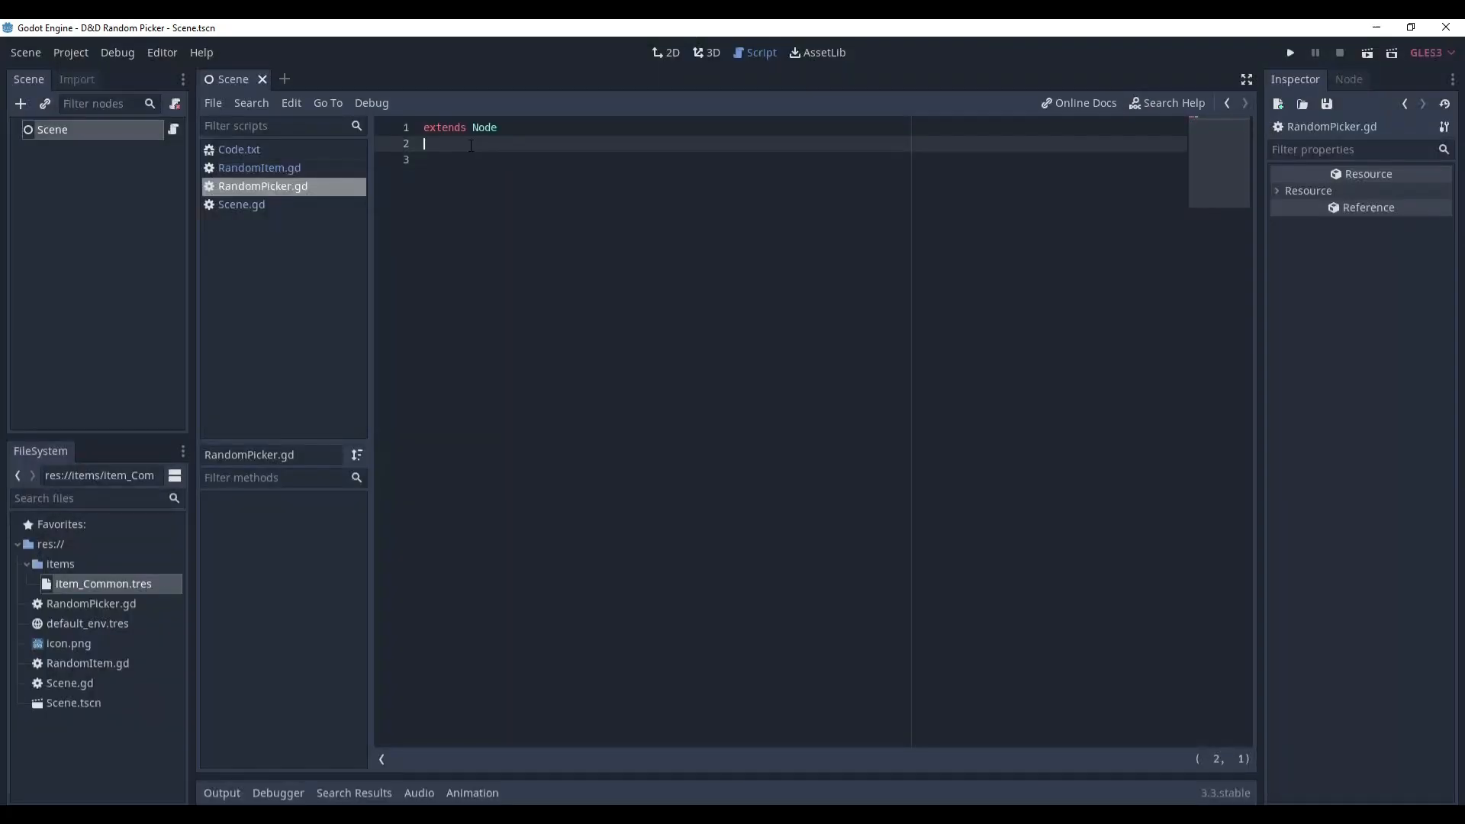
Step: Declare class_name RandomPicker and export(Array, RandomItem) var items_list: Array = []
type("c")
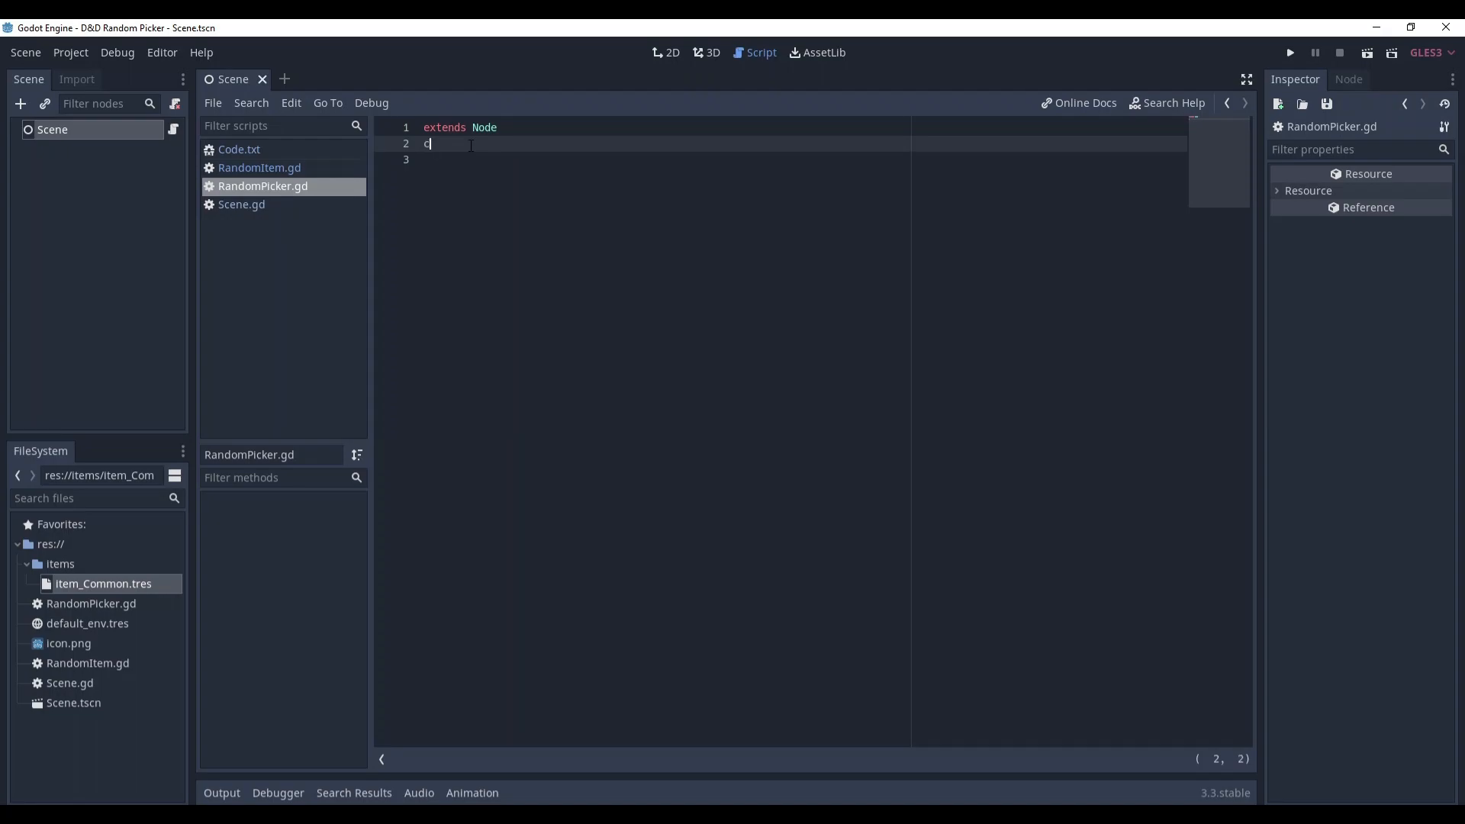
type("lass_name RandomPicker")
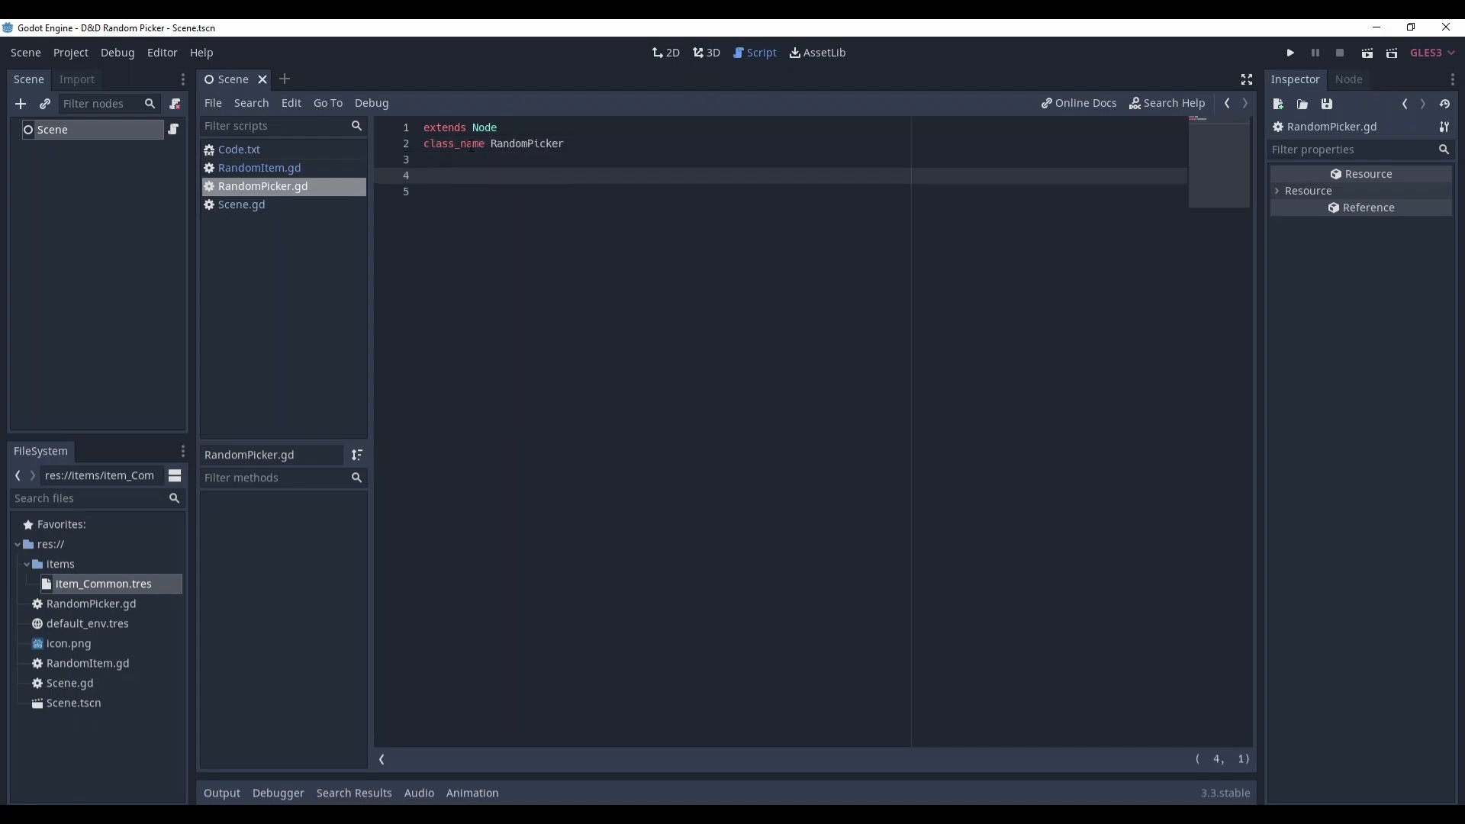
type("export(Array) var items_list: Array = []")
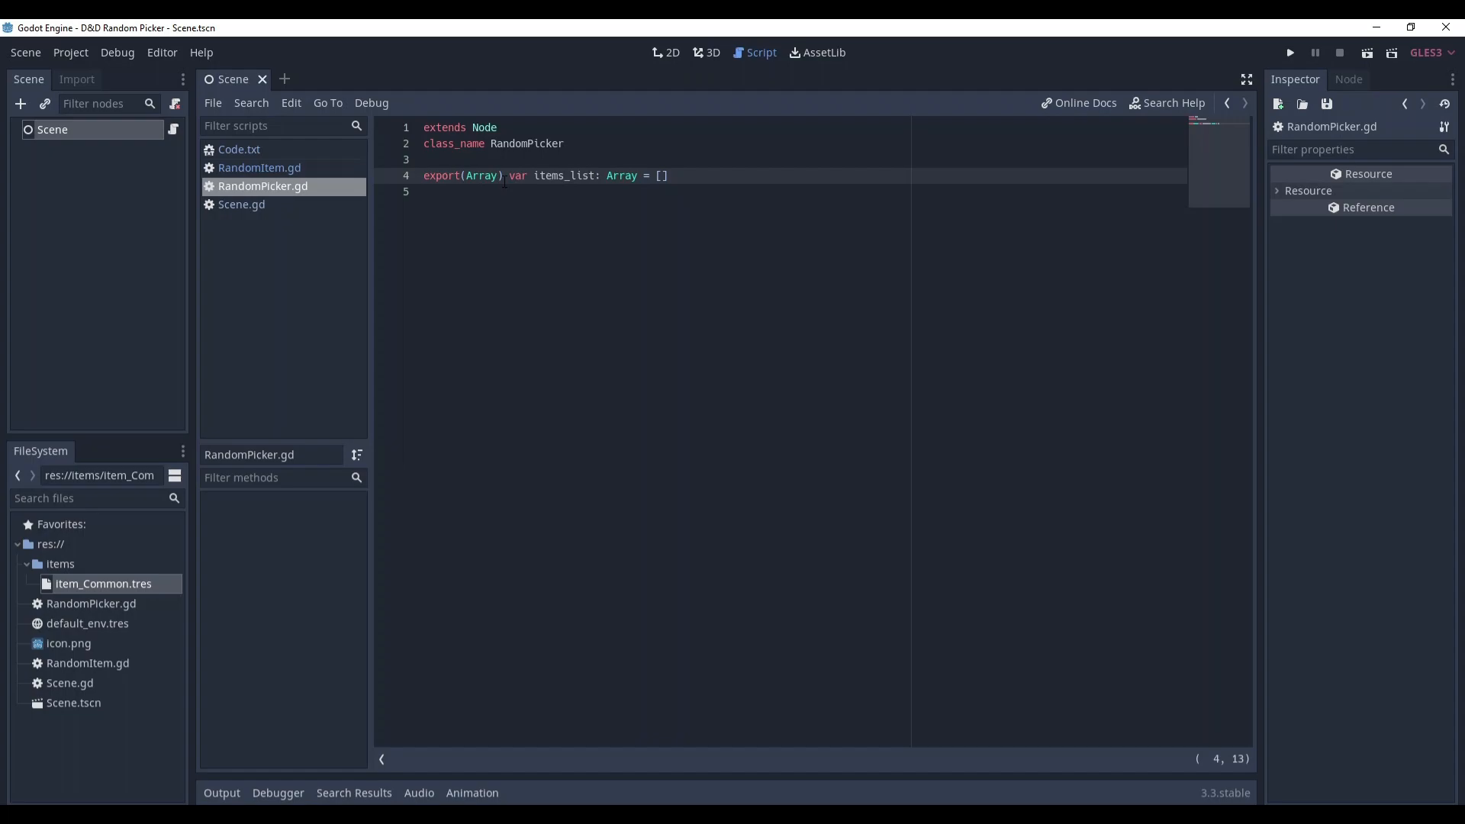
type(", RandomItem")
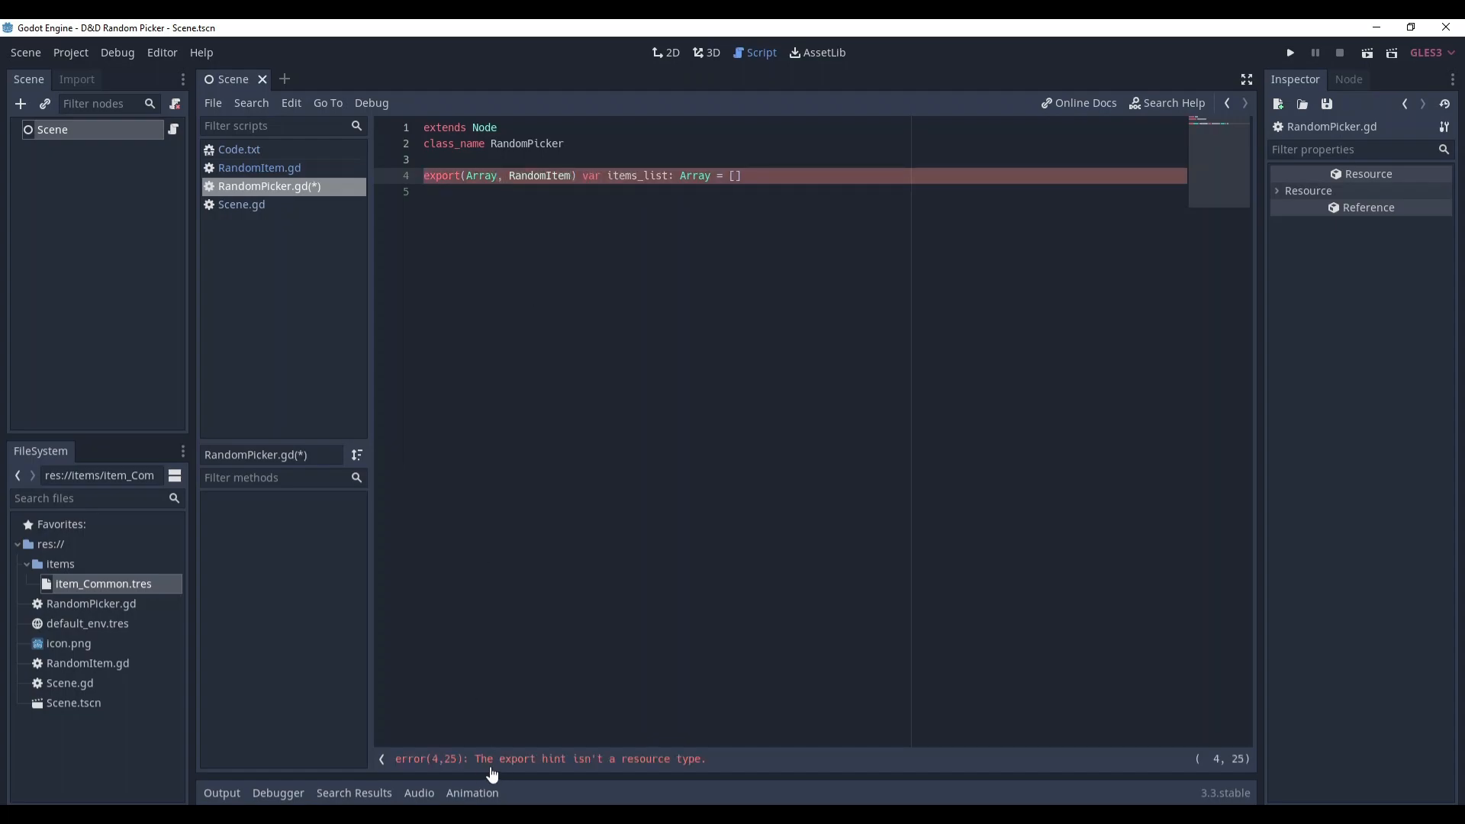
mouse_move(699, 758)
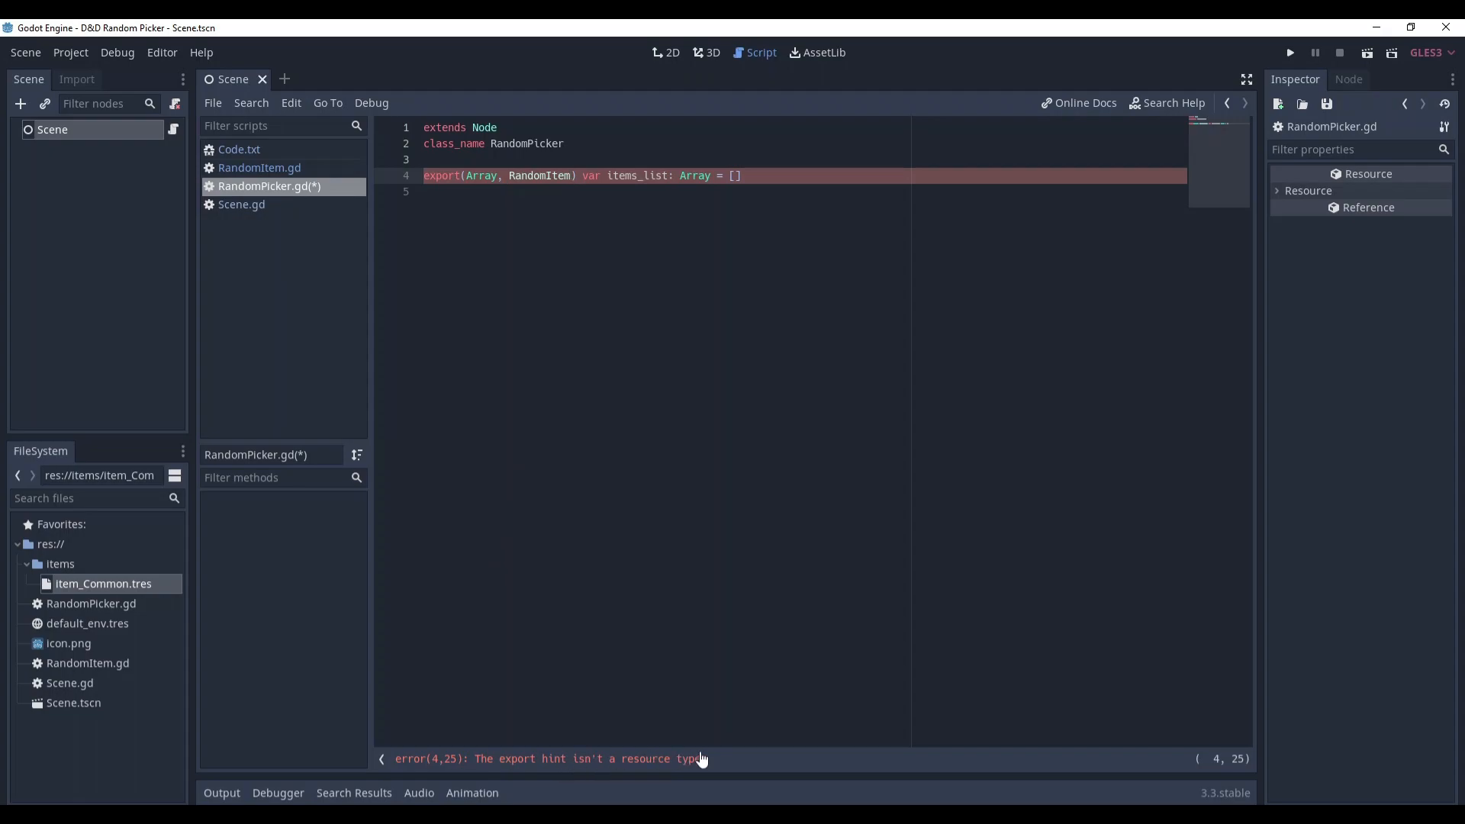
Step: Compare with RandomItem.gd and replace RandomItem with Resource in the items_list export hint
left_click(260, 168)
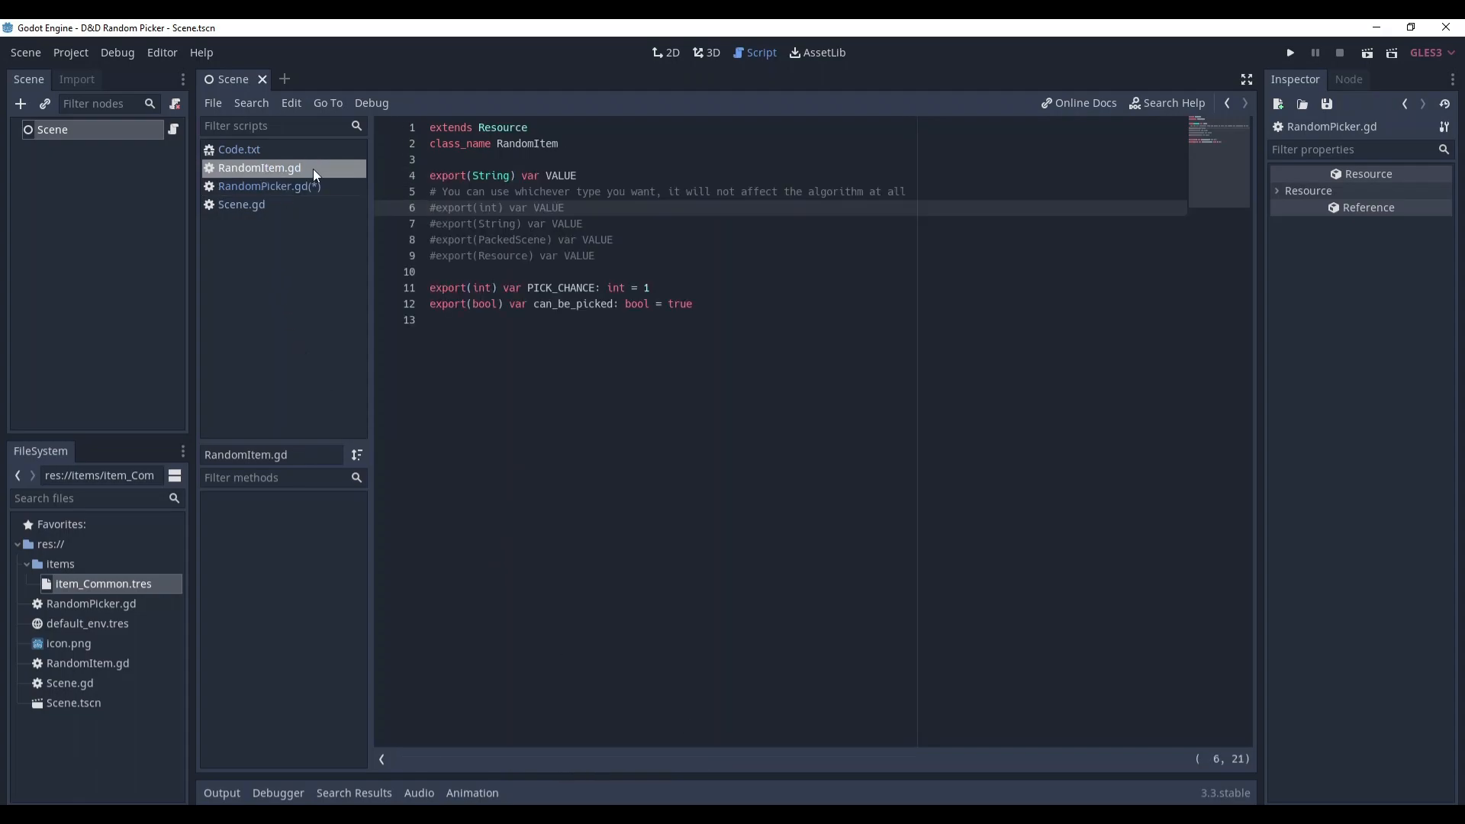
left_click(269, 186)
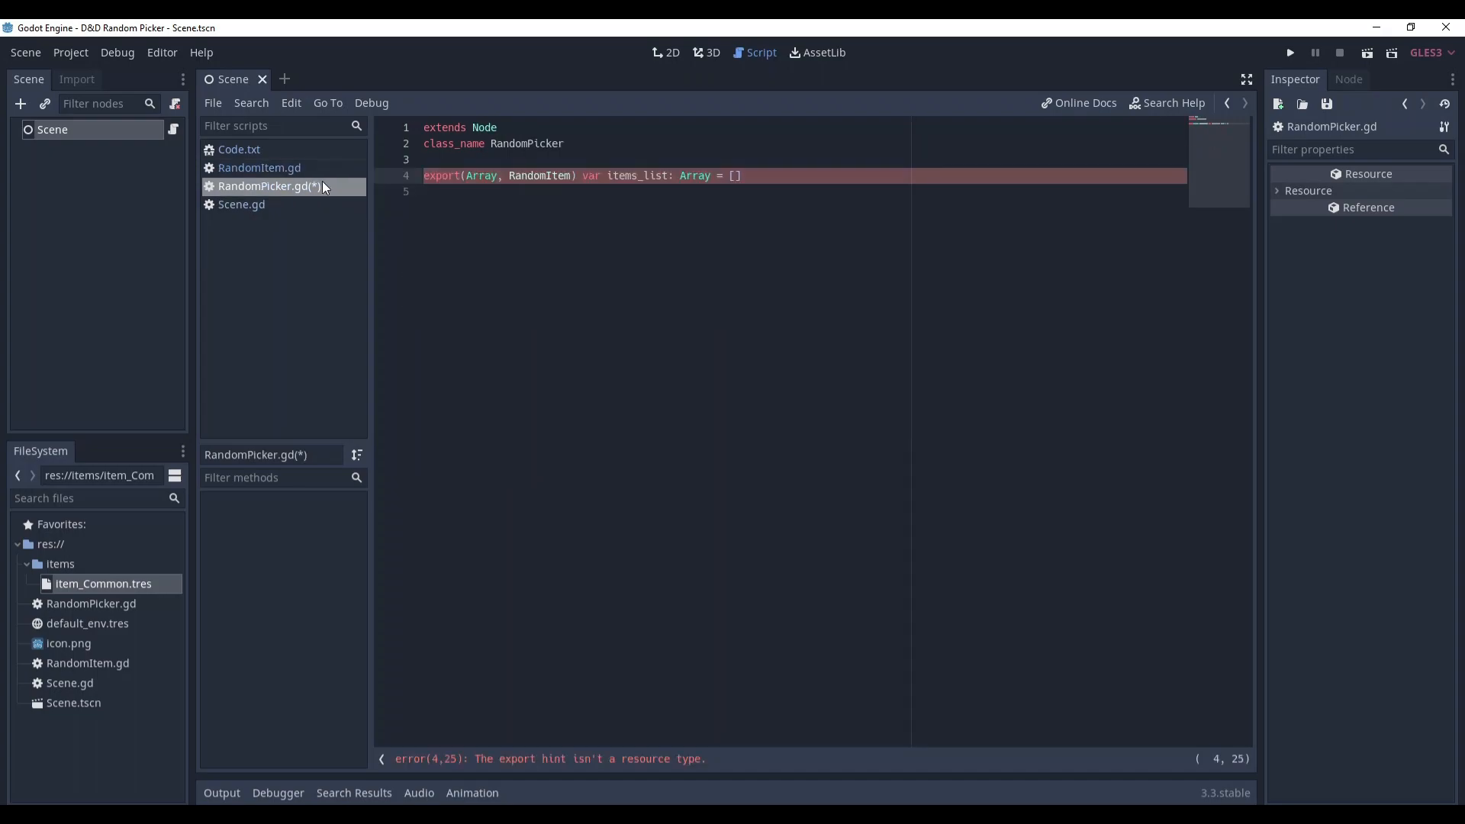
mouse_move(272, 186)
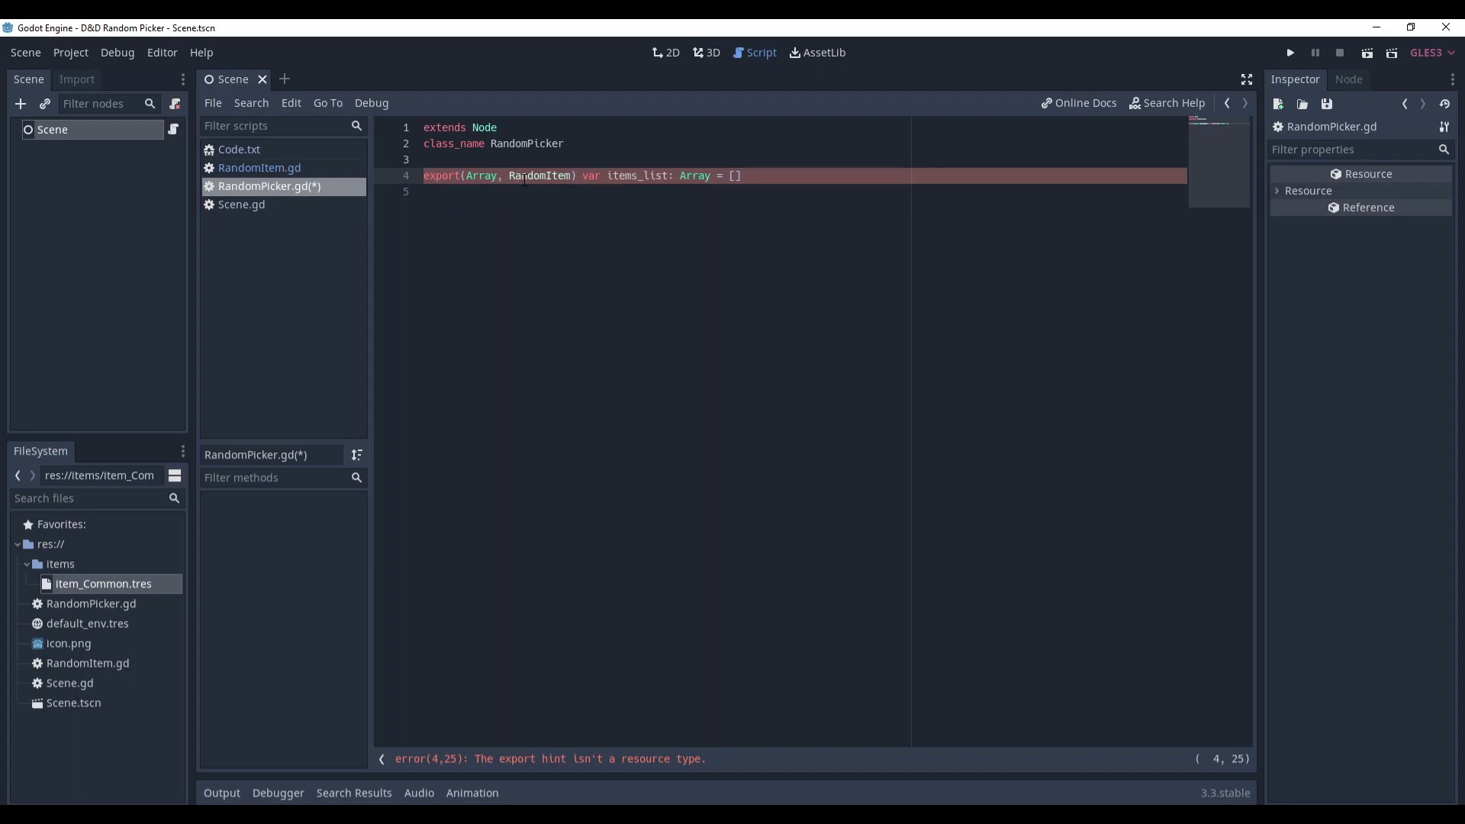
double_click(538, 175)
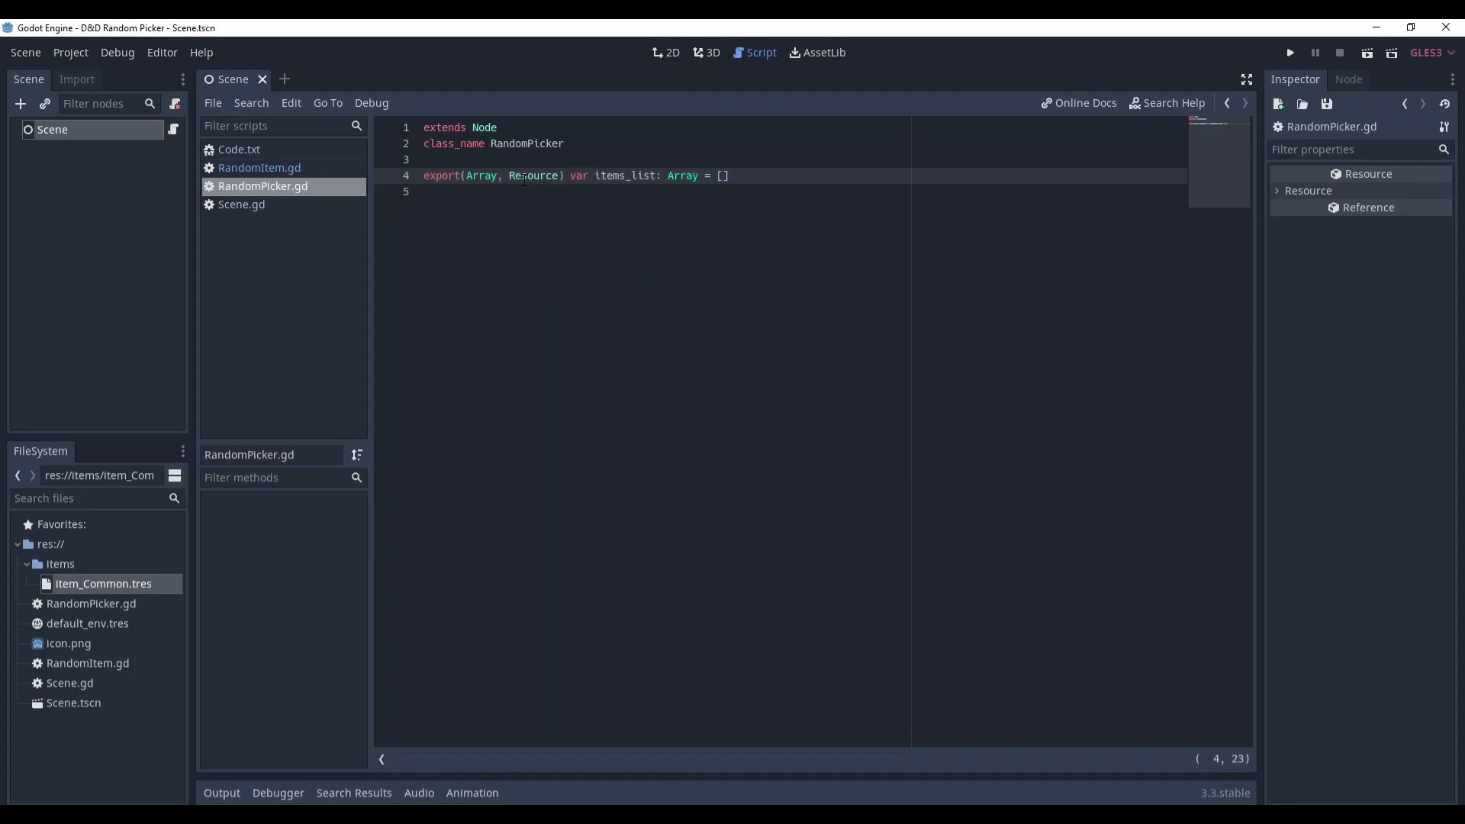
left_click(259, 168)
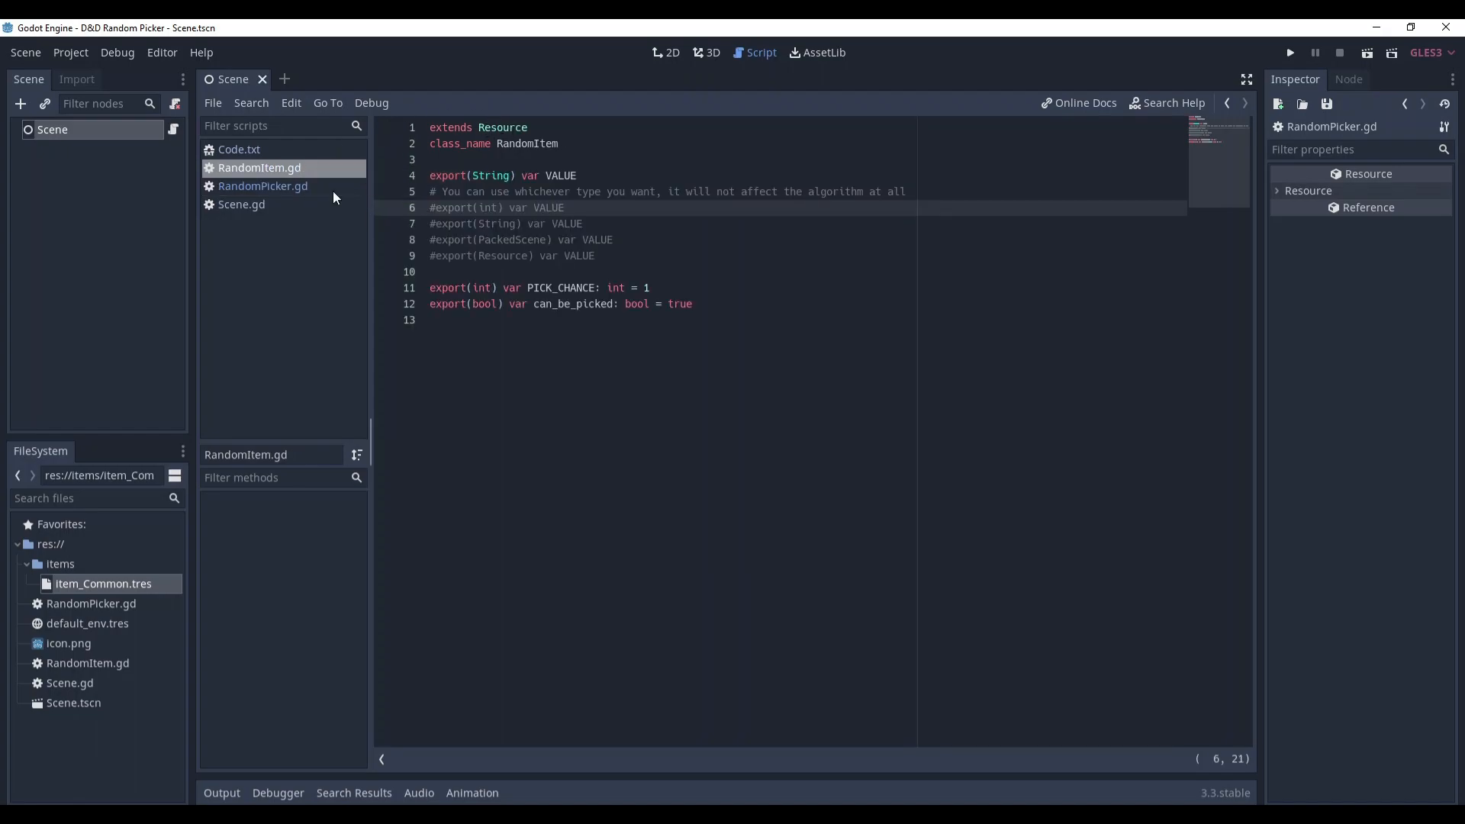
left_click(263, 186)
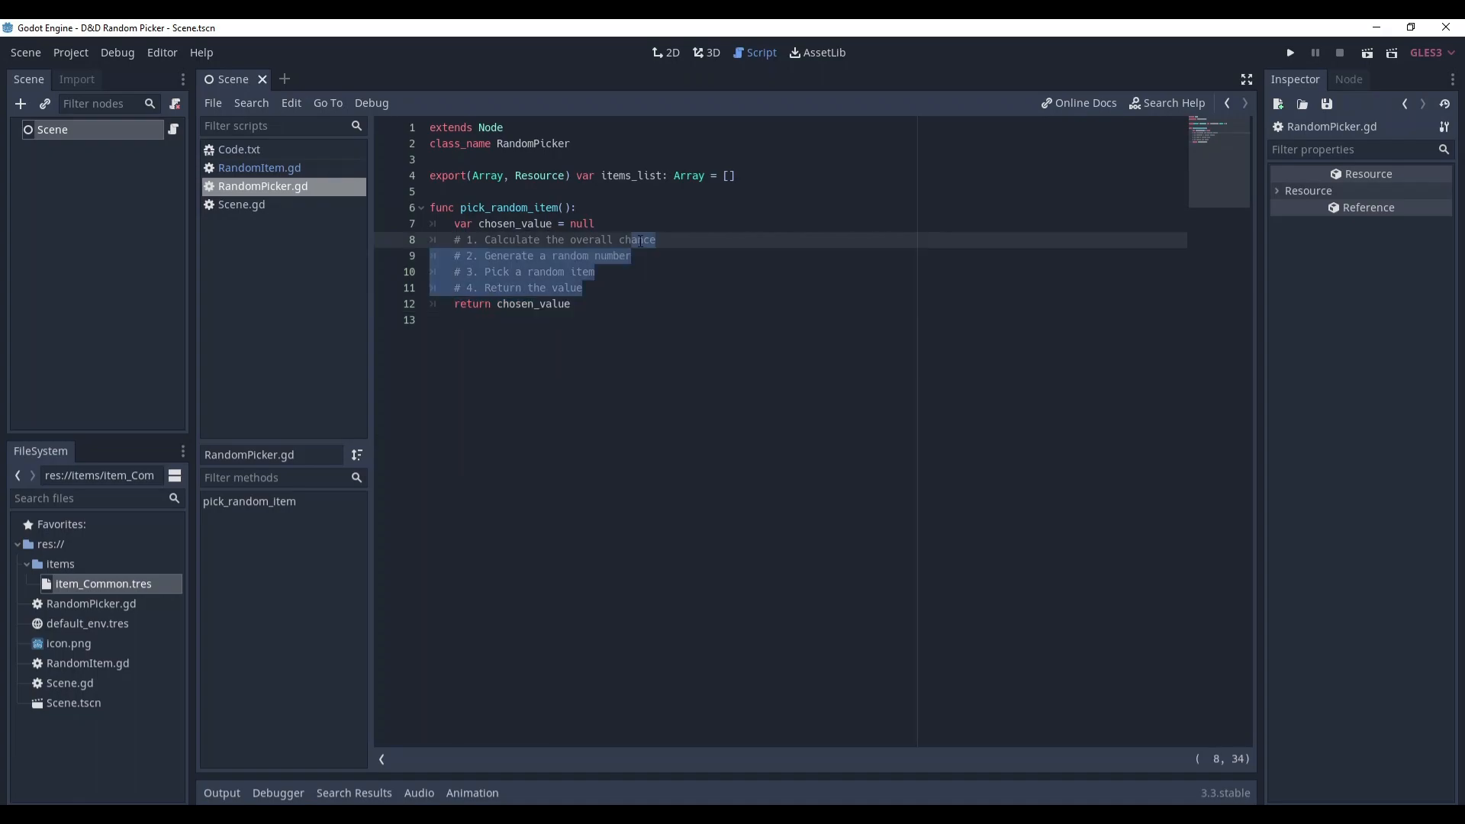
Step: Wrap the picking steps in if items_list.size() > 0: inside pick_random_item
left_click(595, 223)
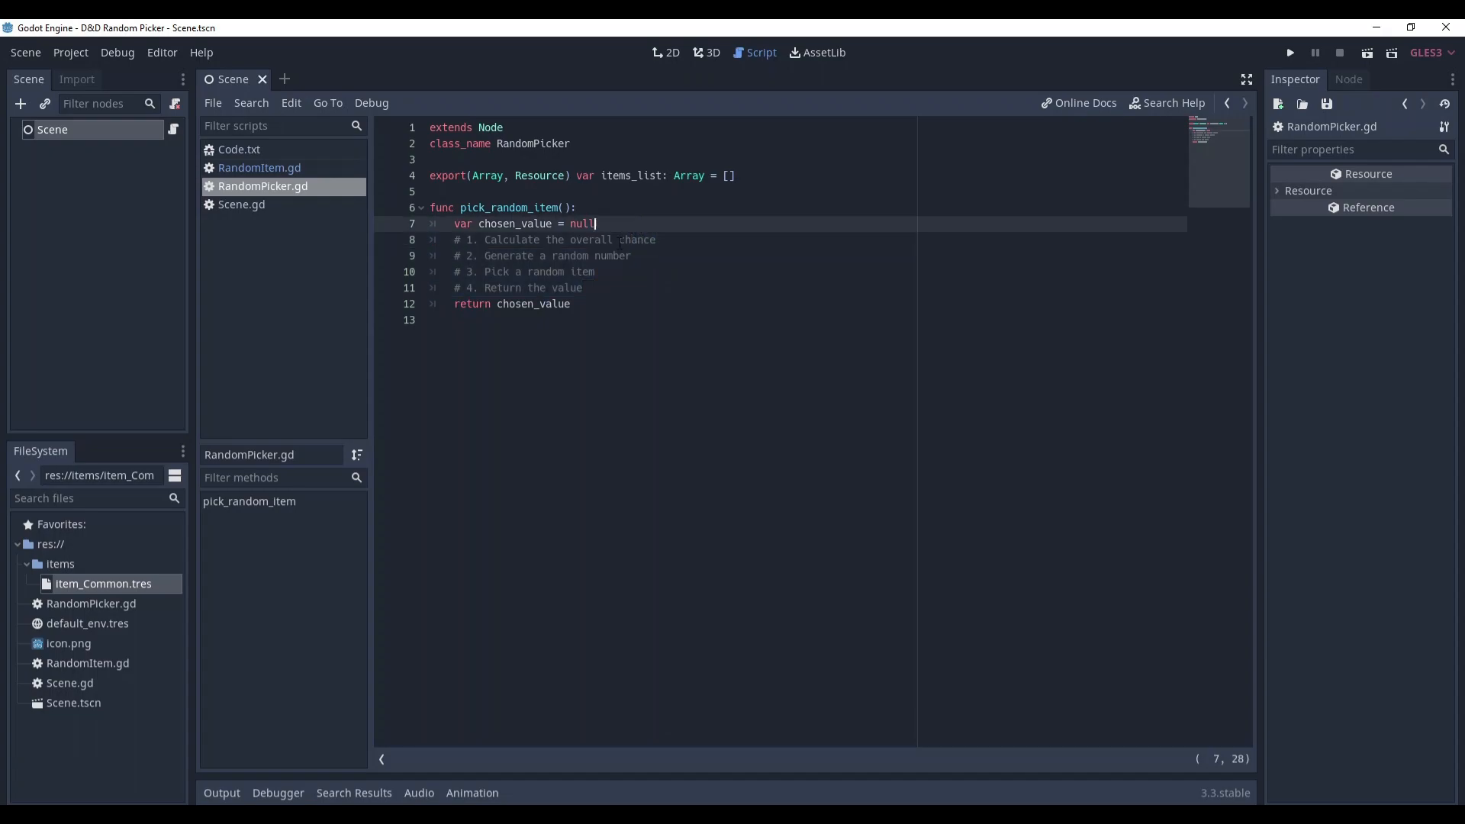
key("Enter")
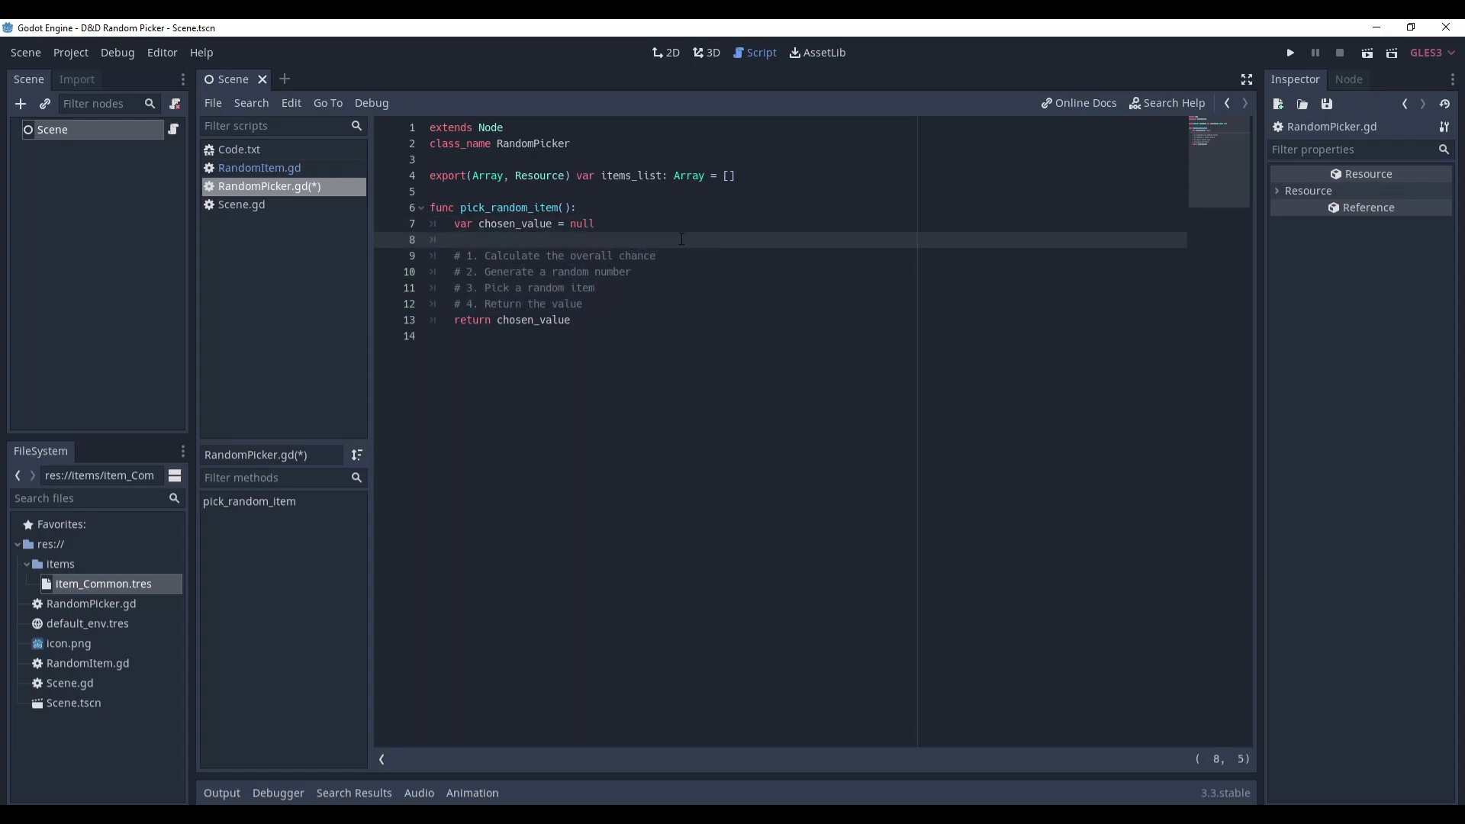
type("if items_list.size() > 0:")
type("pass")
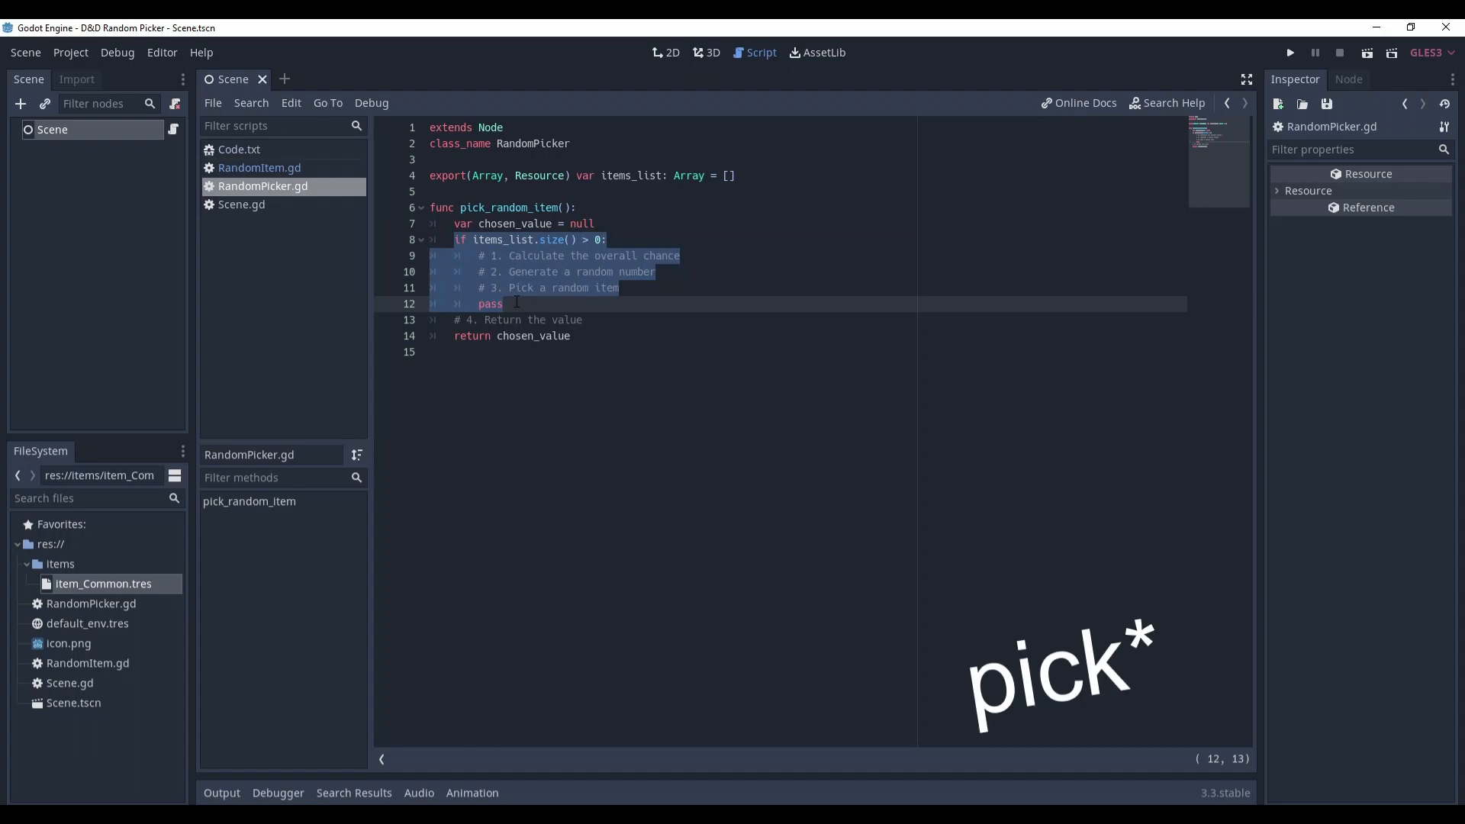
left_click(505, 303)
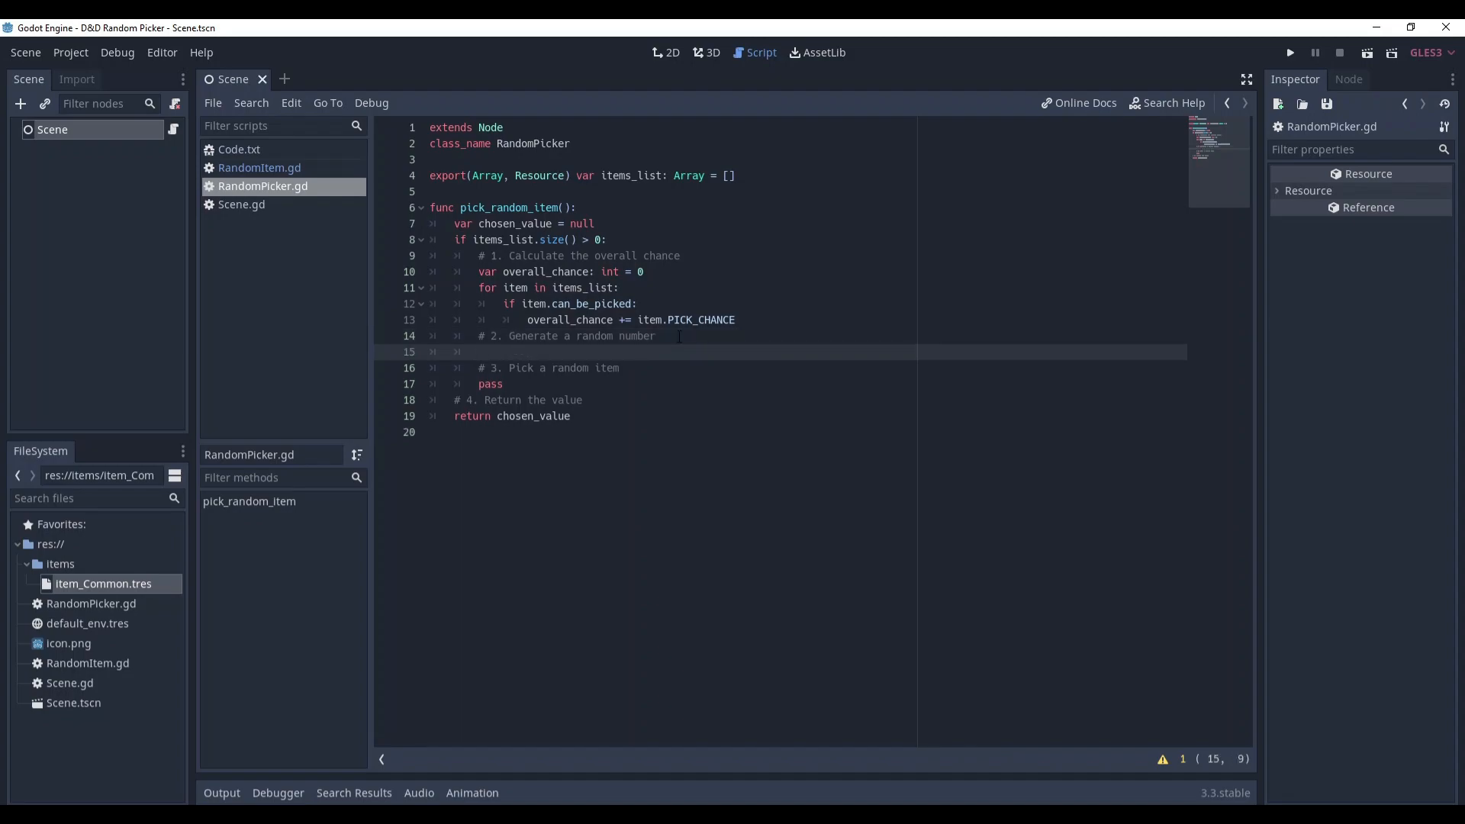
Step: Roll random_number = randi() % overall_chance and loop items_list setting chosen_value = item.VALUE
type("var random_number = randi() % overall_chance")
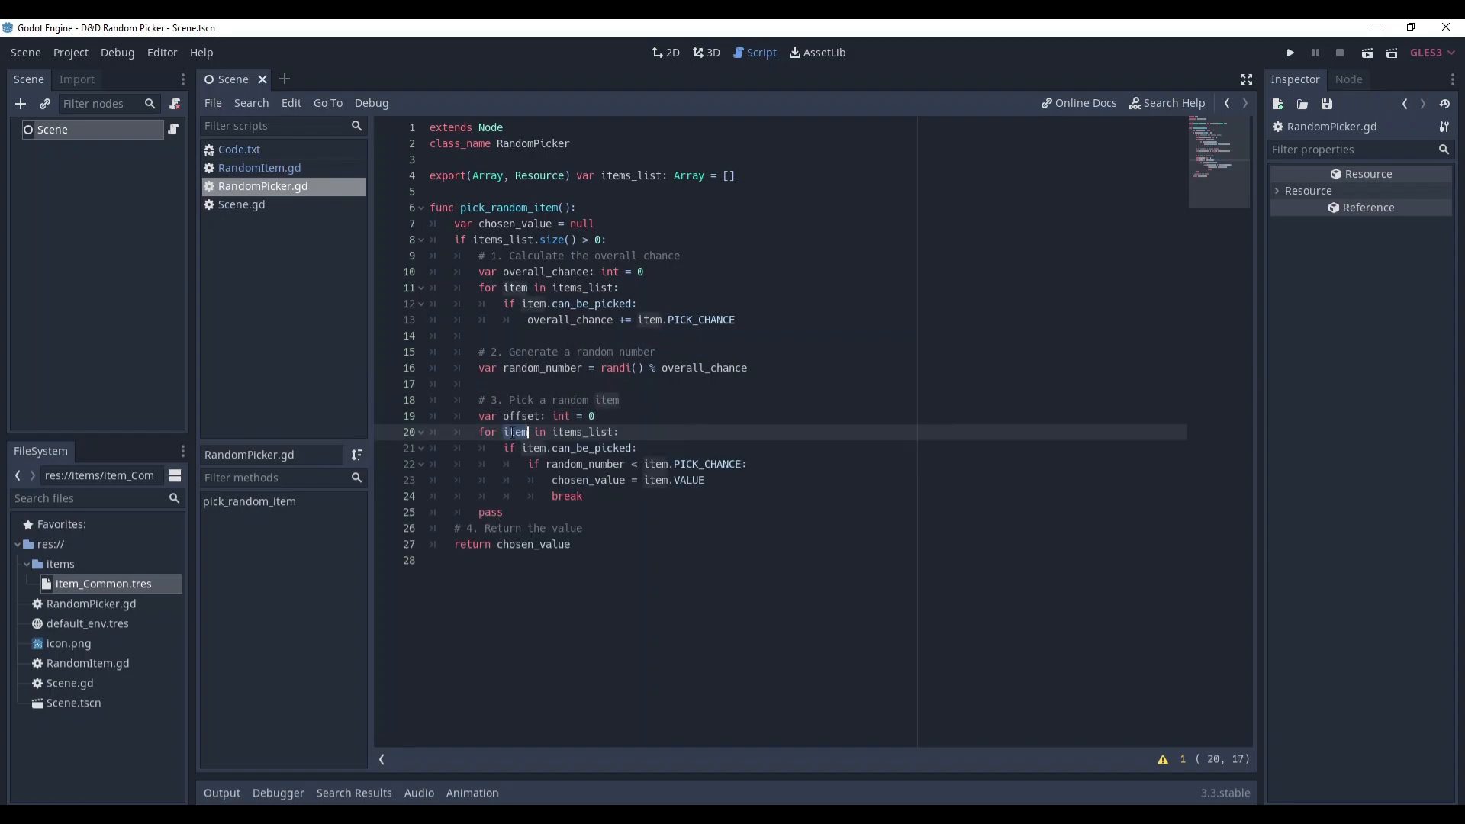
double_click(580, 432)
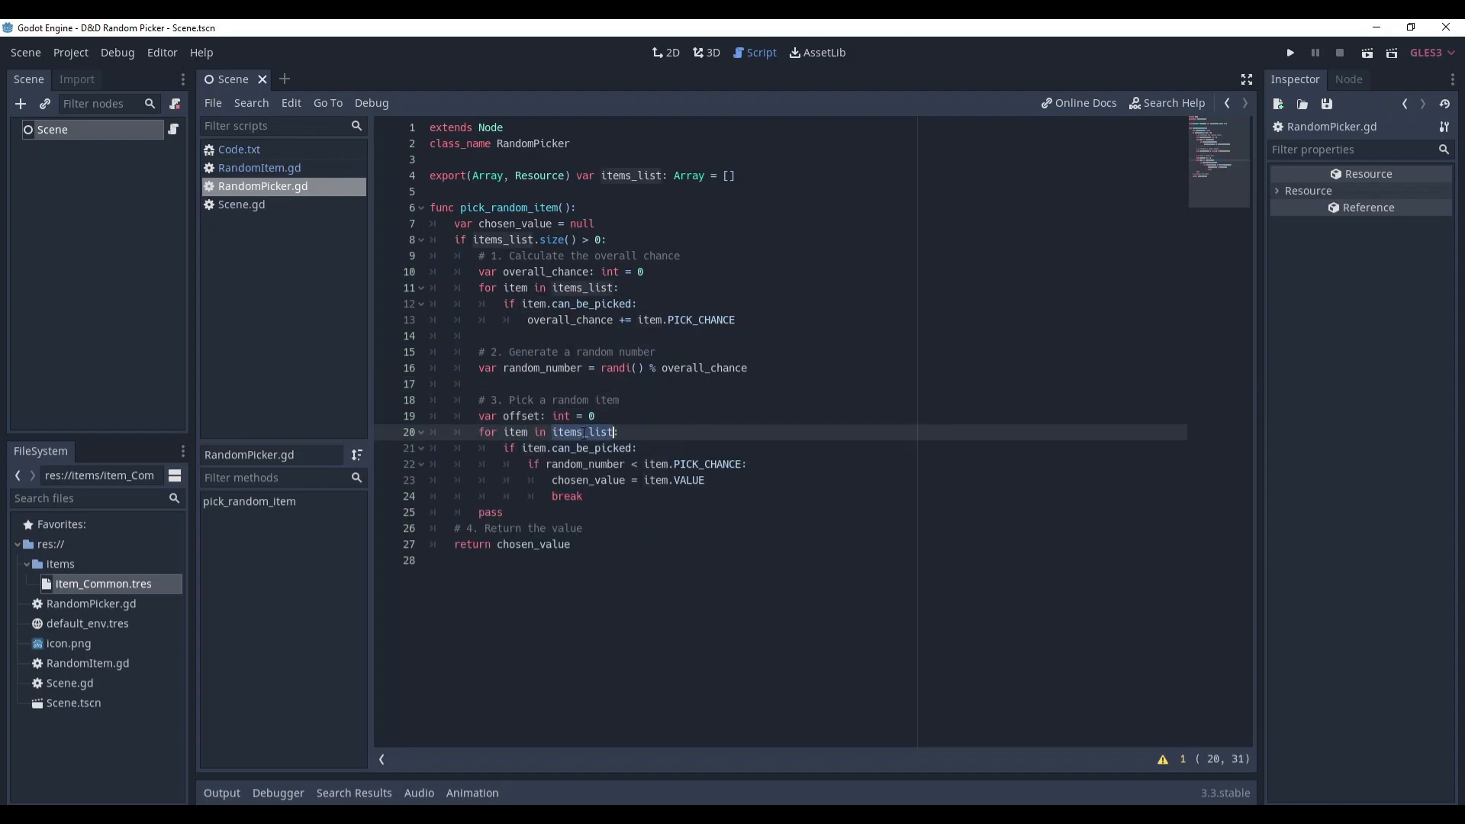
left_click(569, 447)
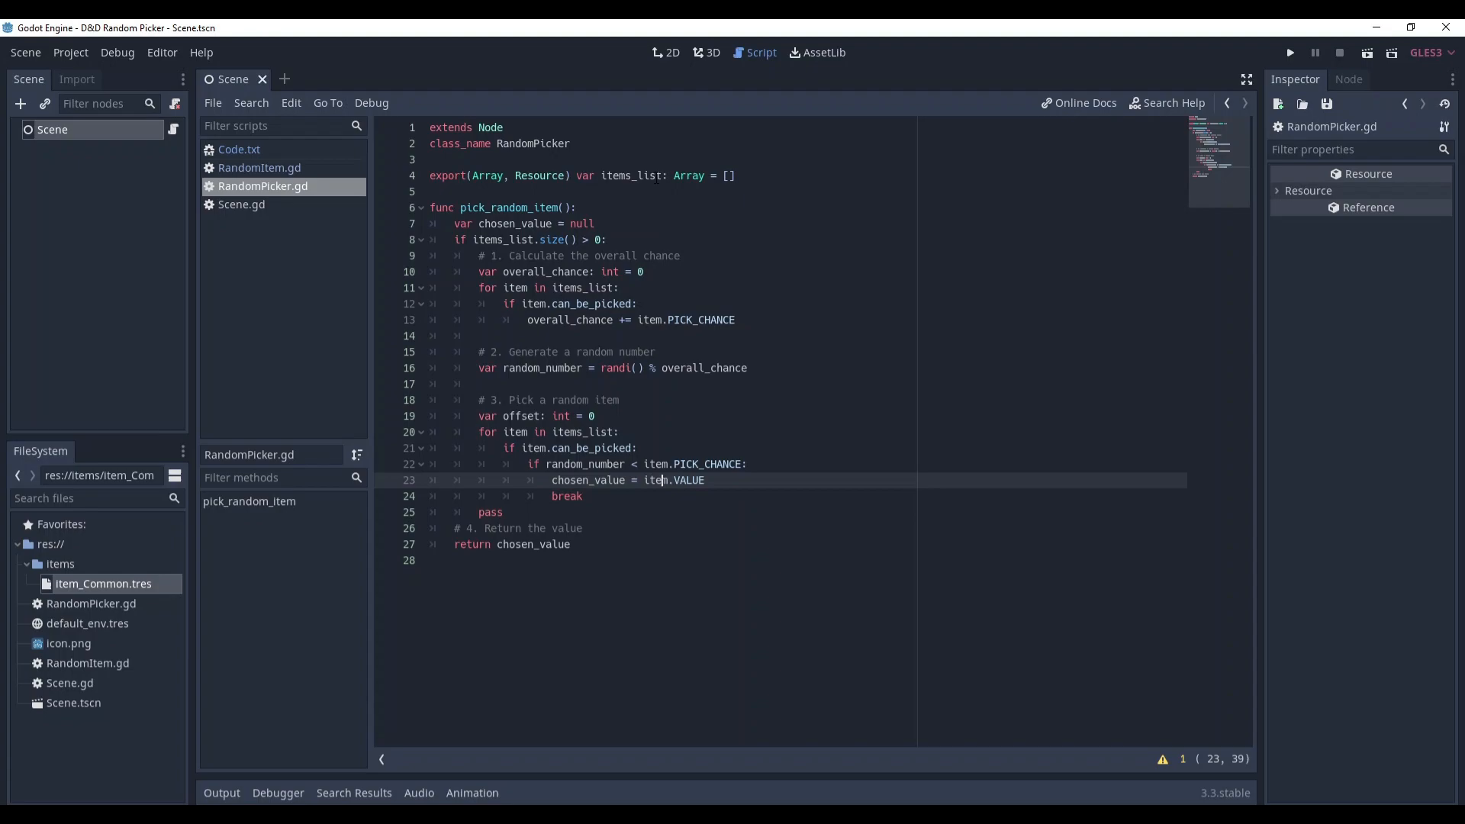
double_click(657, 479)
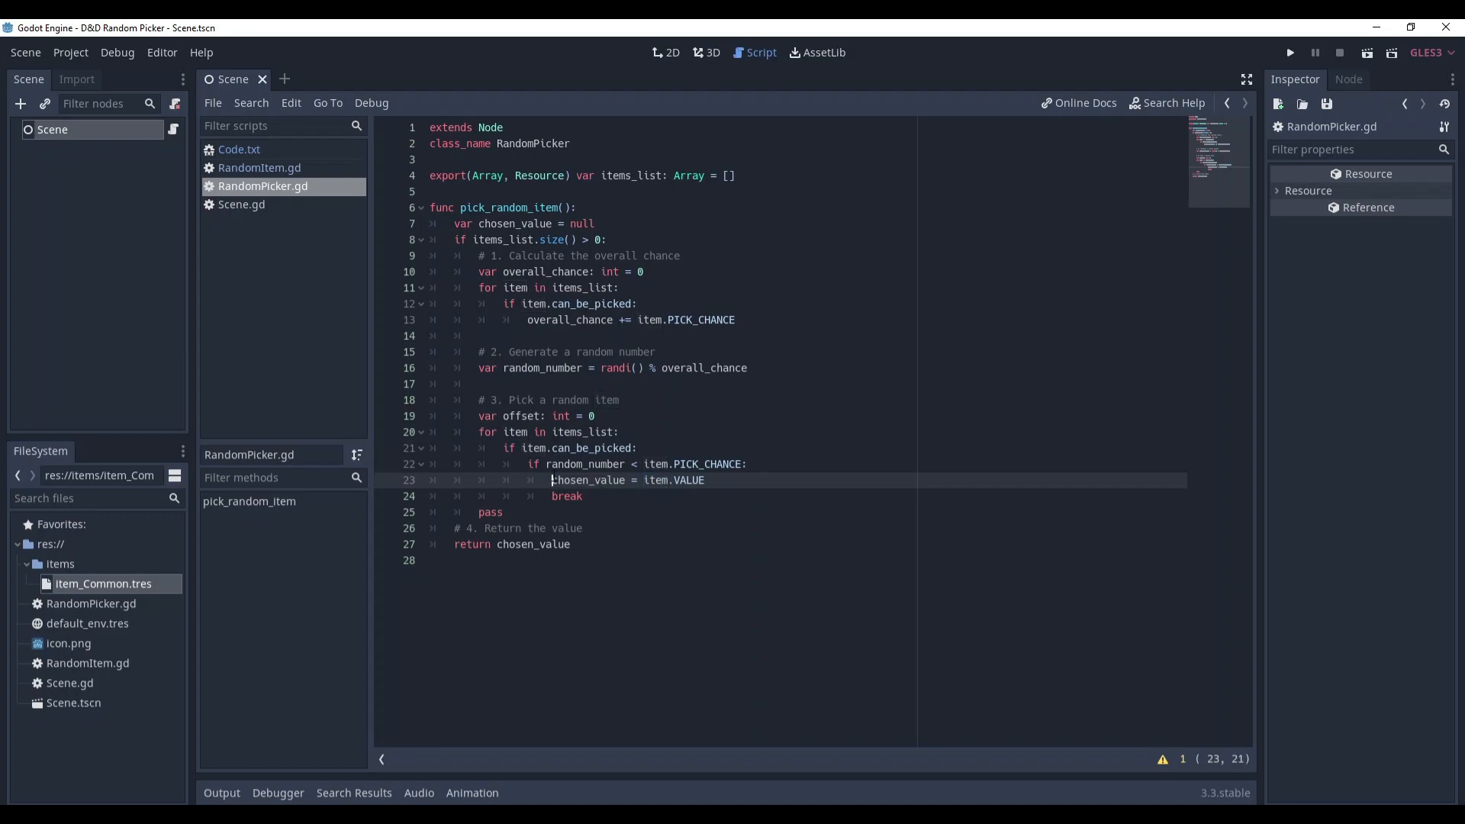
double_click(673, 479)
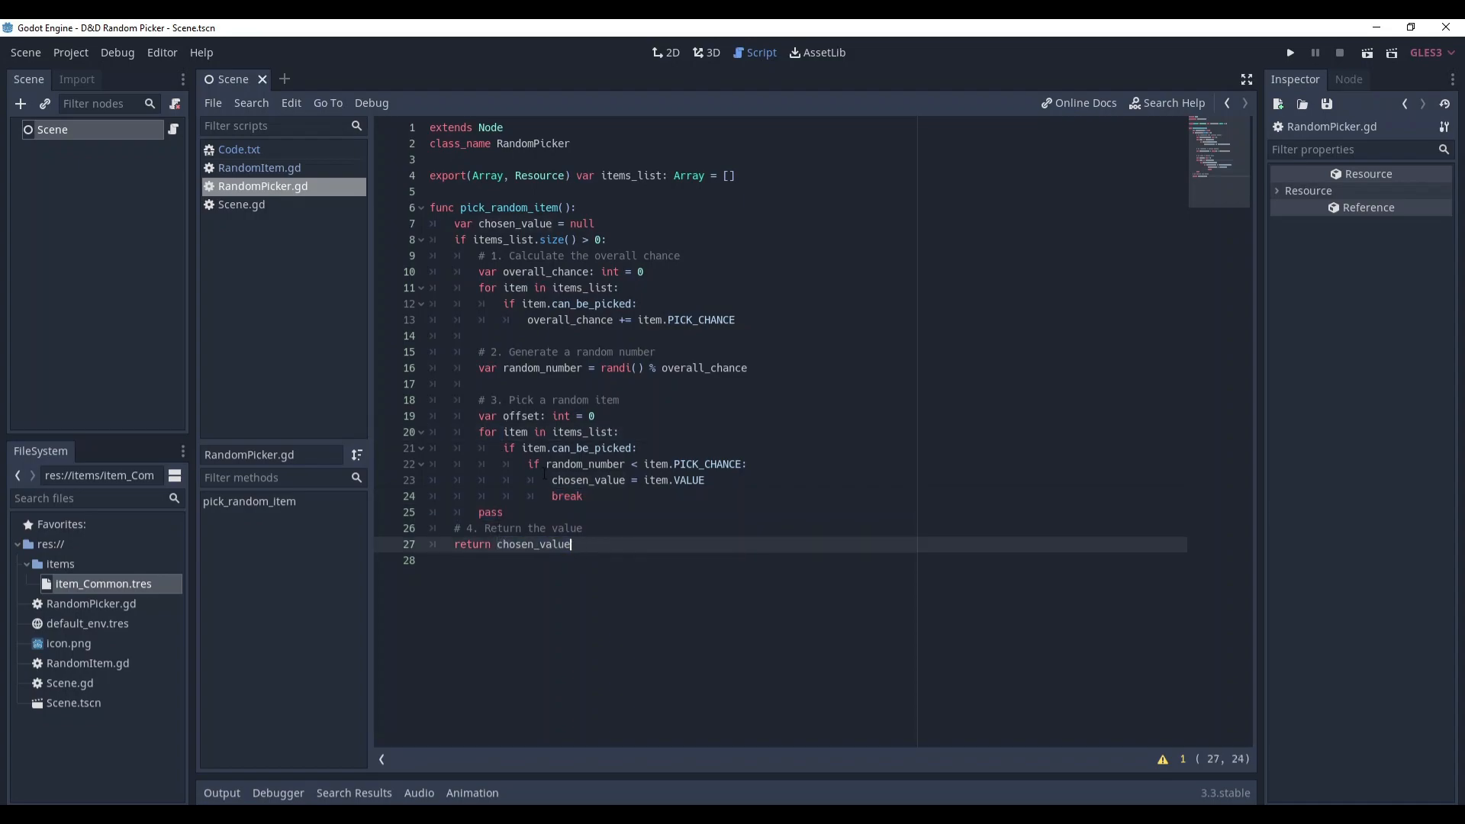
Step: Add the else offset accumulation, compare against PICK_CHANCE + offset, and remove the leftover pass
left_click(707, 479)
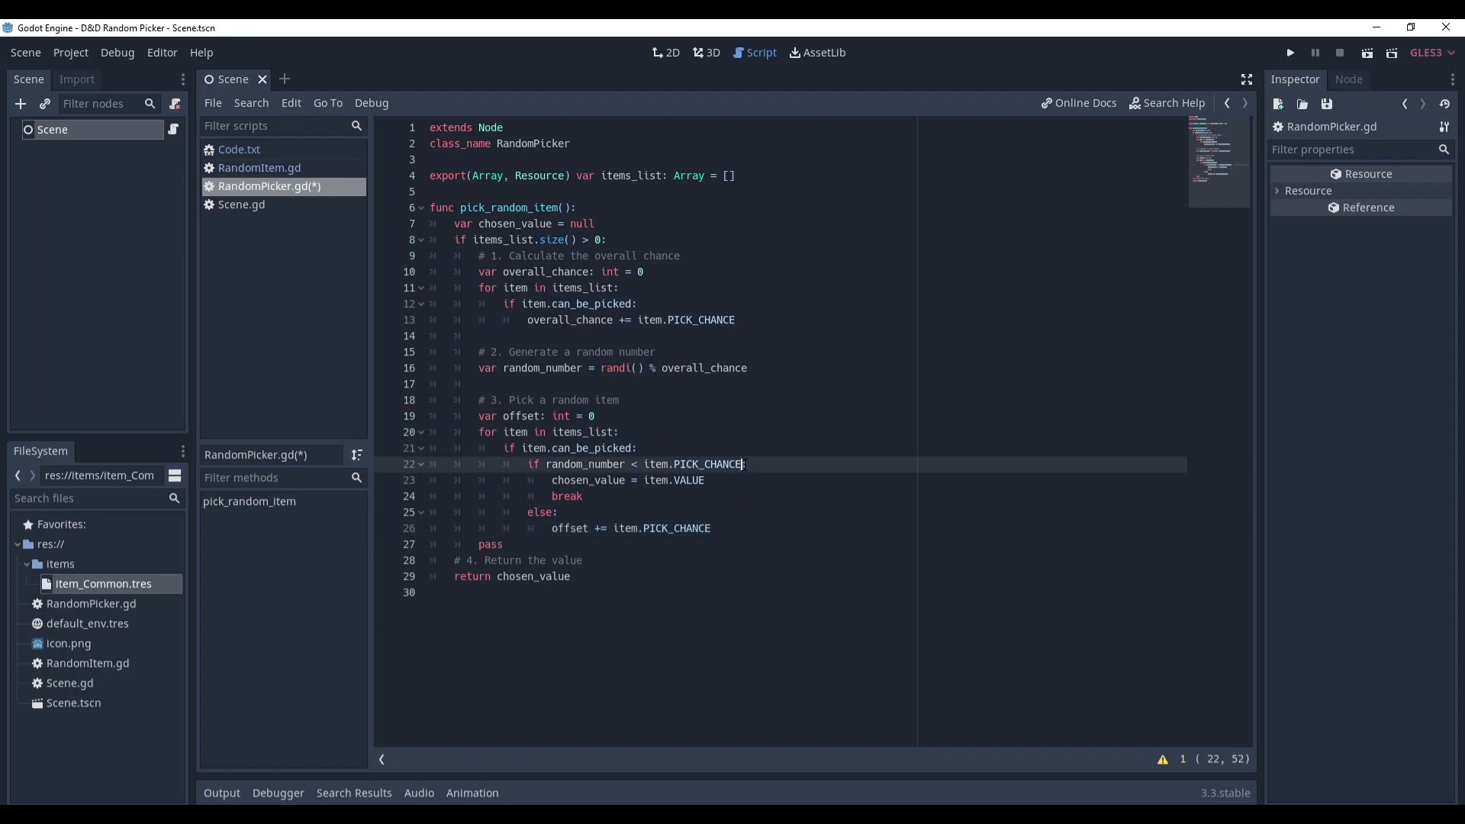
type("+ offset:")
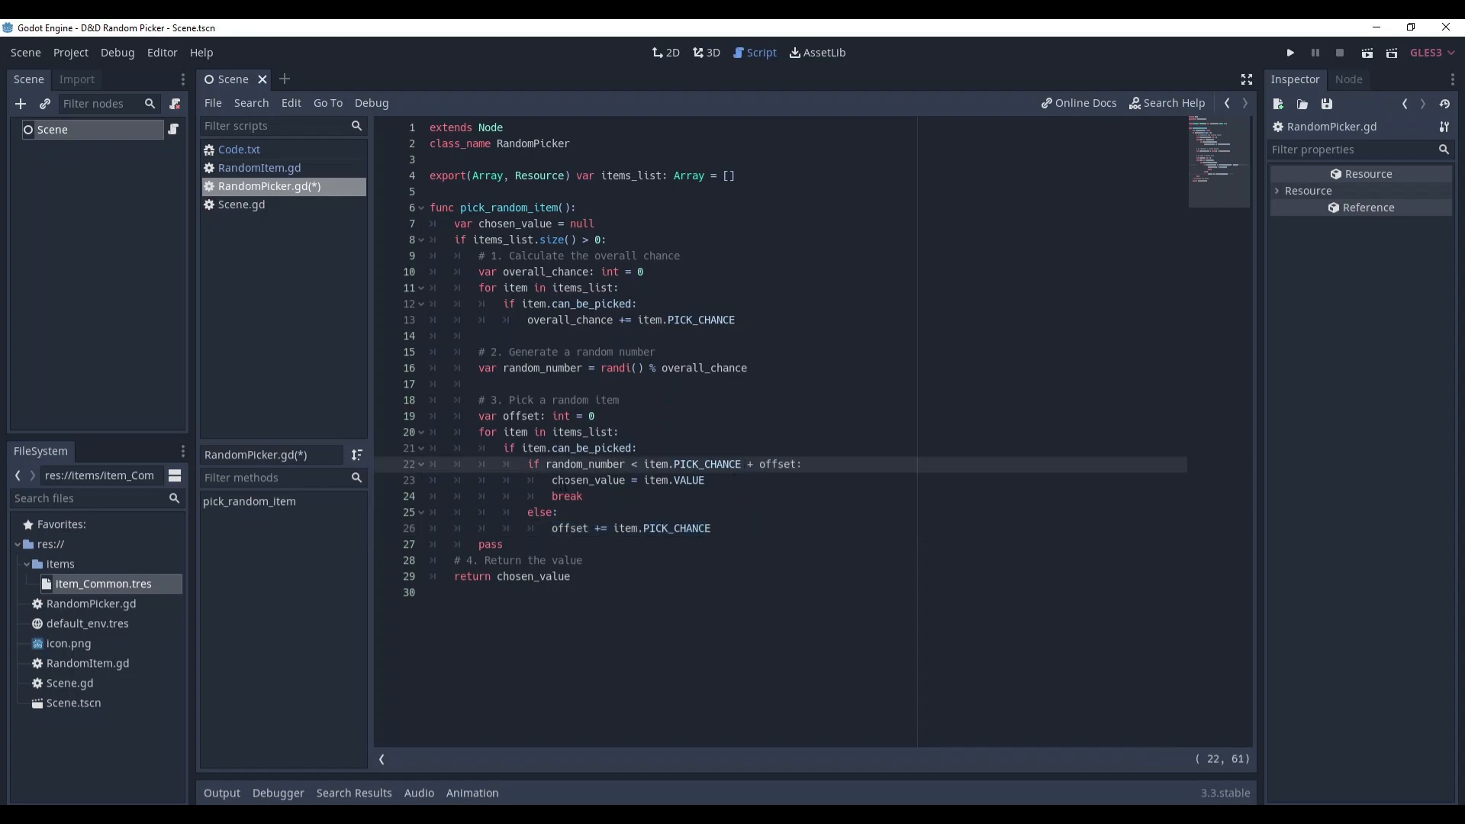
double_click(691, 464)
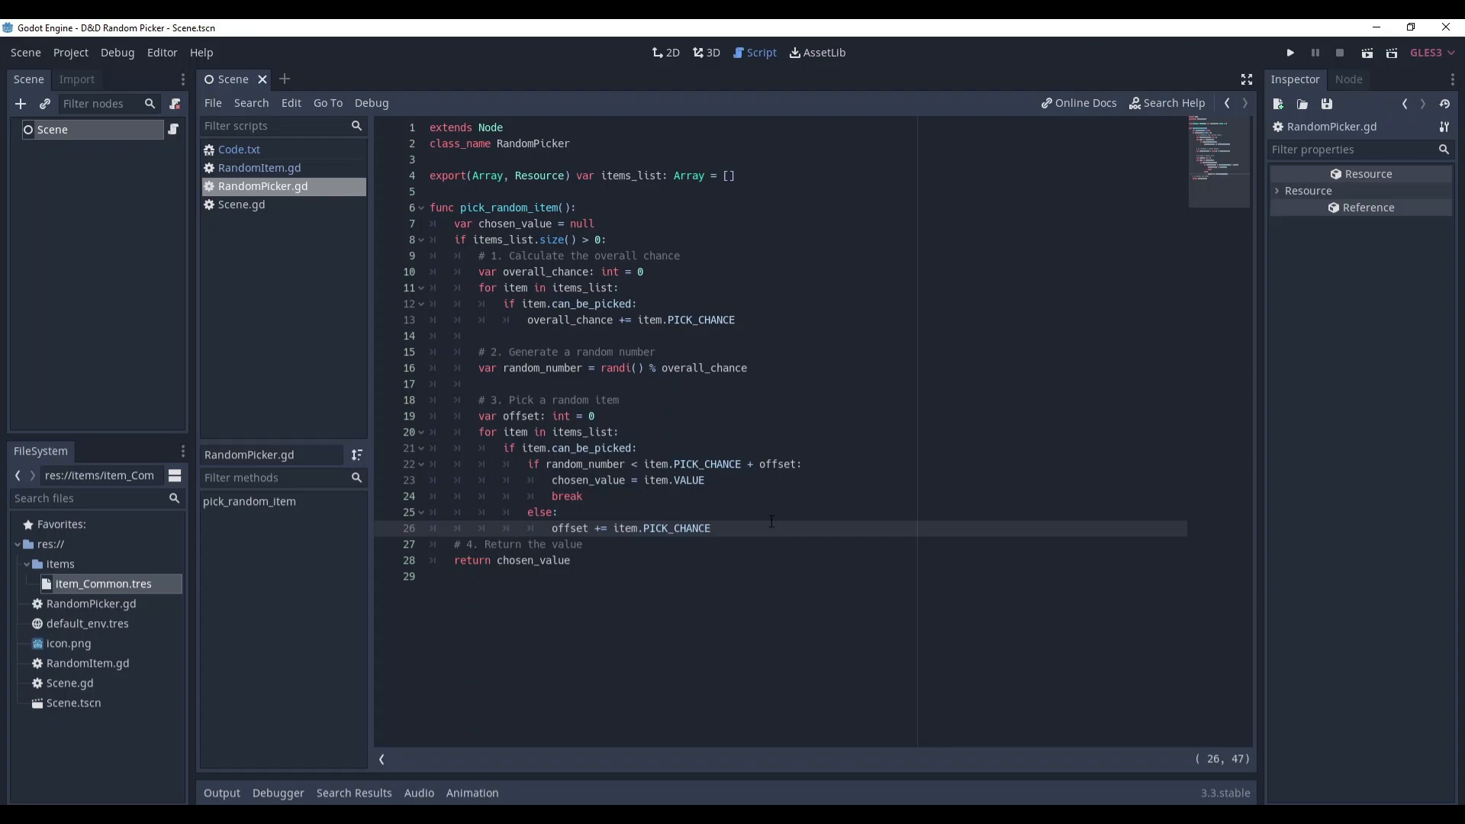
mouse_move(103, 583)
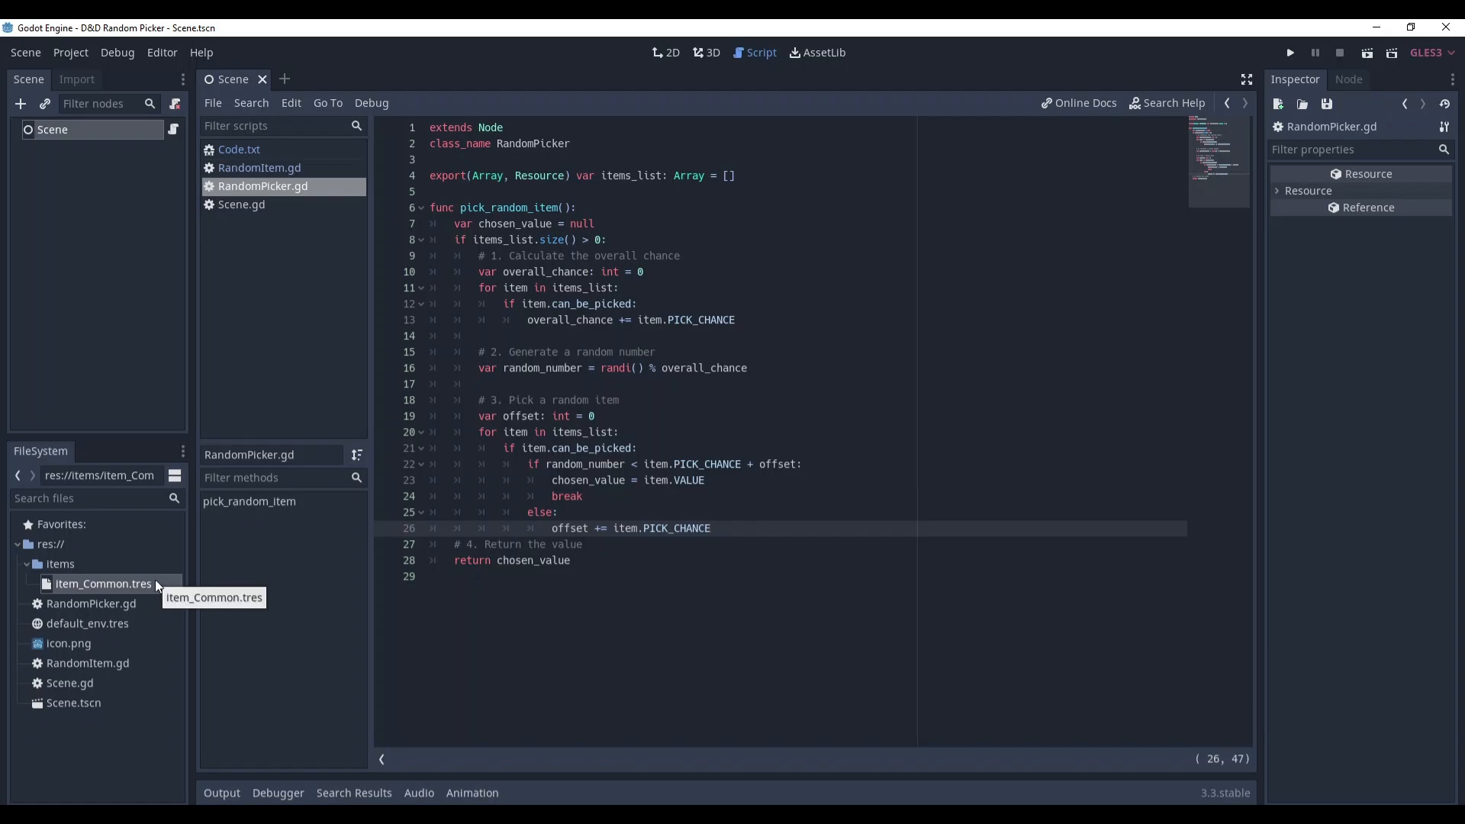
Step: Duplicate item_Common.tres as item_Uncommon and item_Rare, with Pick Chances 5 and 1
left_click(103, 583)
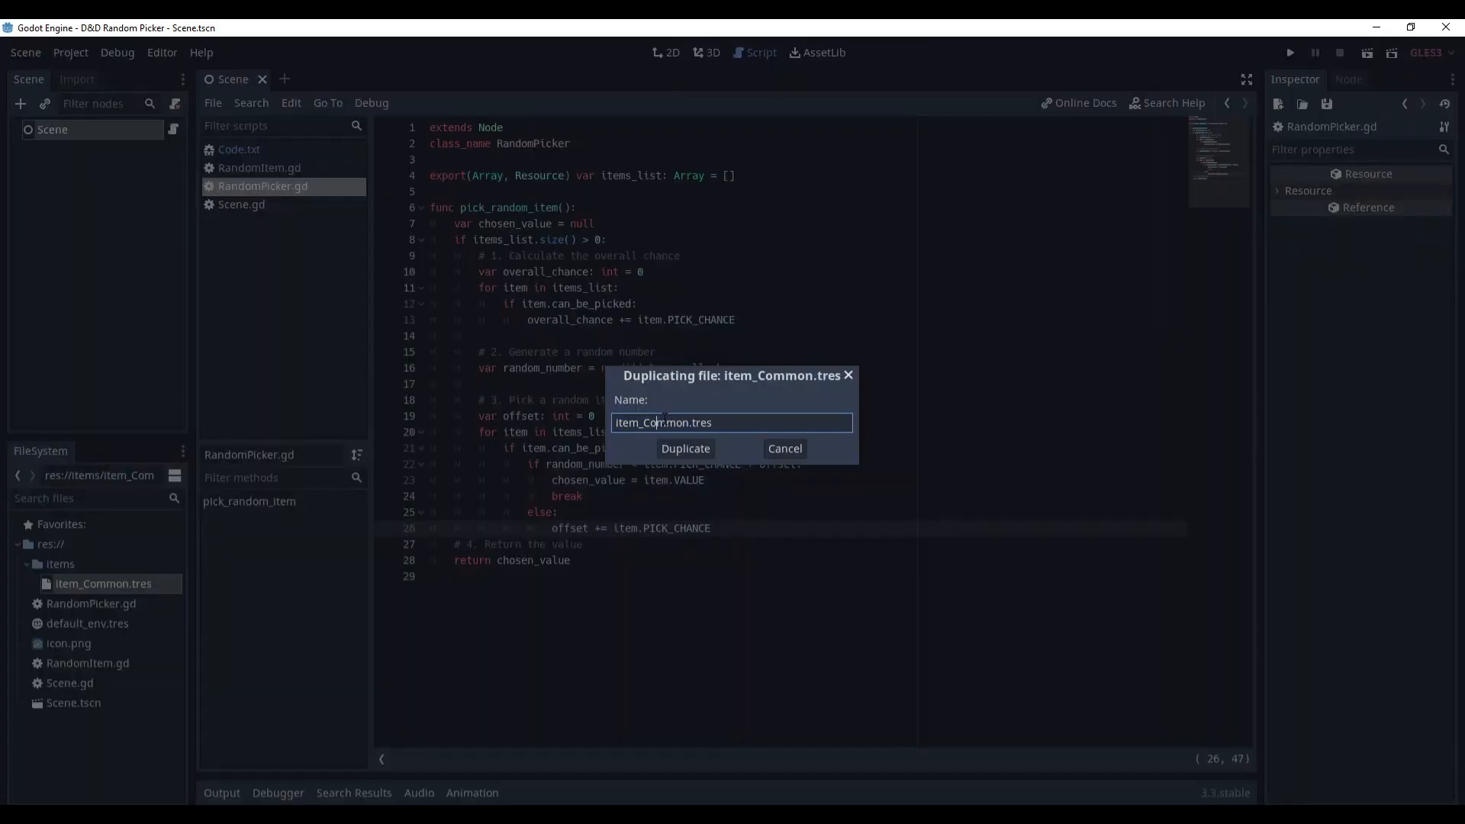
left_click(685, 449)
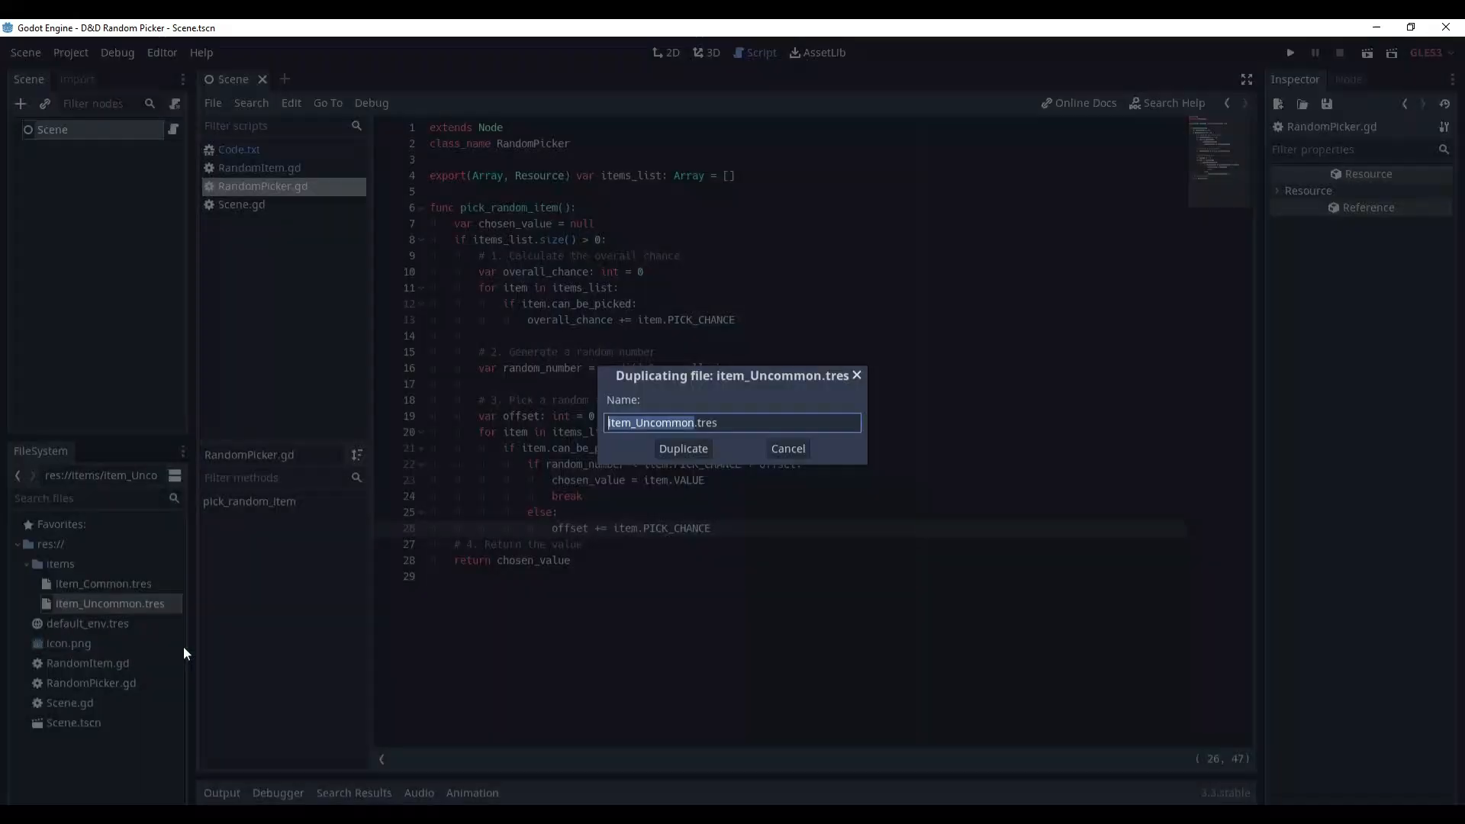
left_click(682, 449)
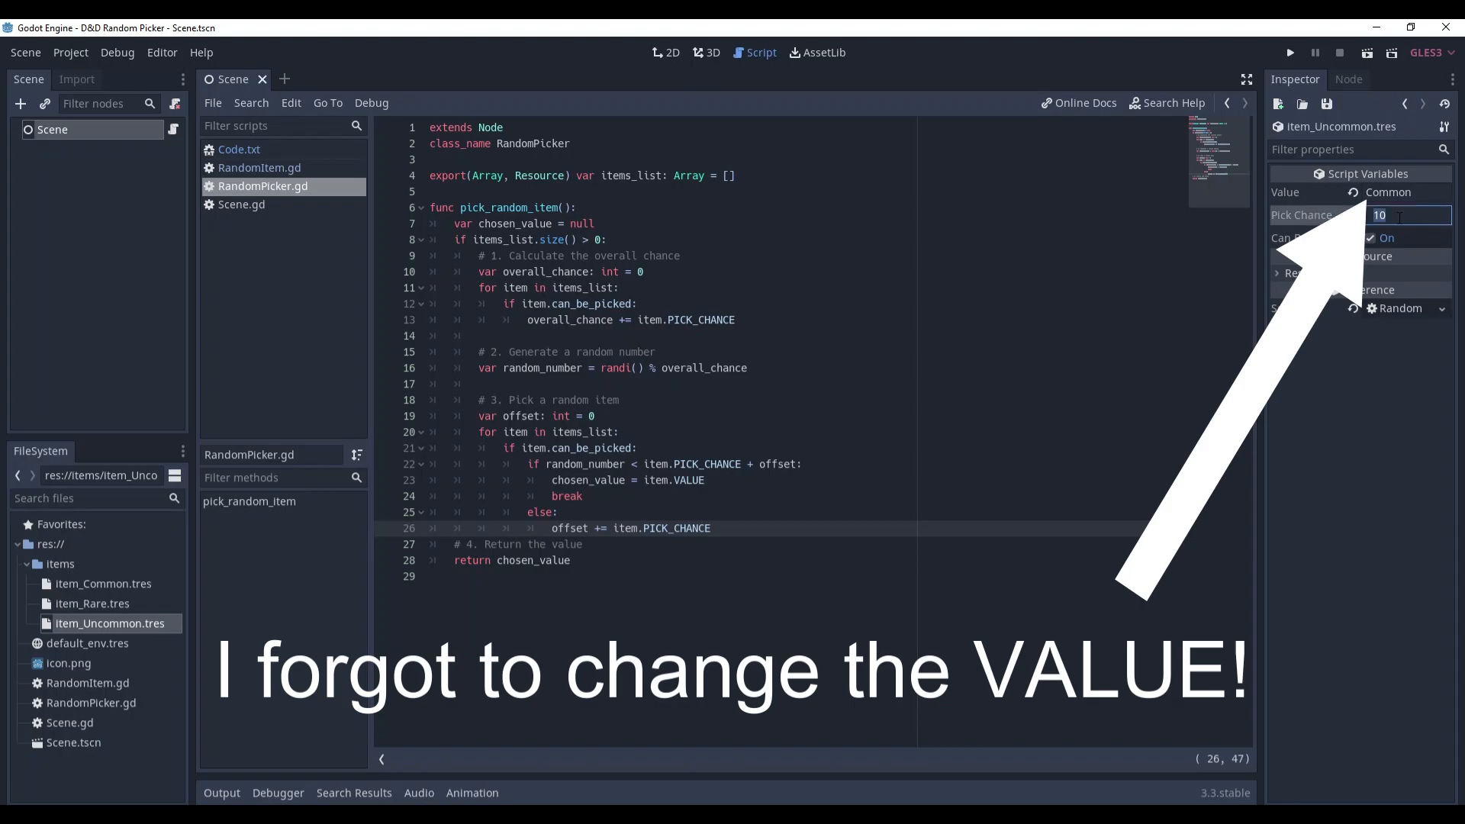
type("5")
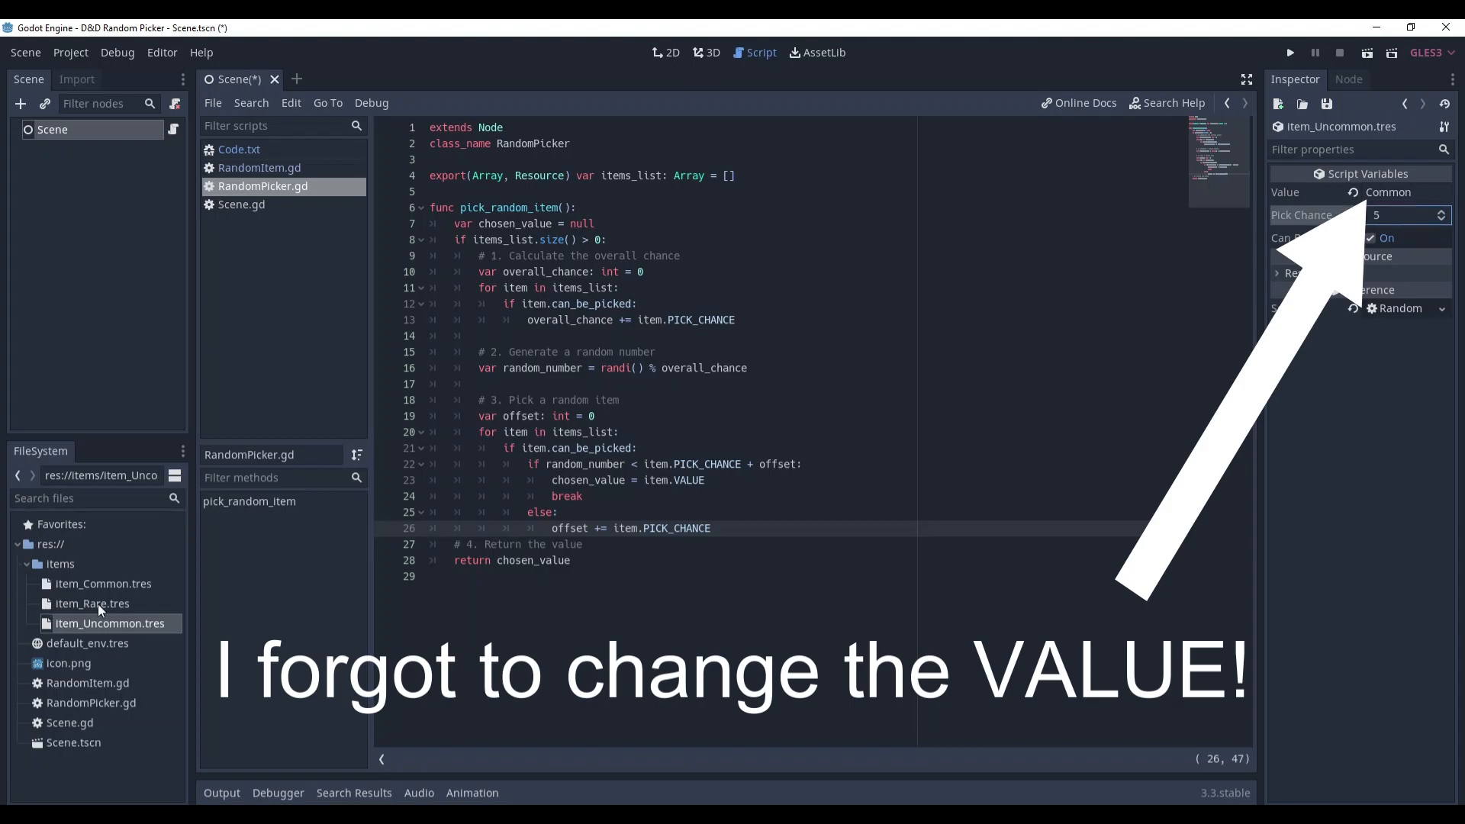
left_click(93, 602)
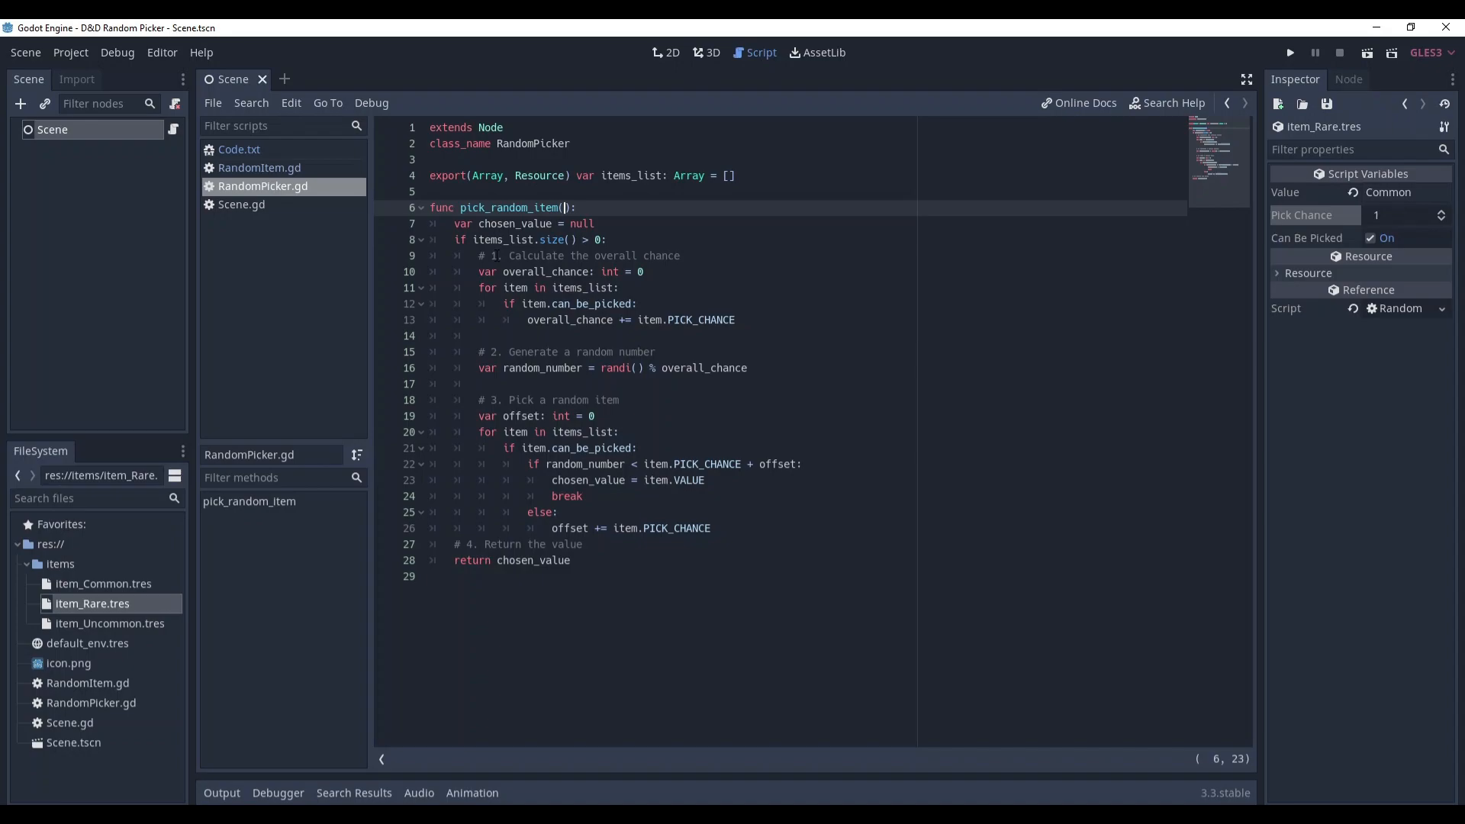
Step: Give pick_random_item an items_array: Array parameter defaulting to items_list and save RandomPicker.gd
type("items_array: Array")
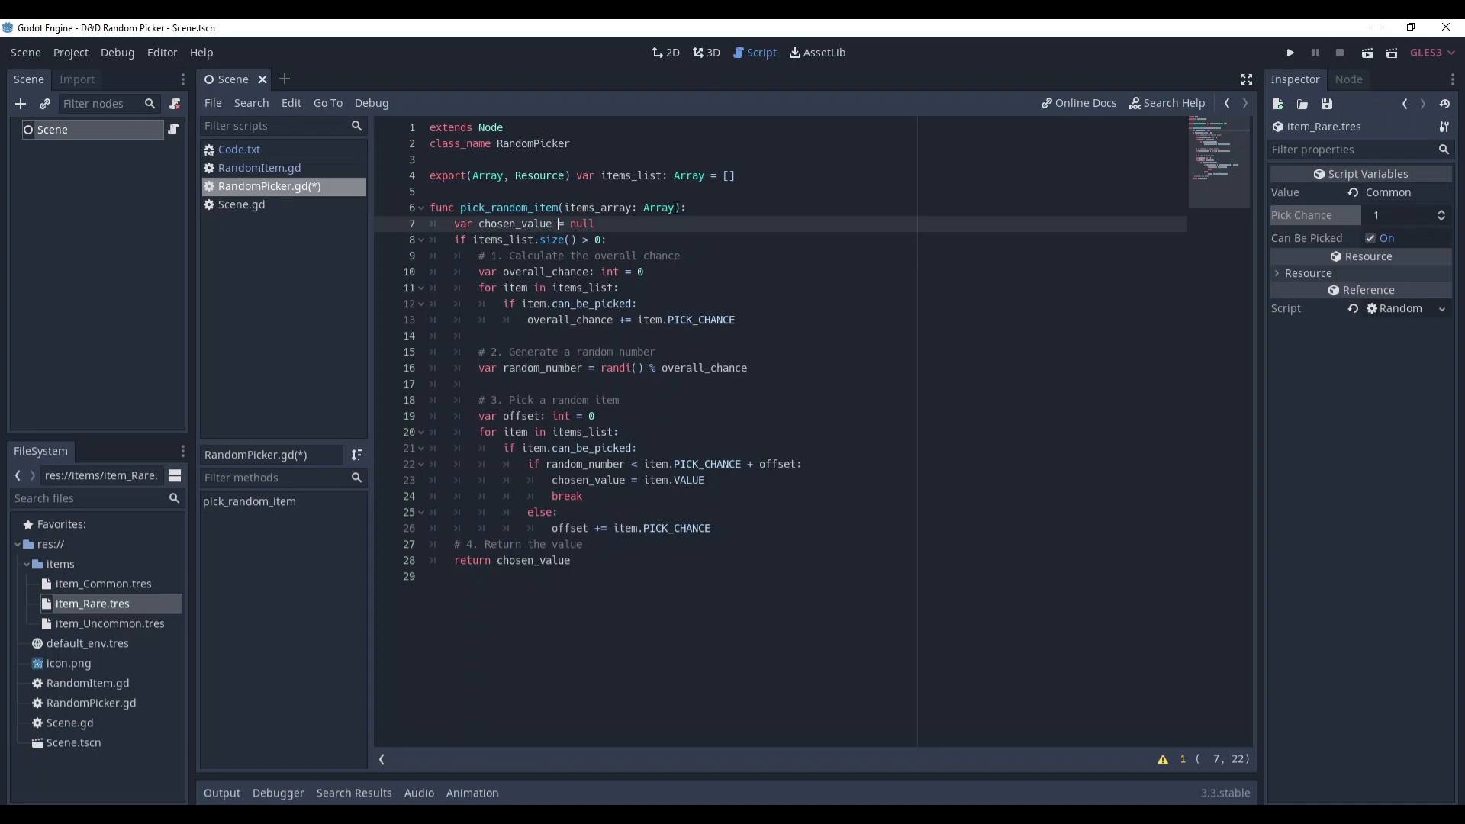
type("= items_list")
left_click(807, 432)
type("array")
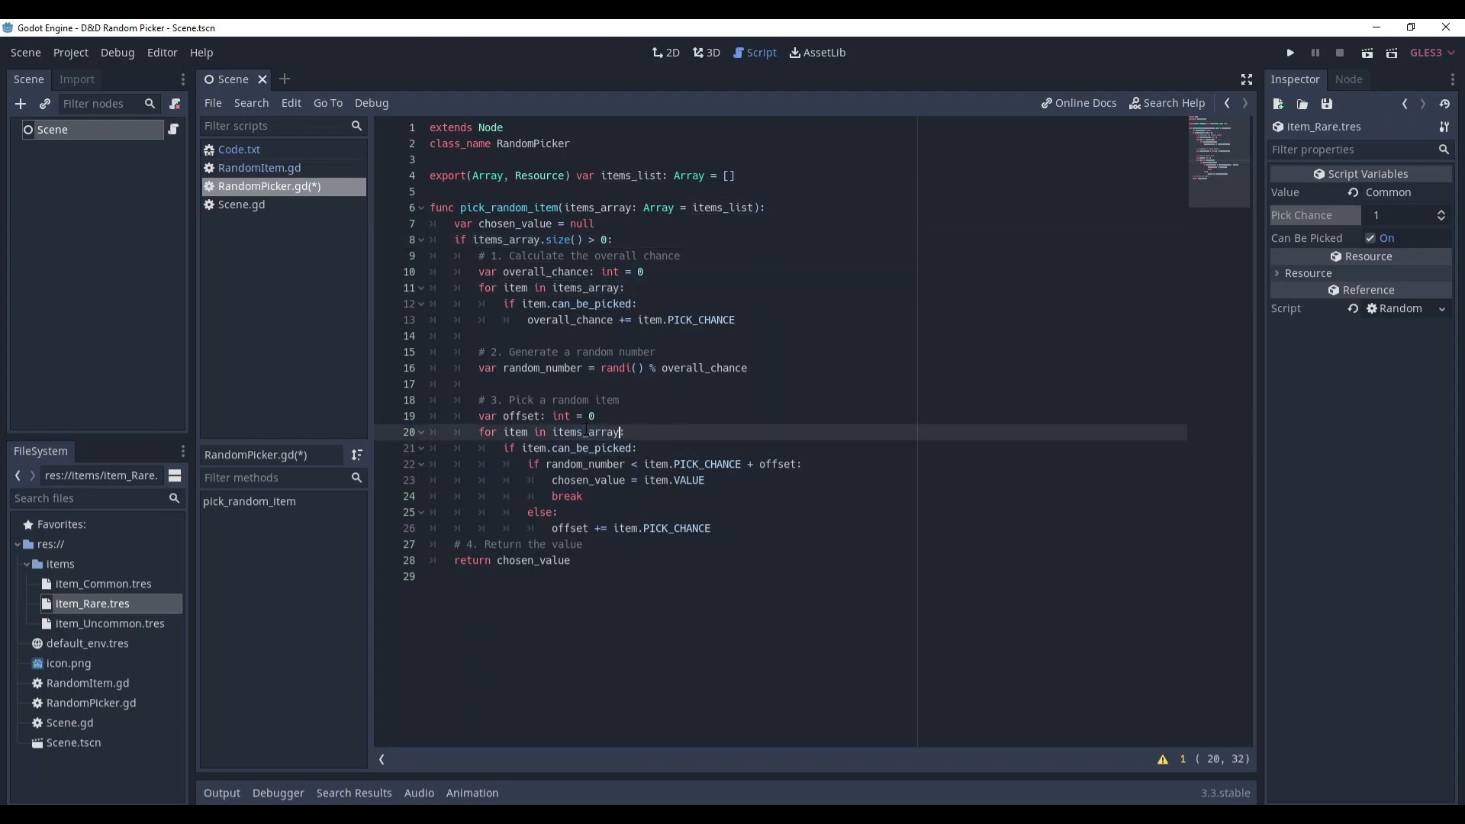
key("ctrl+s")
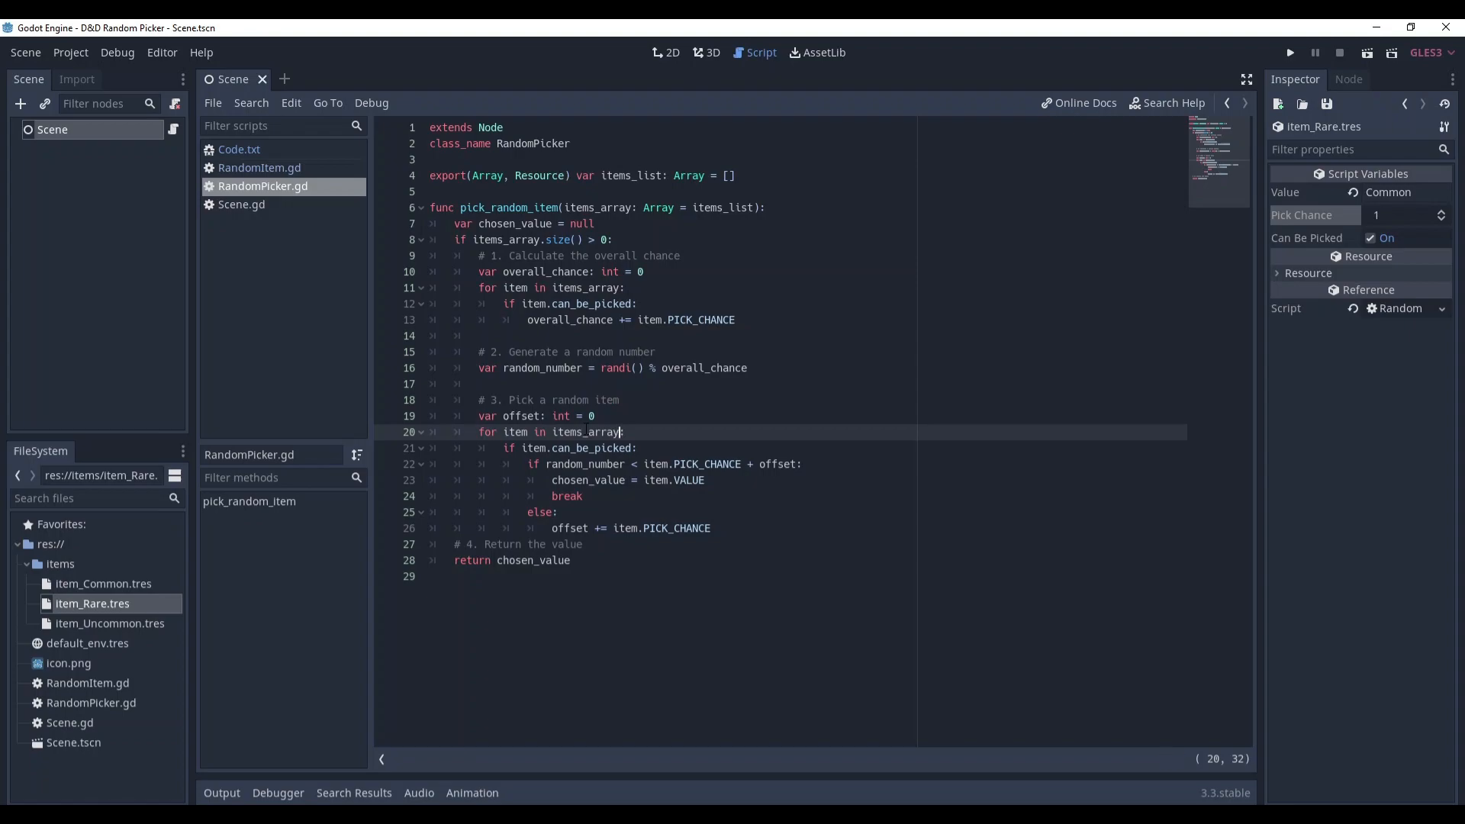
left_click(52, 128)
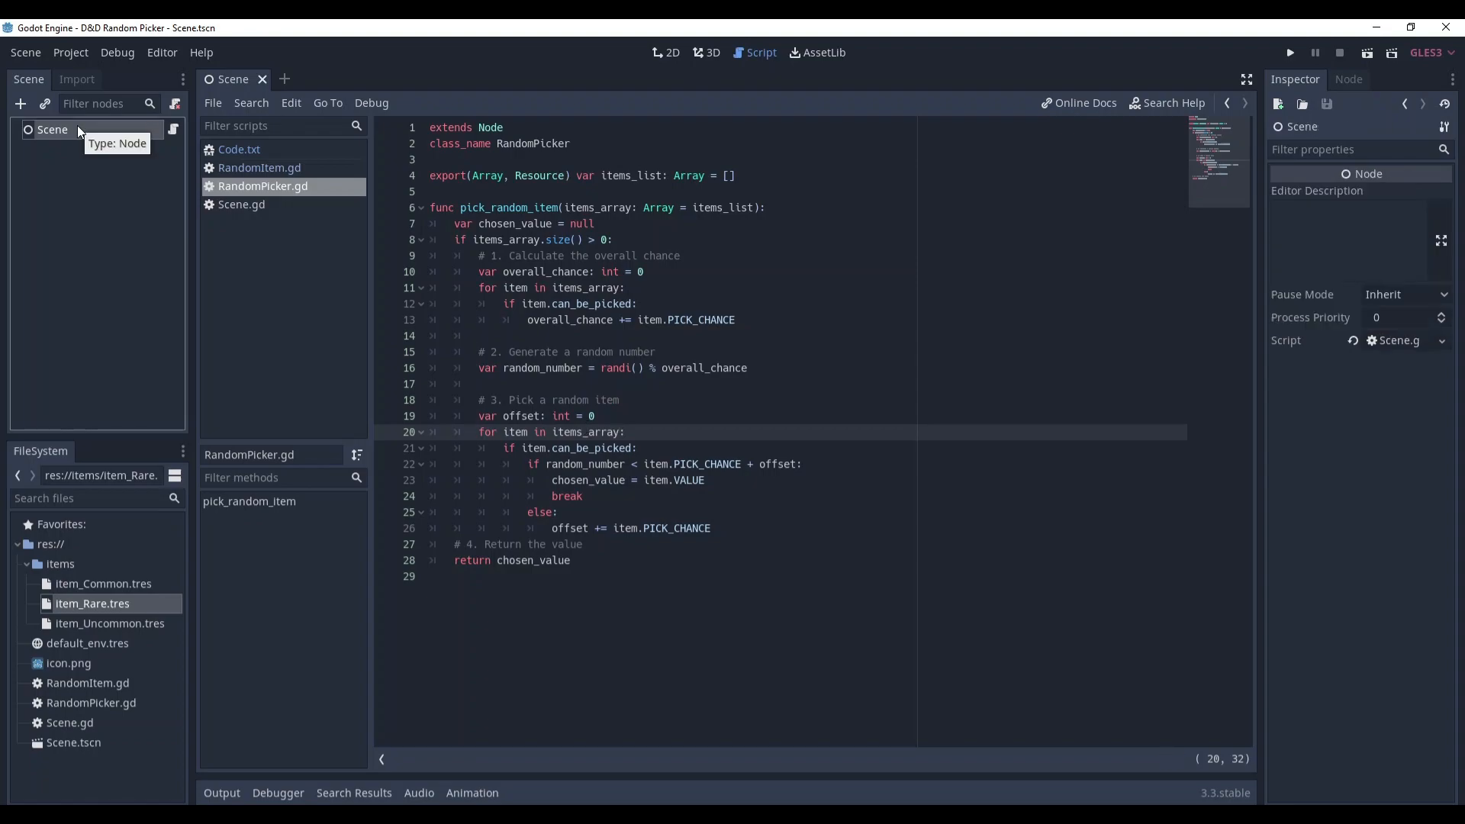
Step: Add a RandomPicker child under Scene and fill its items list with the three item resources
right_click(52, 128)
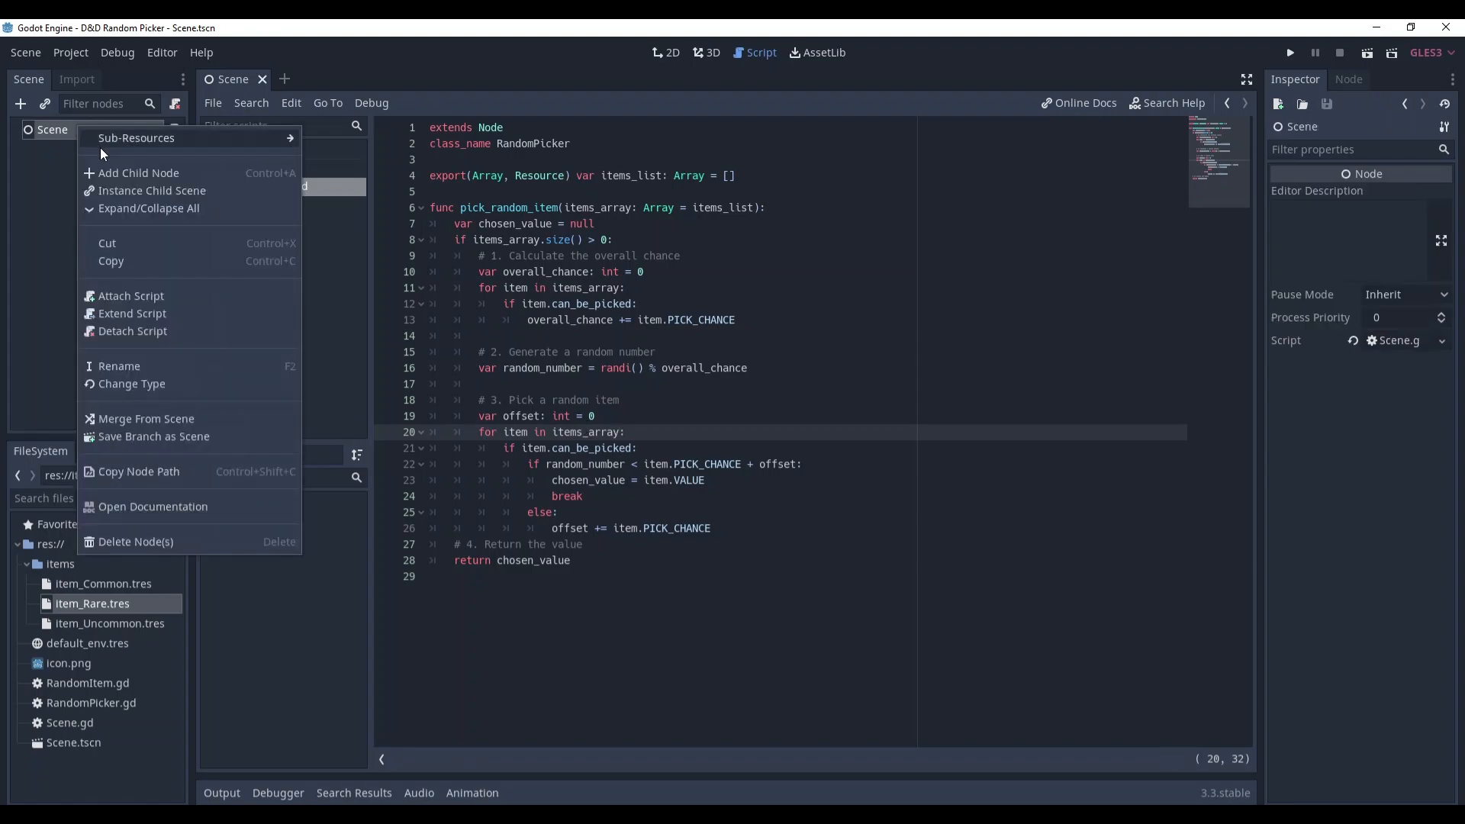
left_click(139, 172)
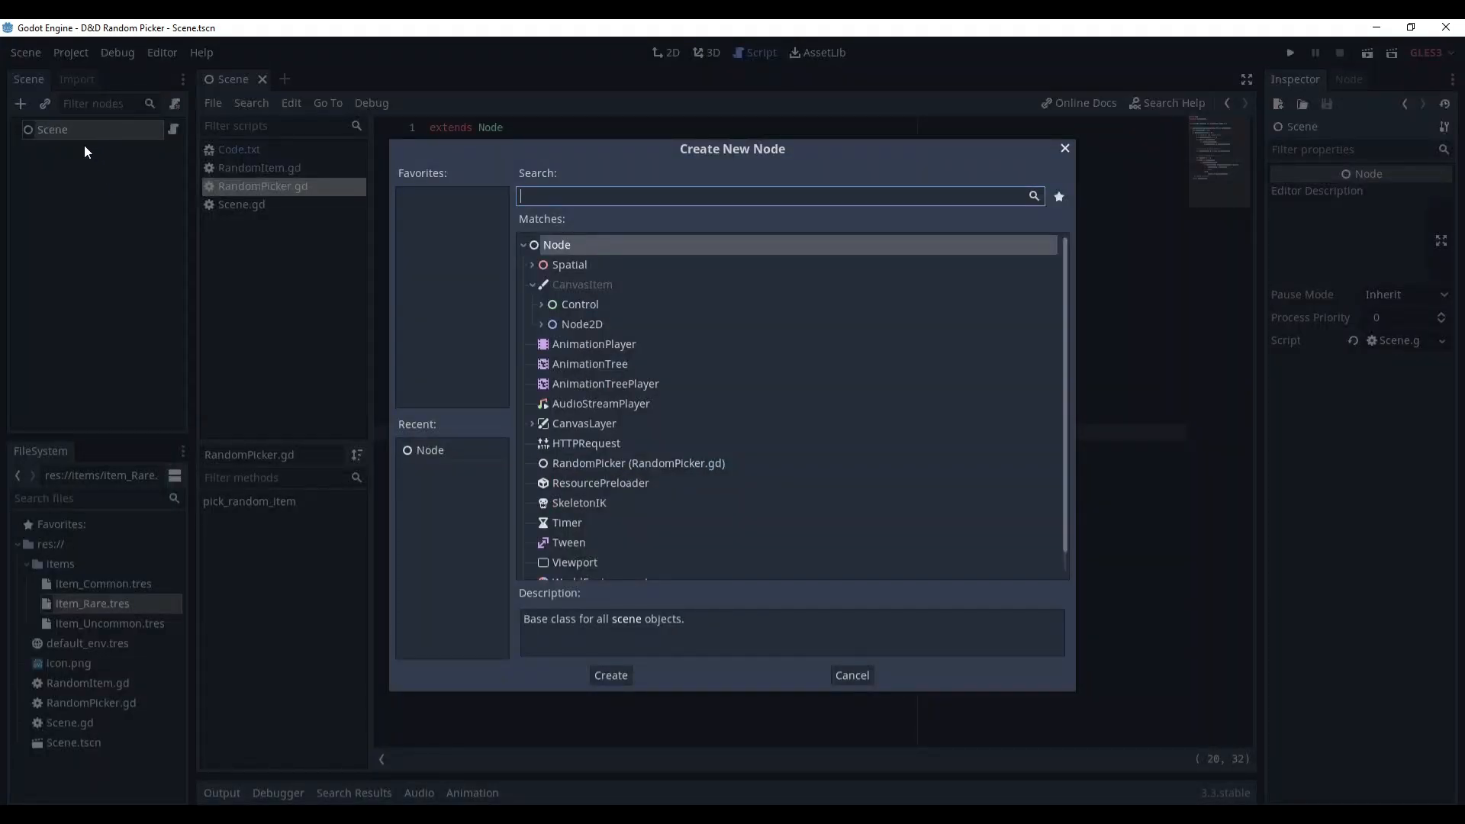
left_click(609, 675)
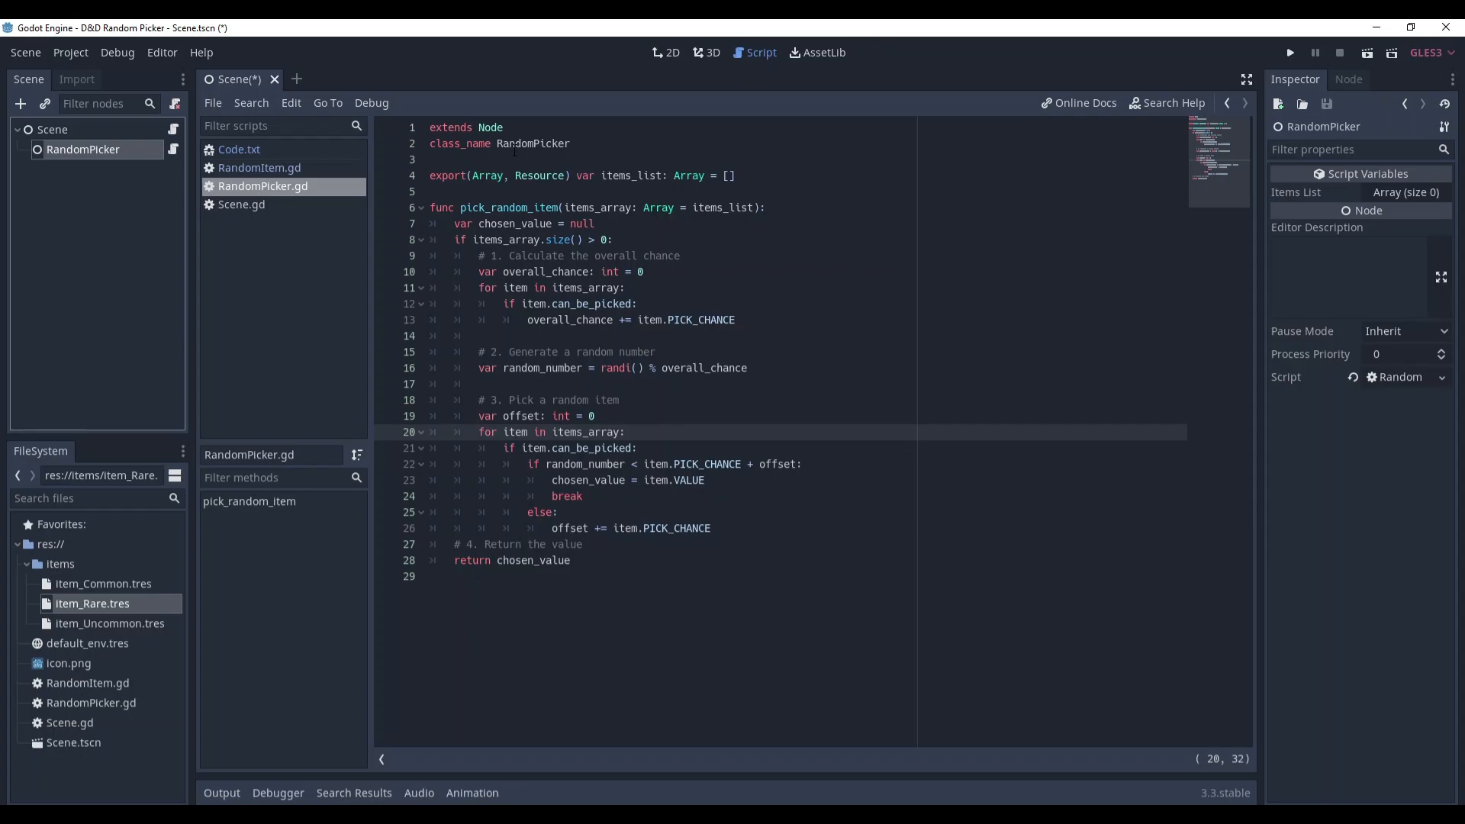
double_click(84, 150)
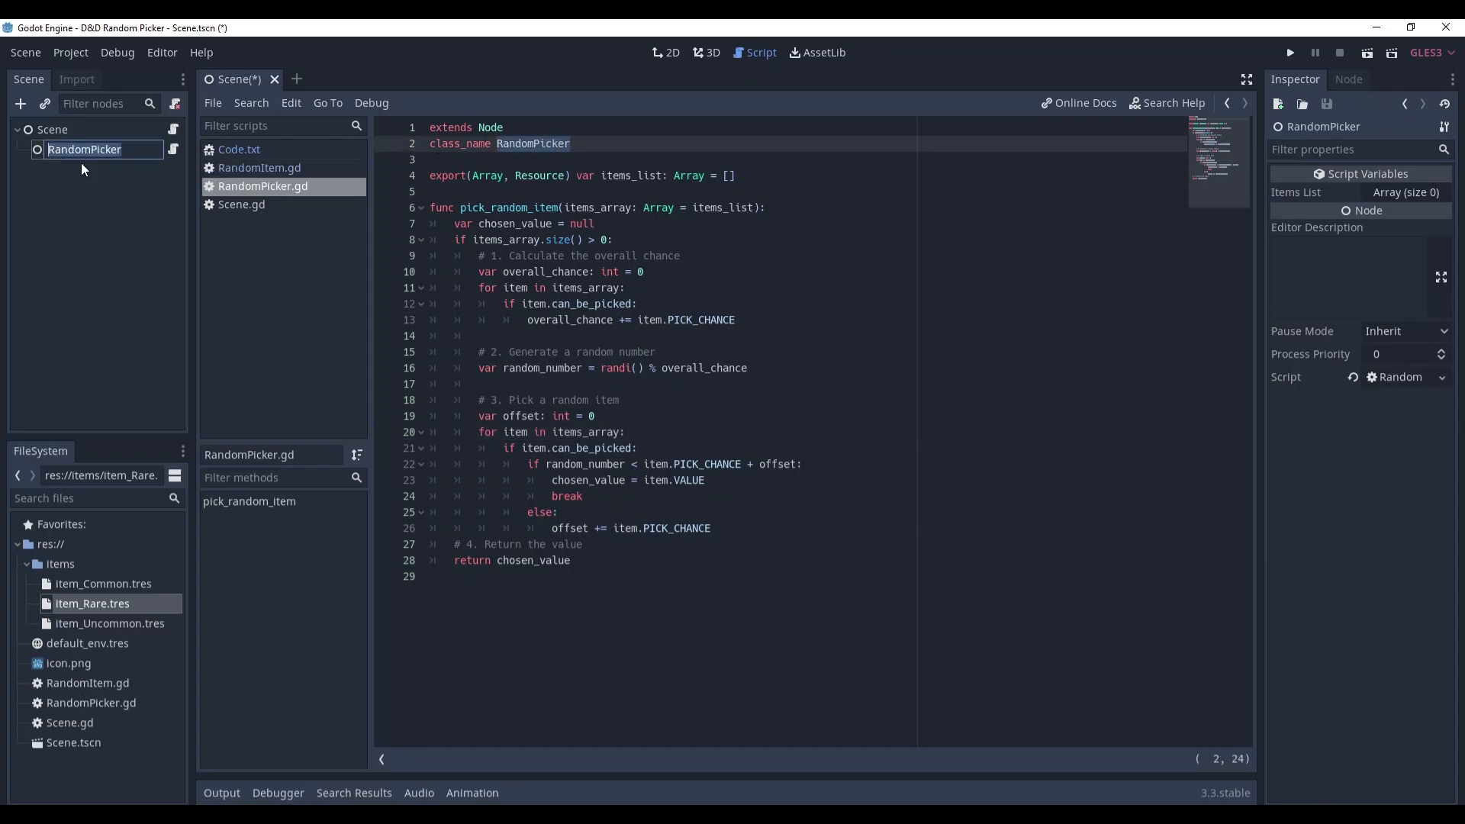
left_click(1406, 193)
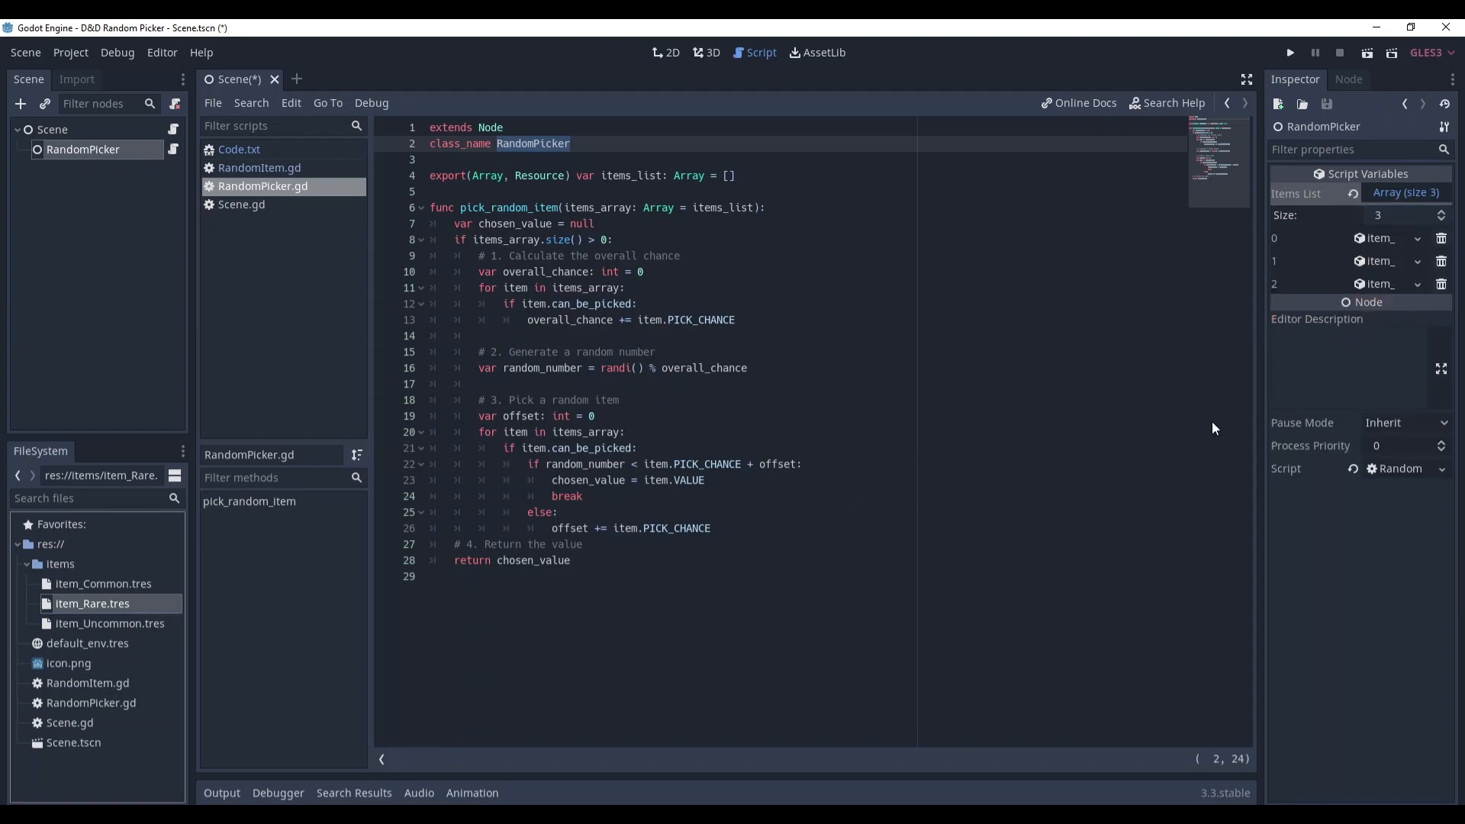
left_click(53, 129)
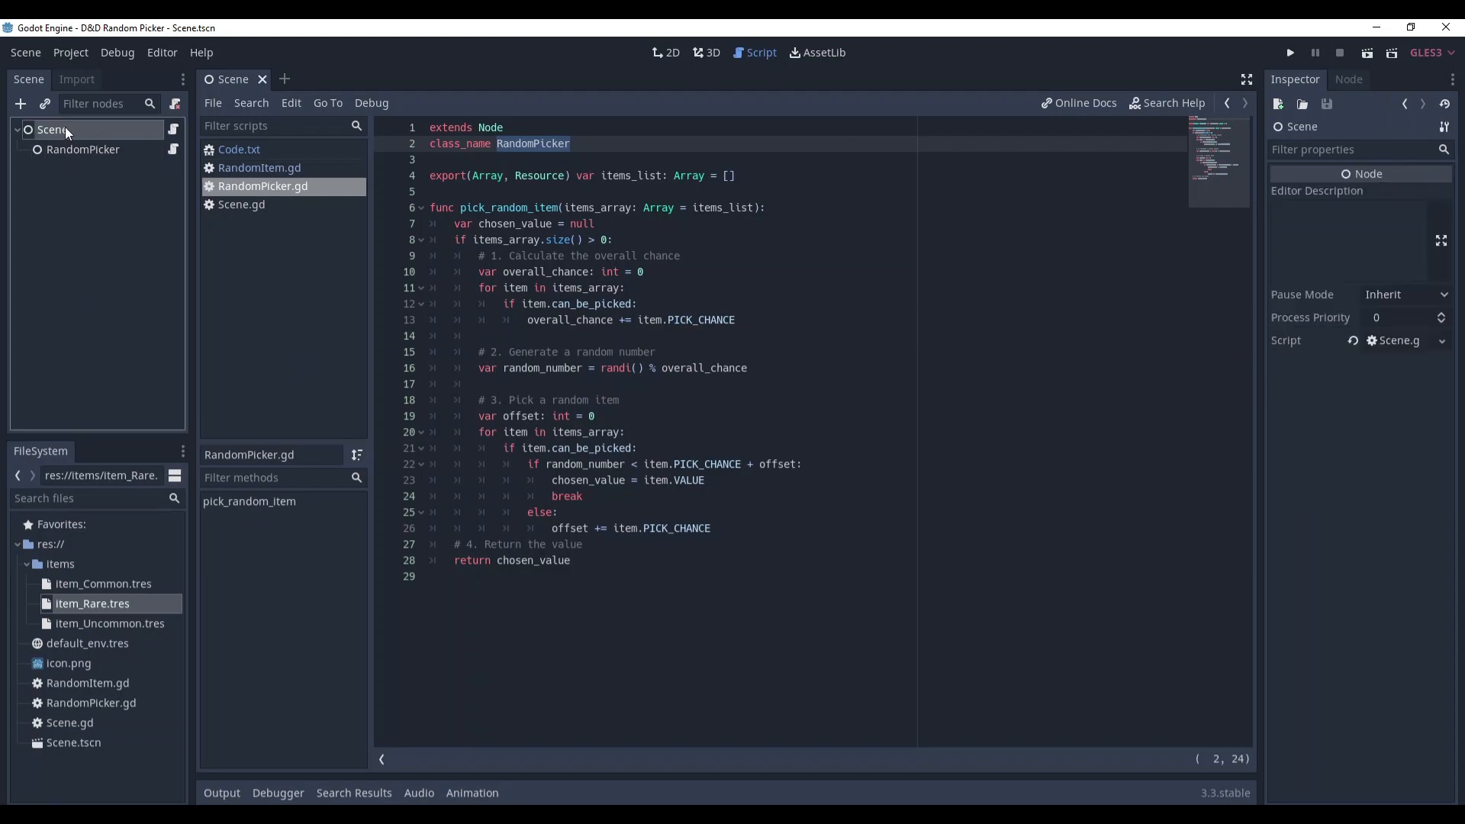
Step: In Scene.gd add func _ready() calling randomize() above _physics_process
left_click(241, 203)
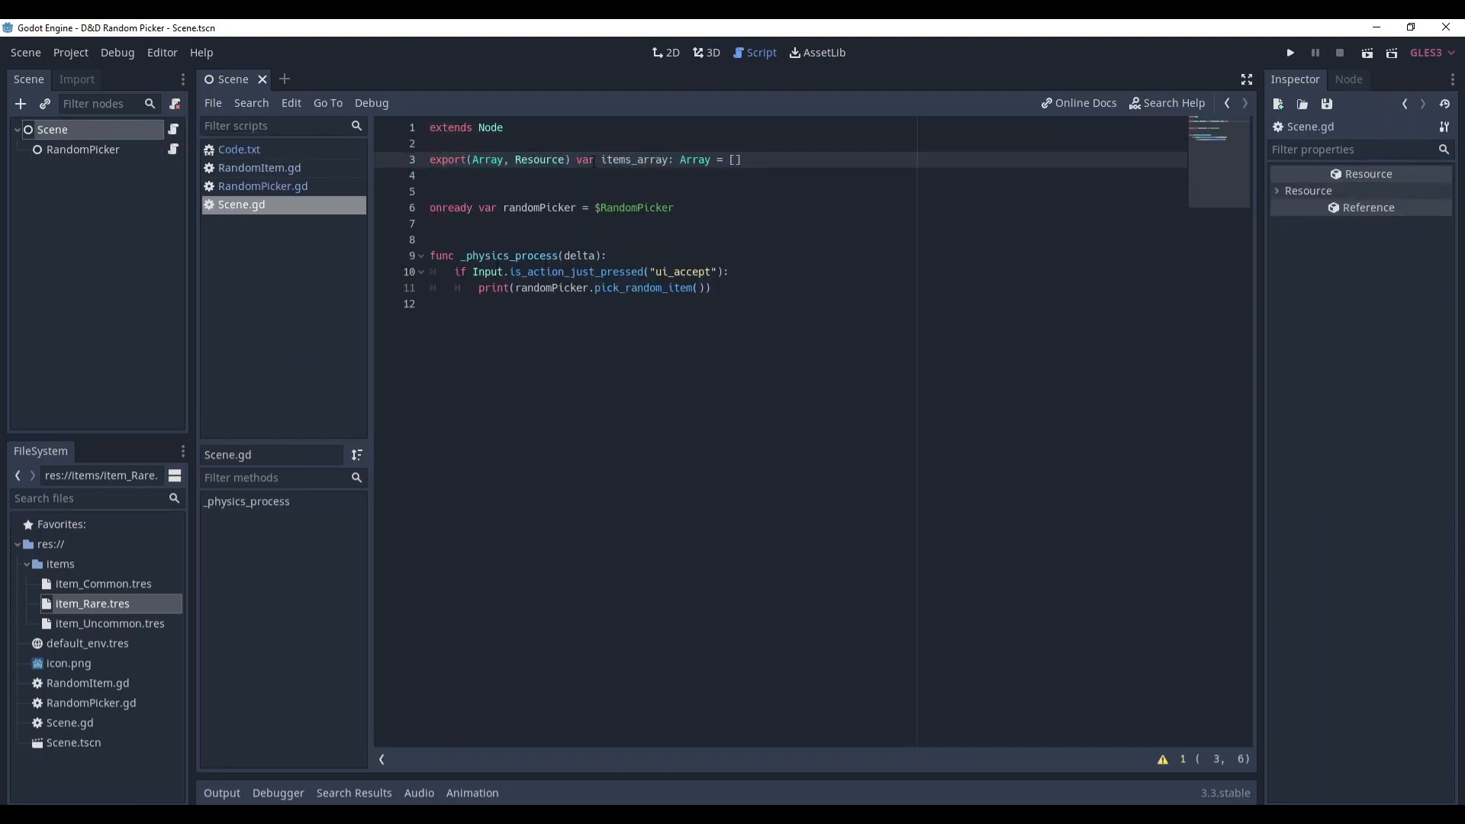
double_click(635, 160)
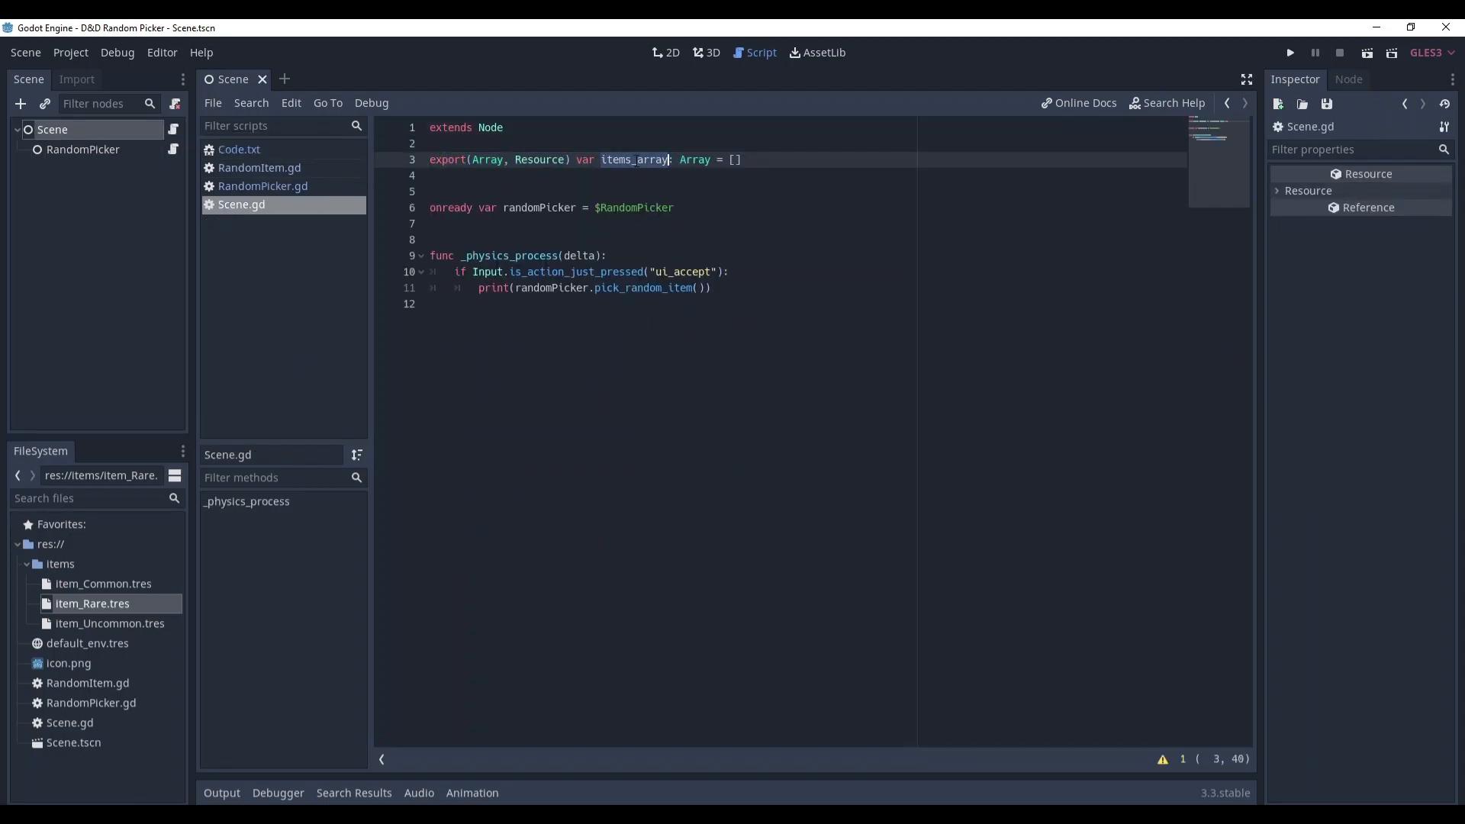
left_click(534, 208)
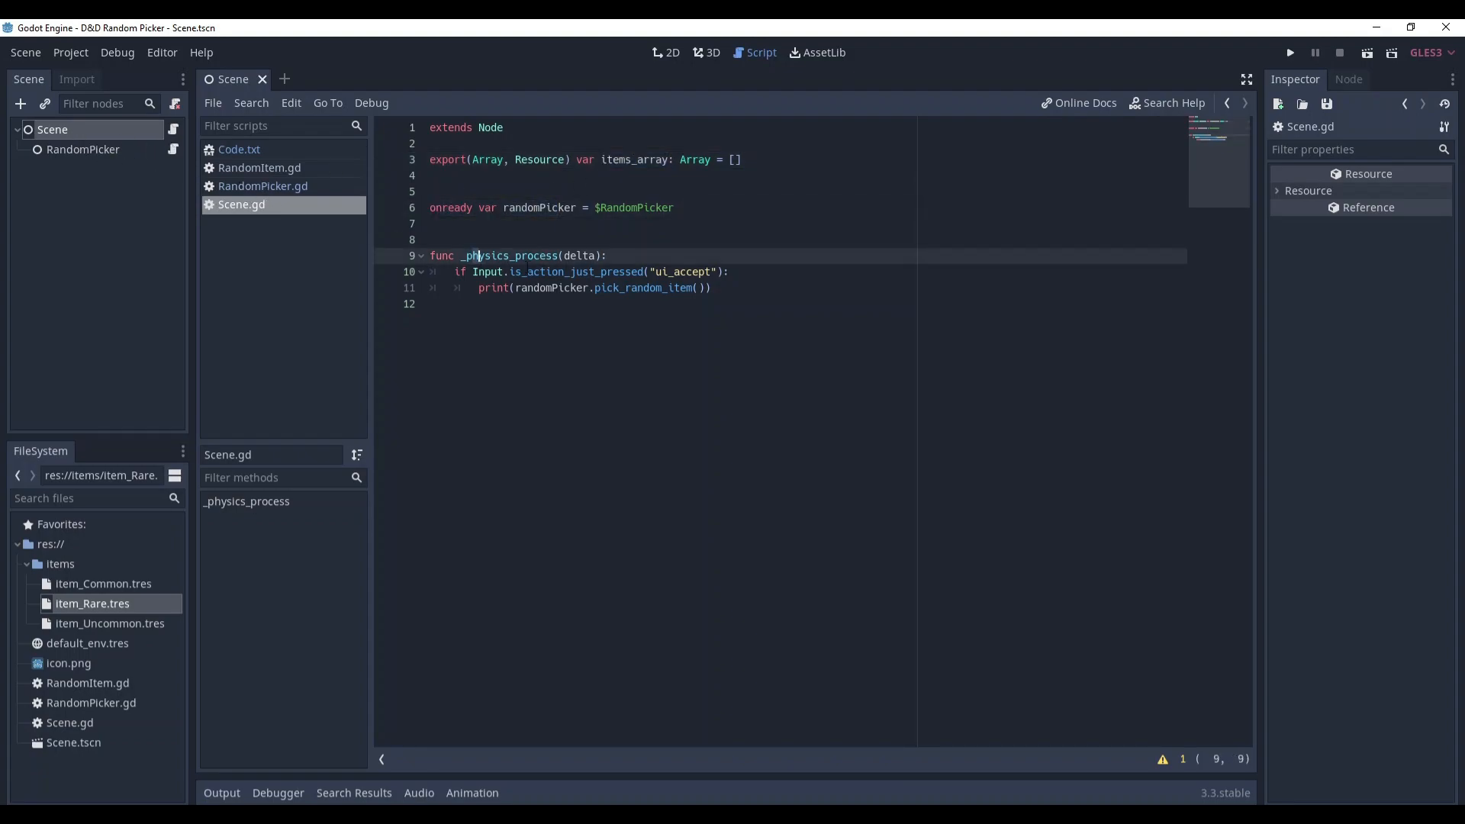
left_click_drag(476, 256, 709, 288)
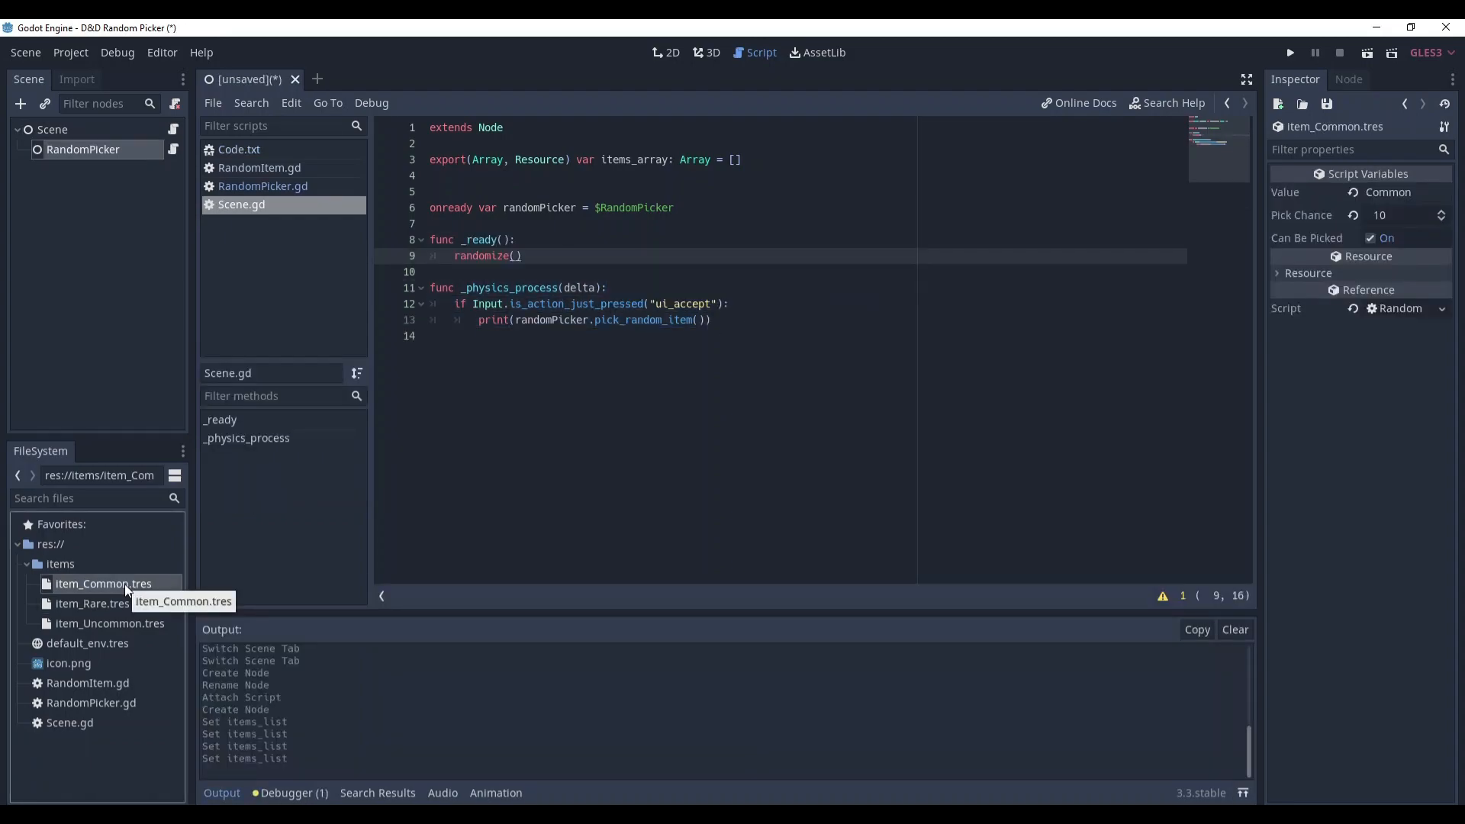
Step: Set item_Uncommon's Value to Uncommon and item_Rare's to Rare, then run the scene to print picks
left_click(110, 622)
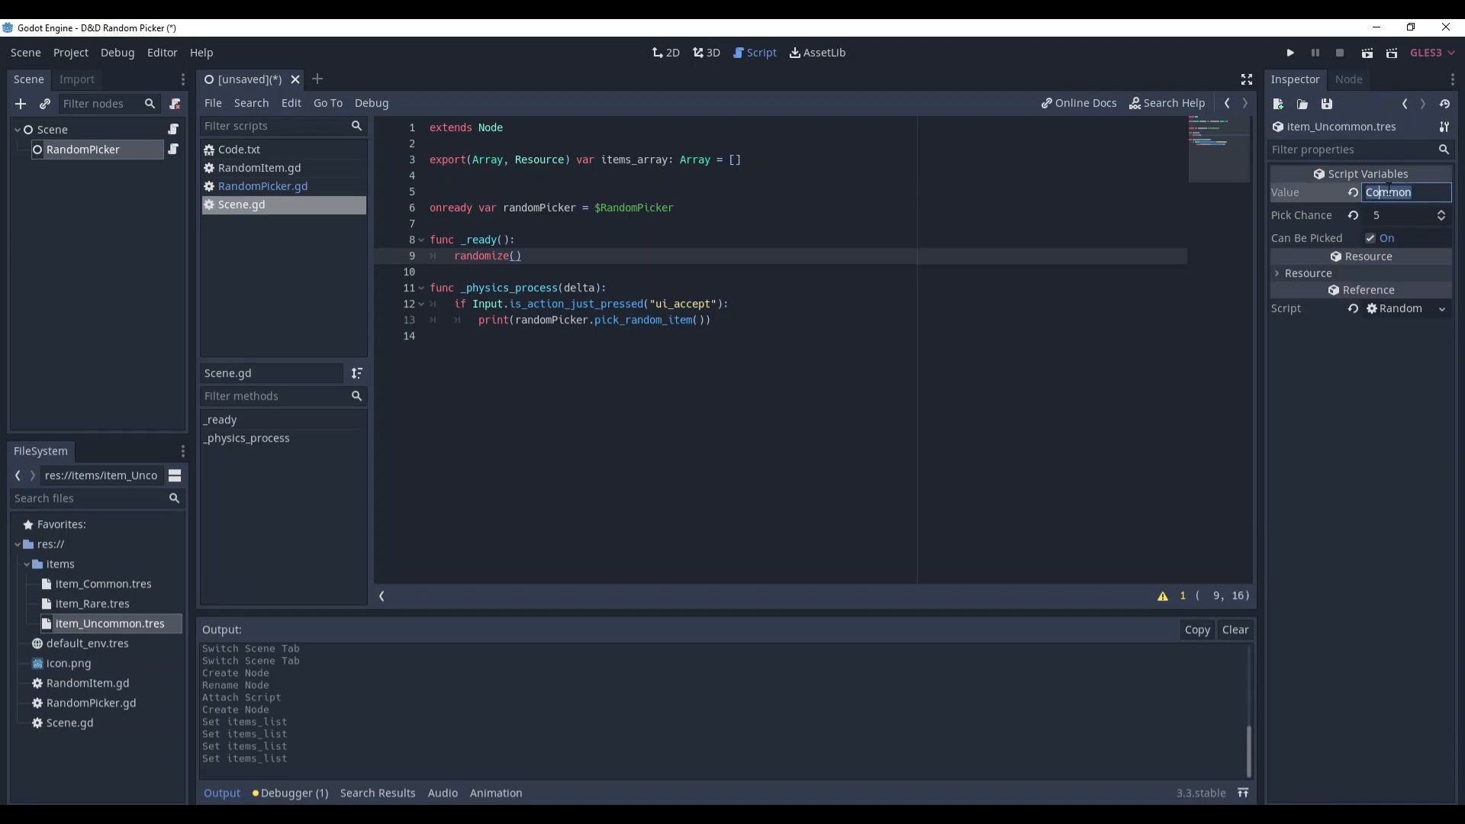
type("Uncommon")
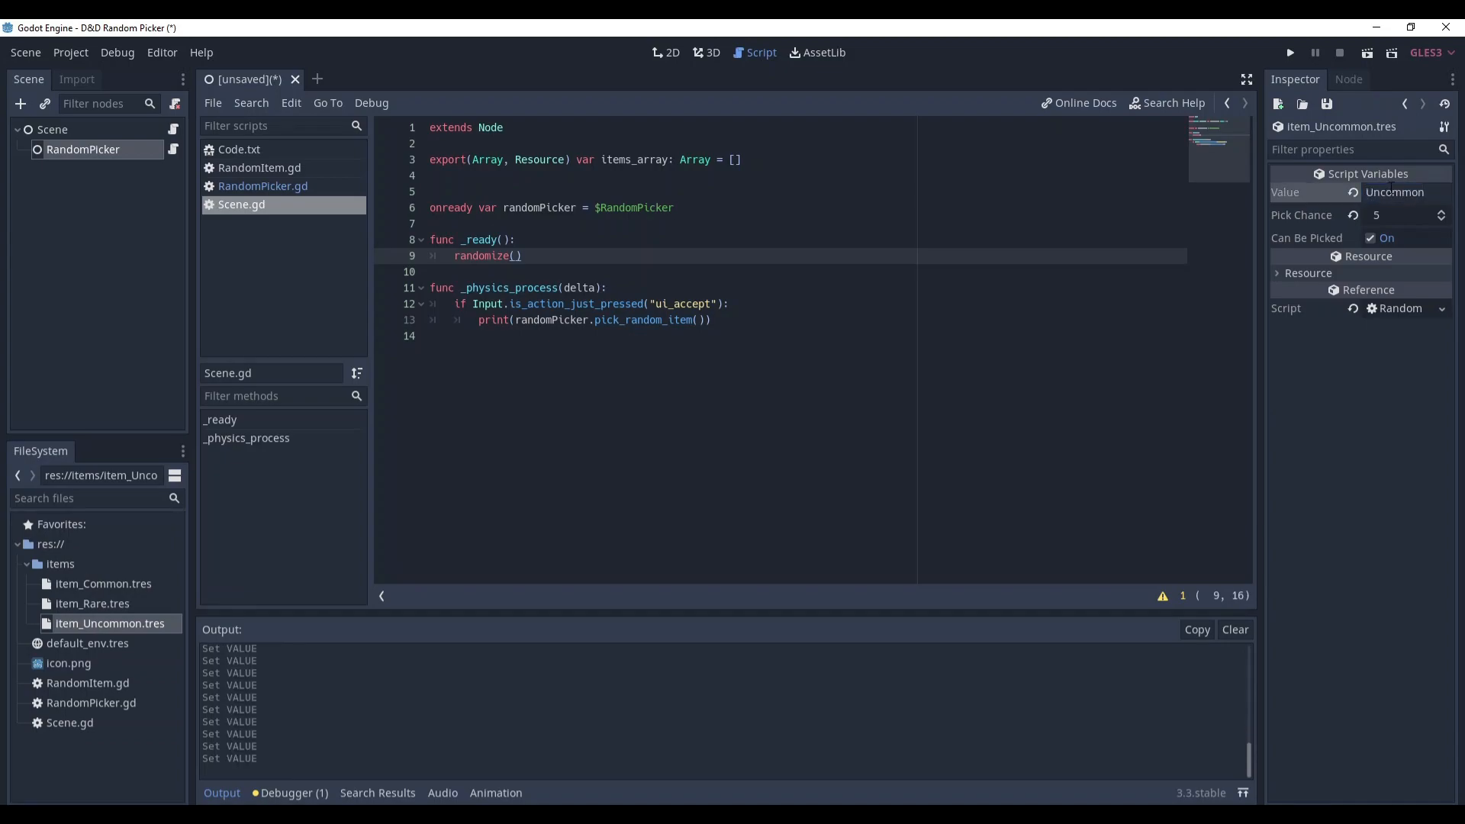
left_click(91, 603)
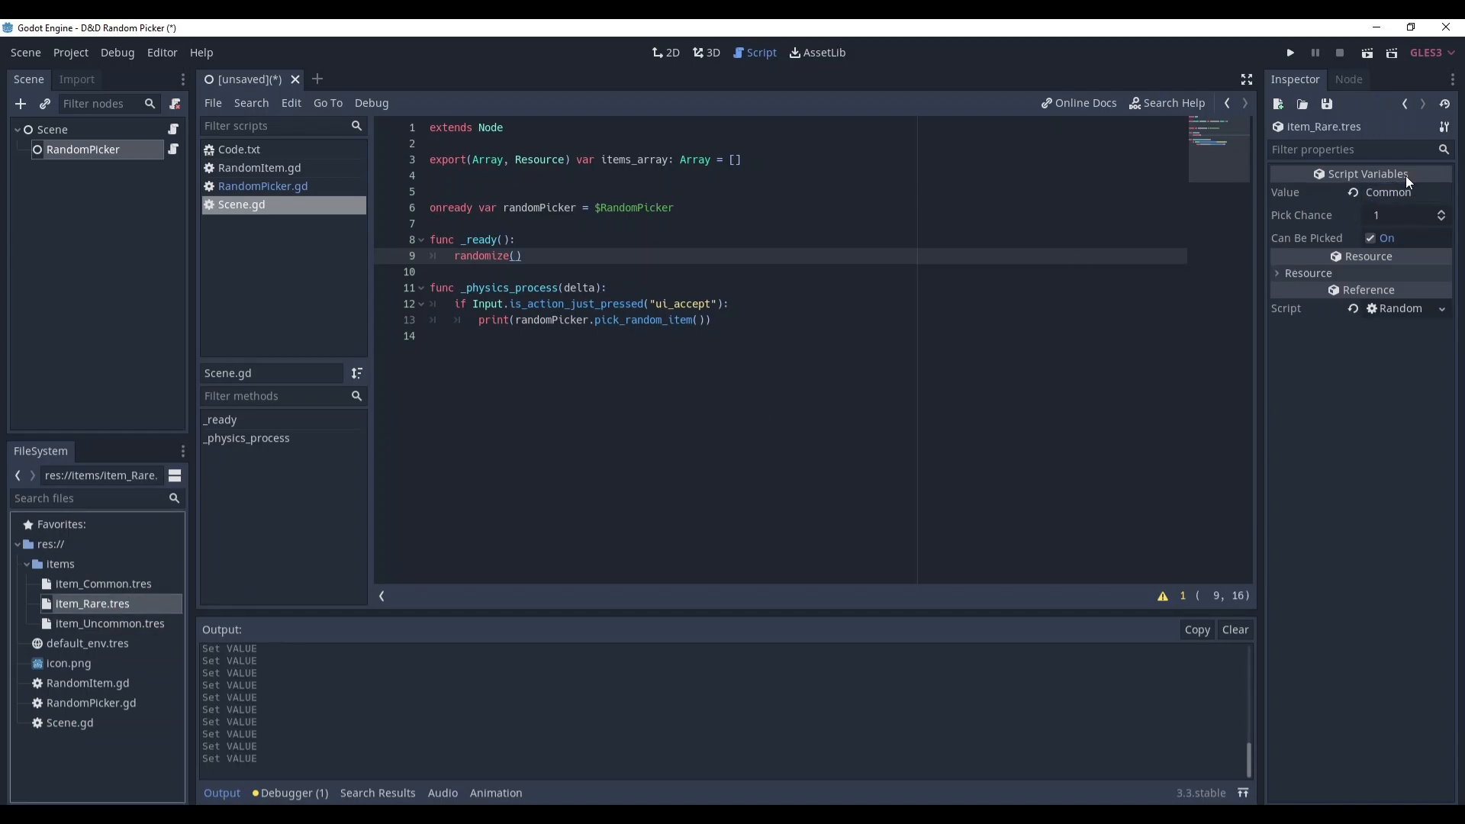
type("RAR")
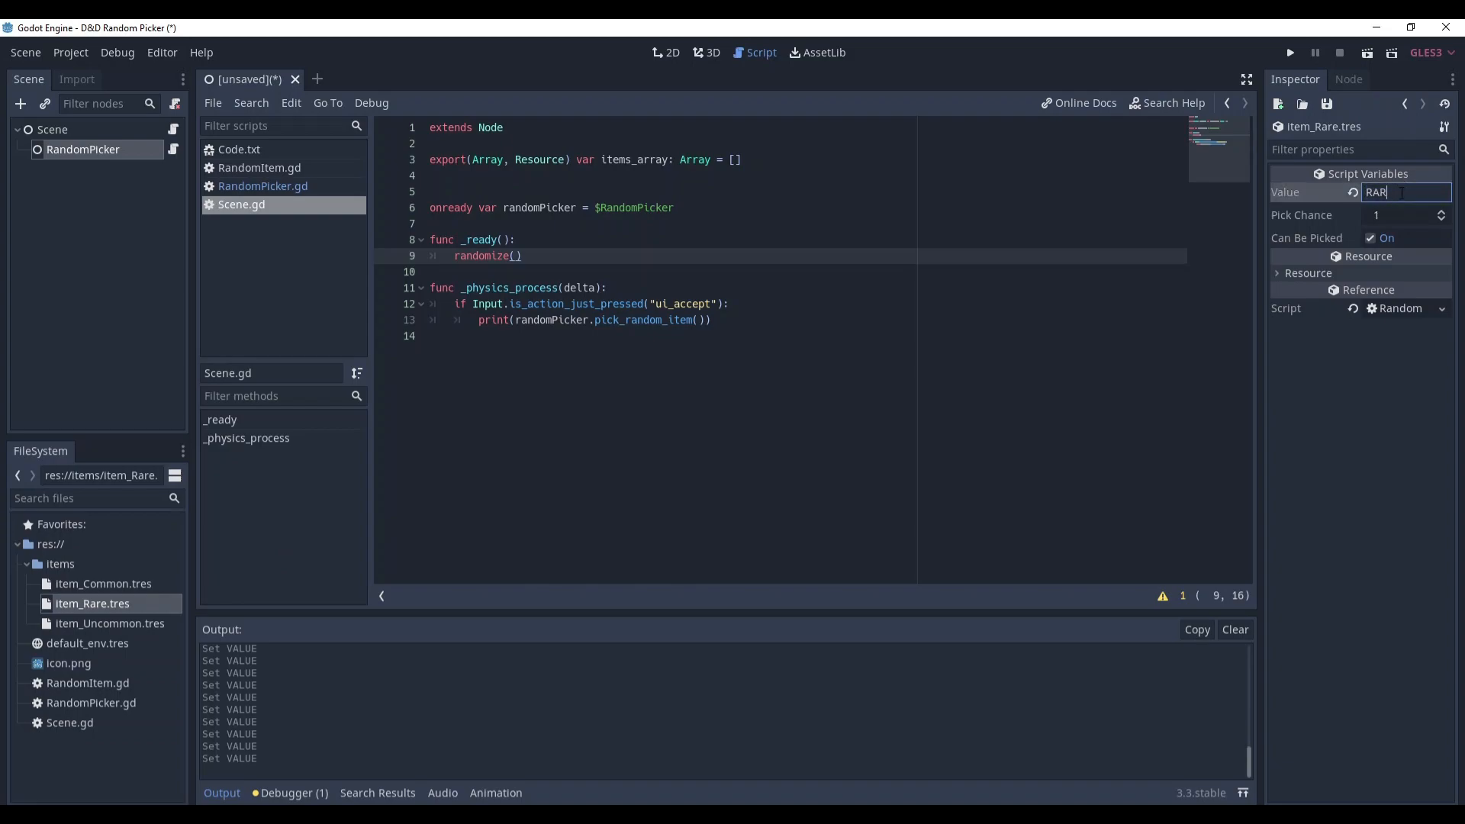
left_click(1289, 52)
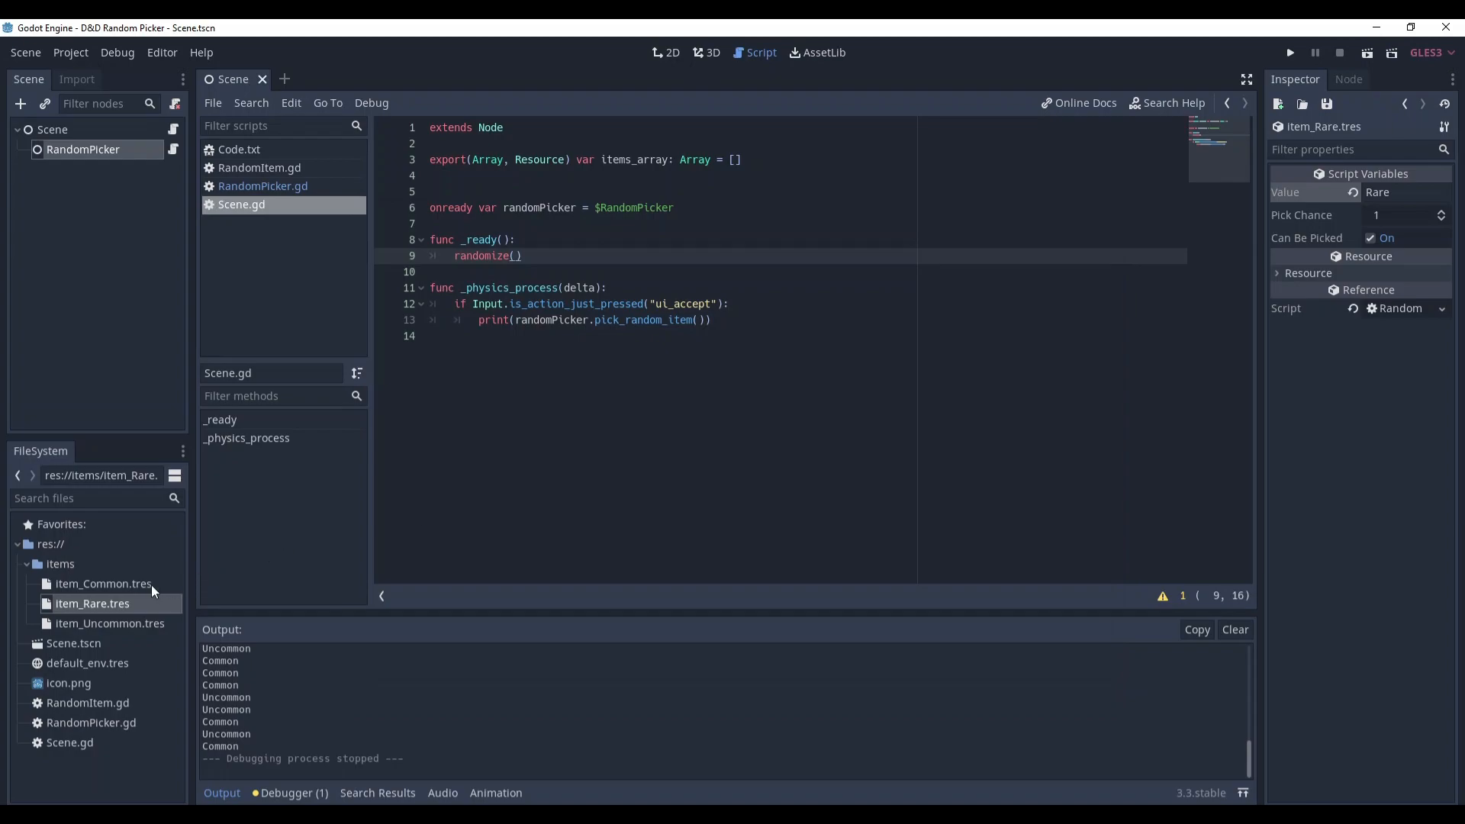
Step: Turn off Can Be Picked on item_Common and rerun to get only Uncommon and Rare picks
left_click(102, 585)
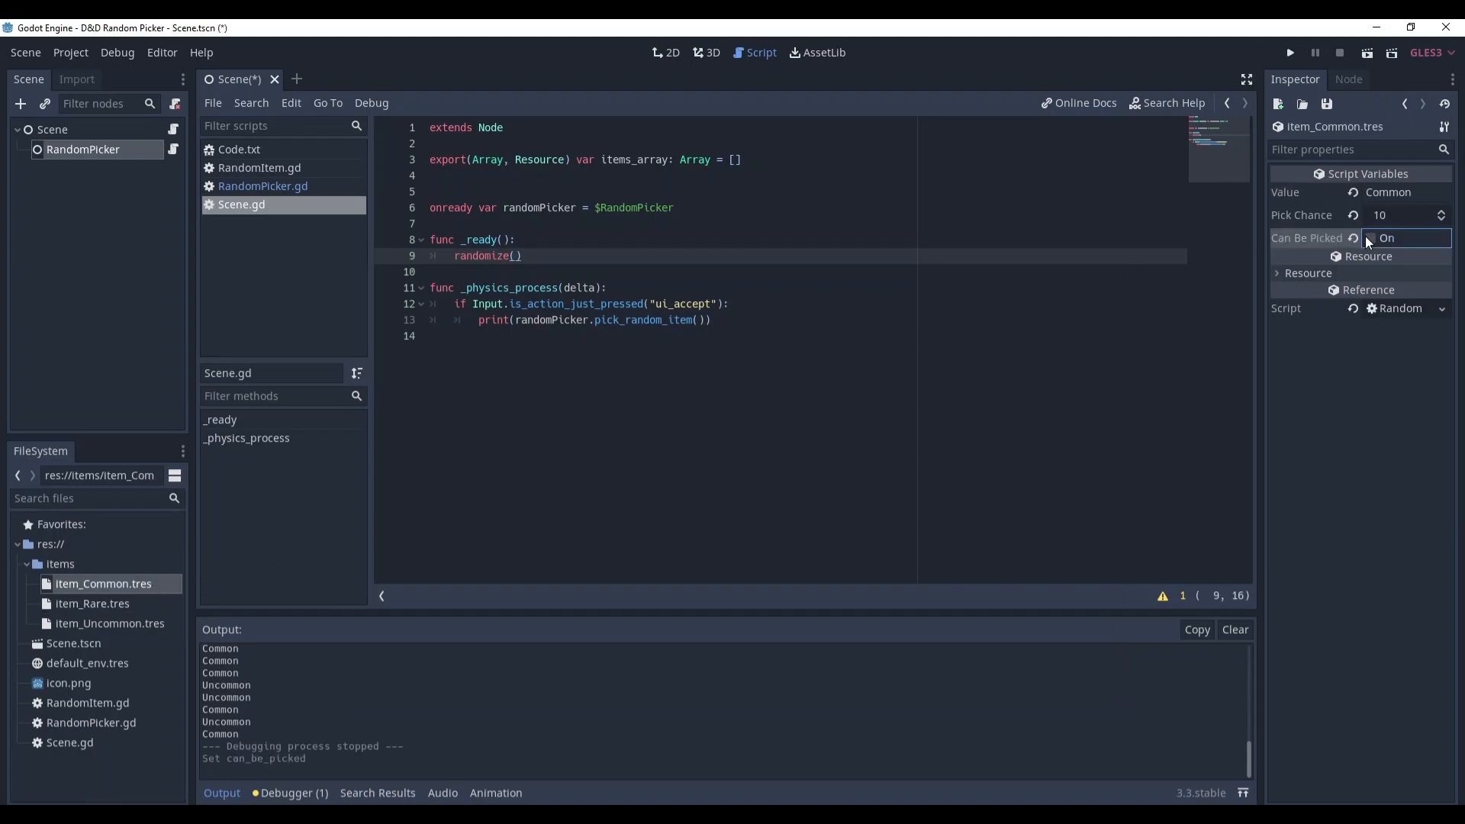
left_click(1288, 52)
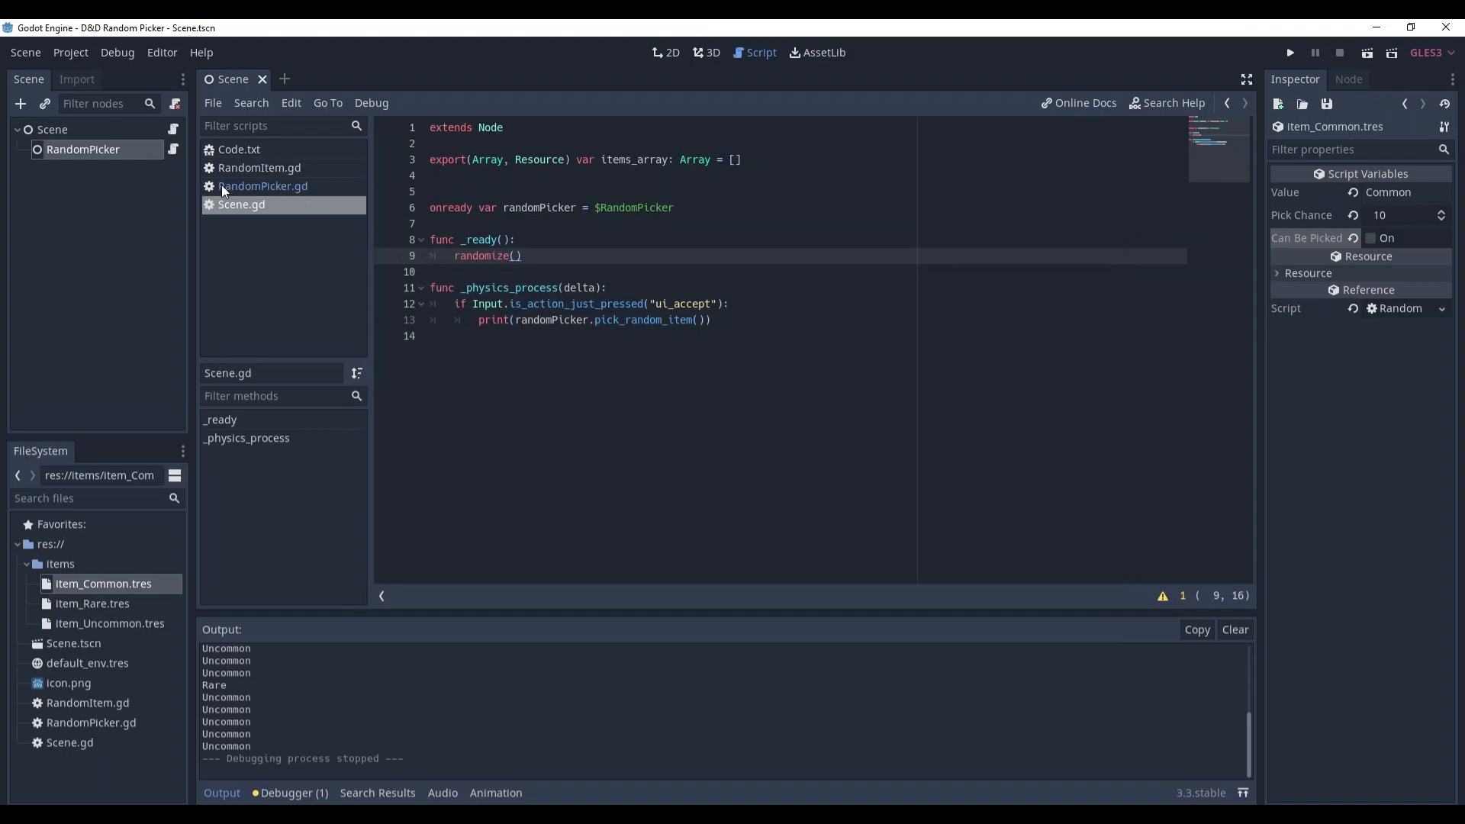
Step: Set Scene's Items Array size to 3 with the item resources and delete the RandomPicker child node
left_click(52, 128)
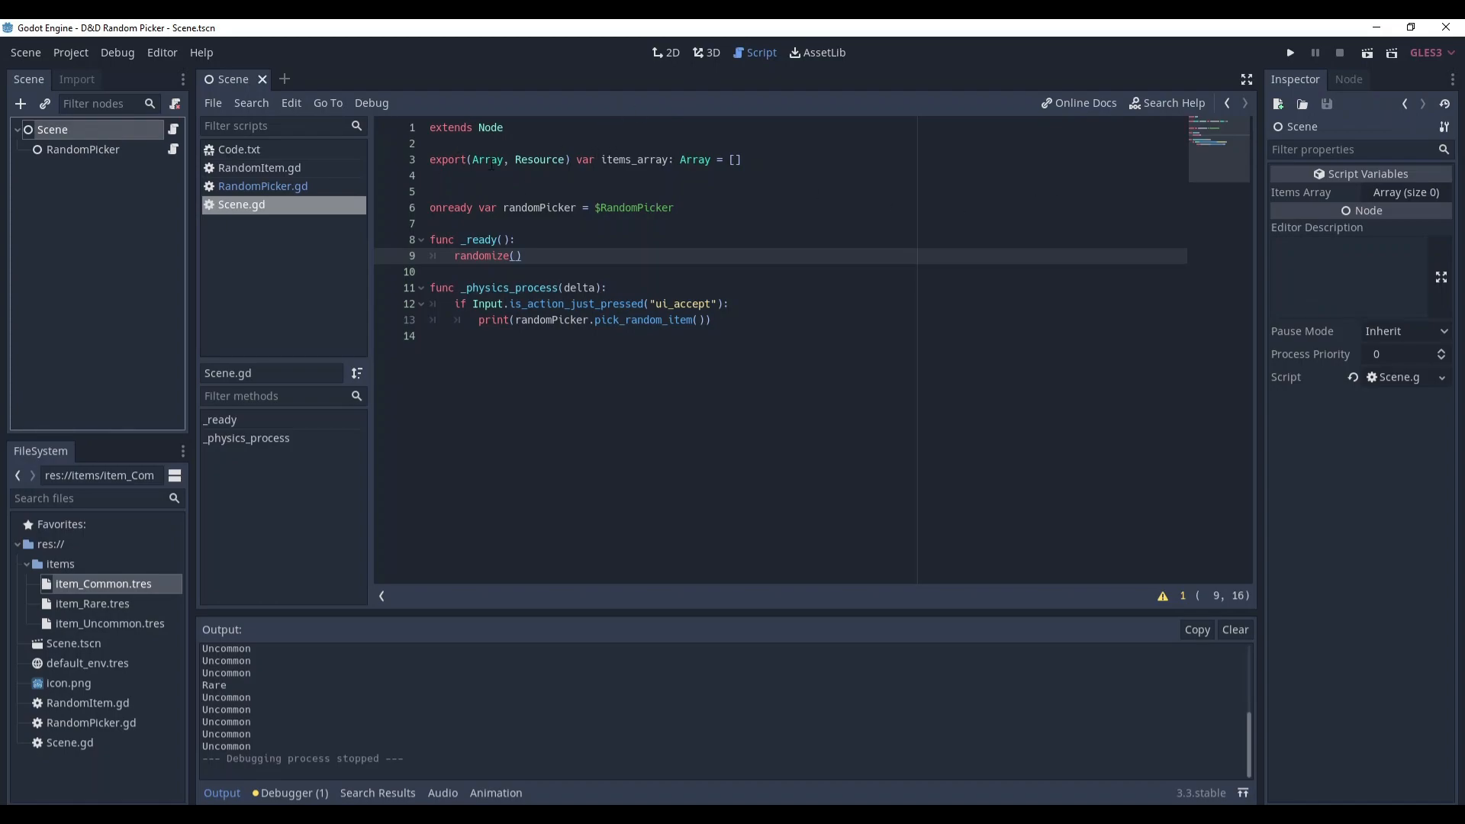
left_click(1406, 192)
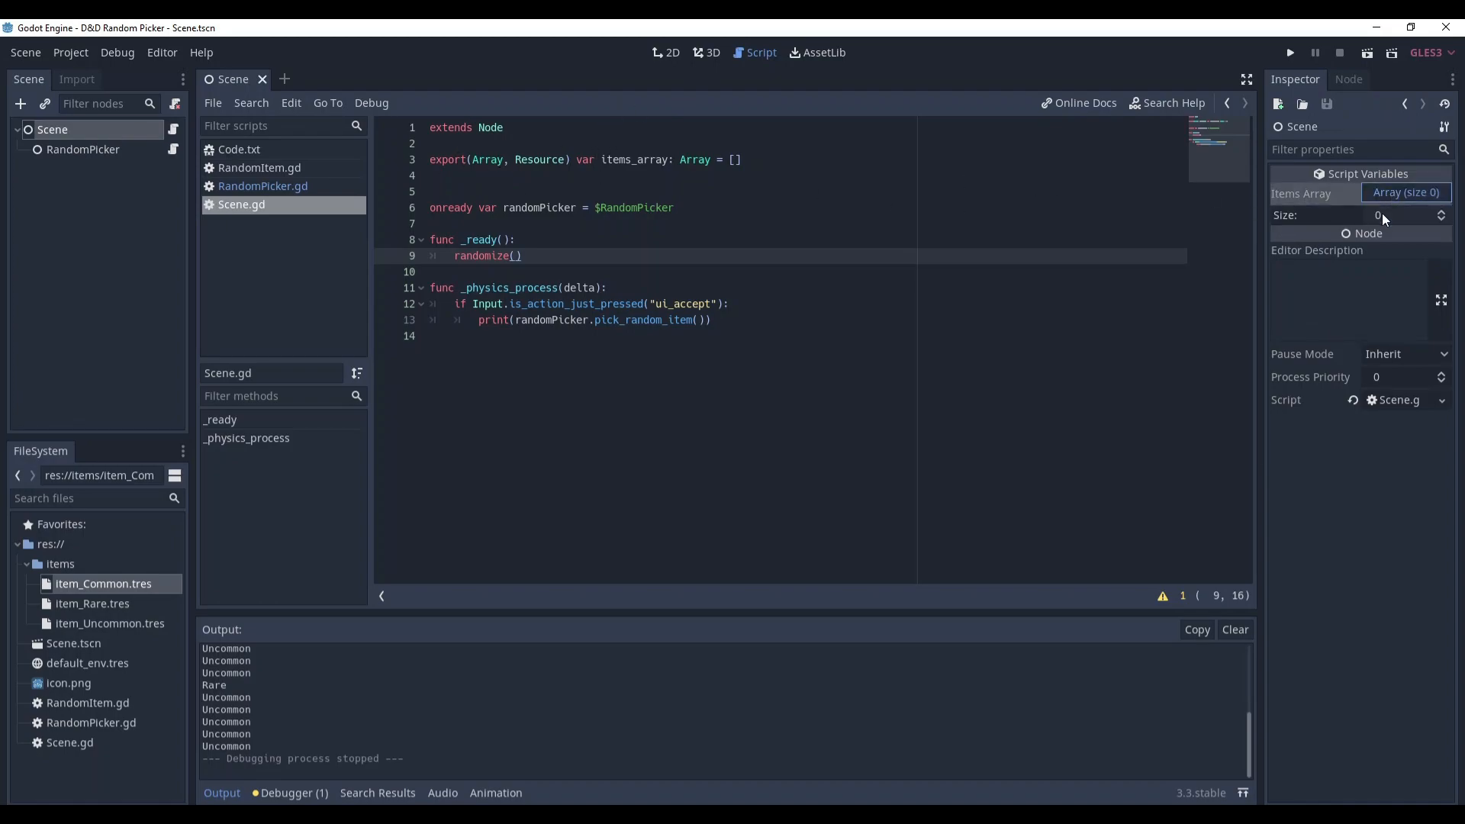
type("3")
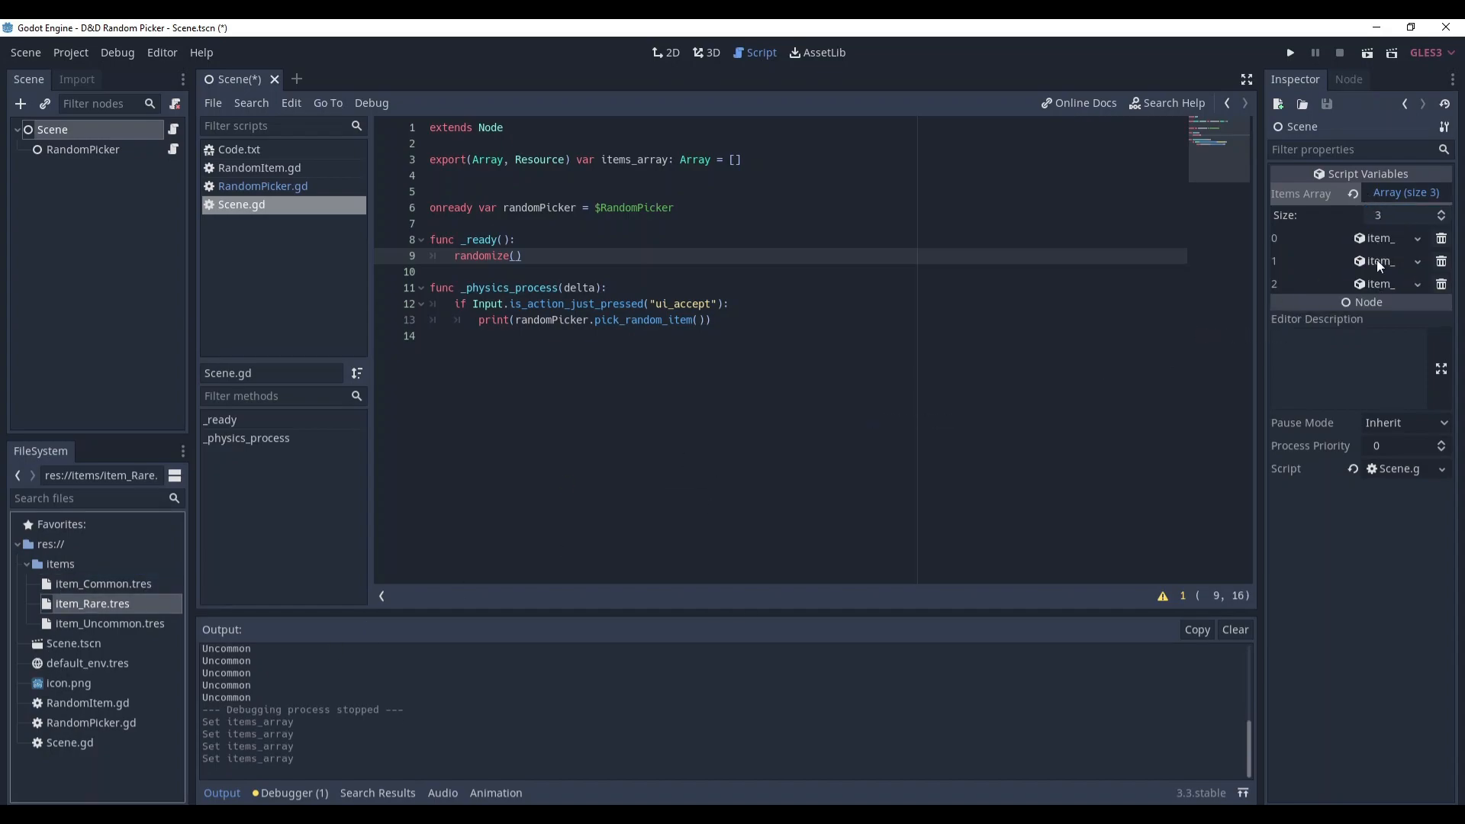
right_click(83, 149)
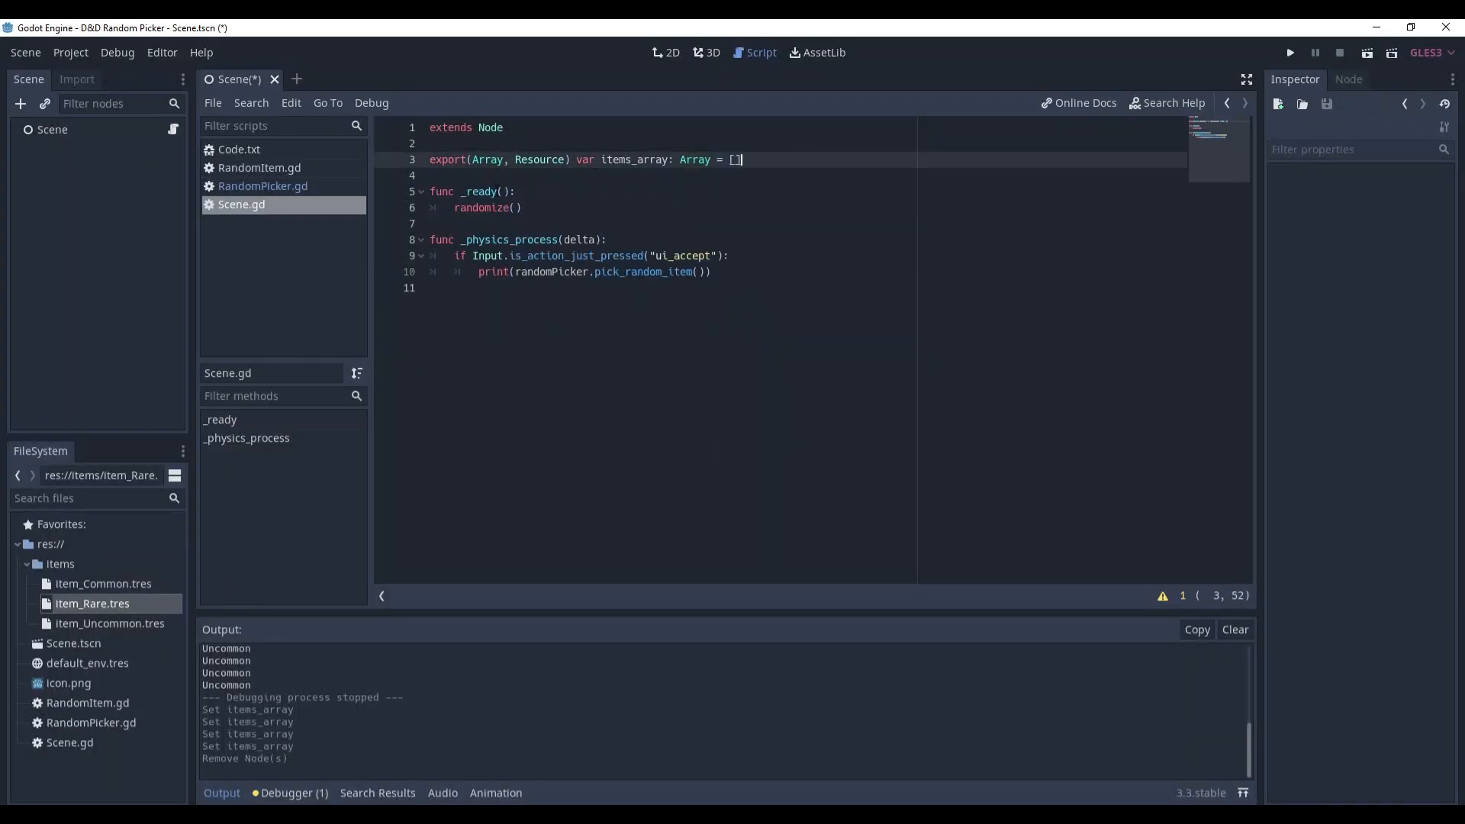
Step: Make Scene.gd create RandomPicker.new() and pass items_array to pick_random_item, save, and run the project
type("var randomPicker = RandomPicker.new()")
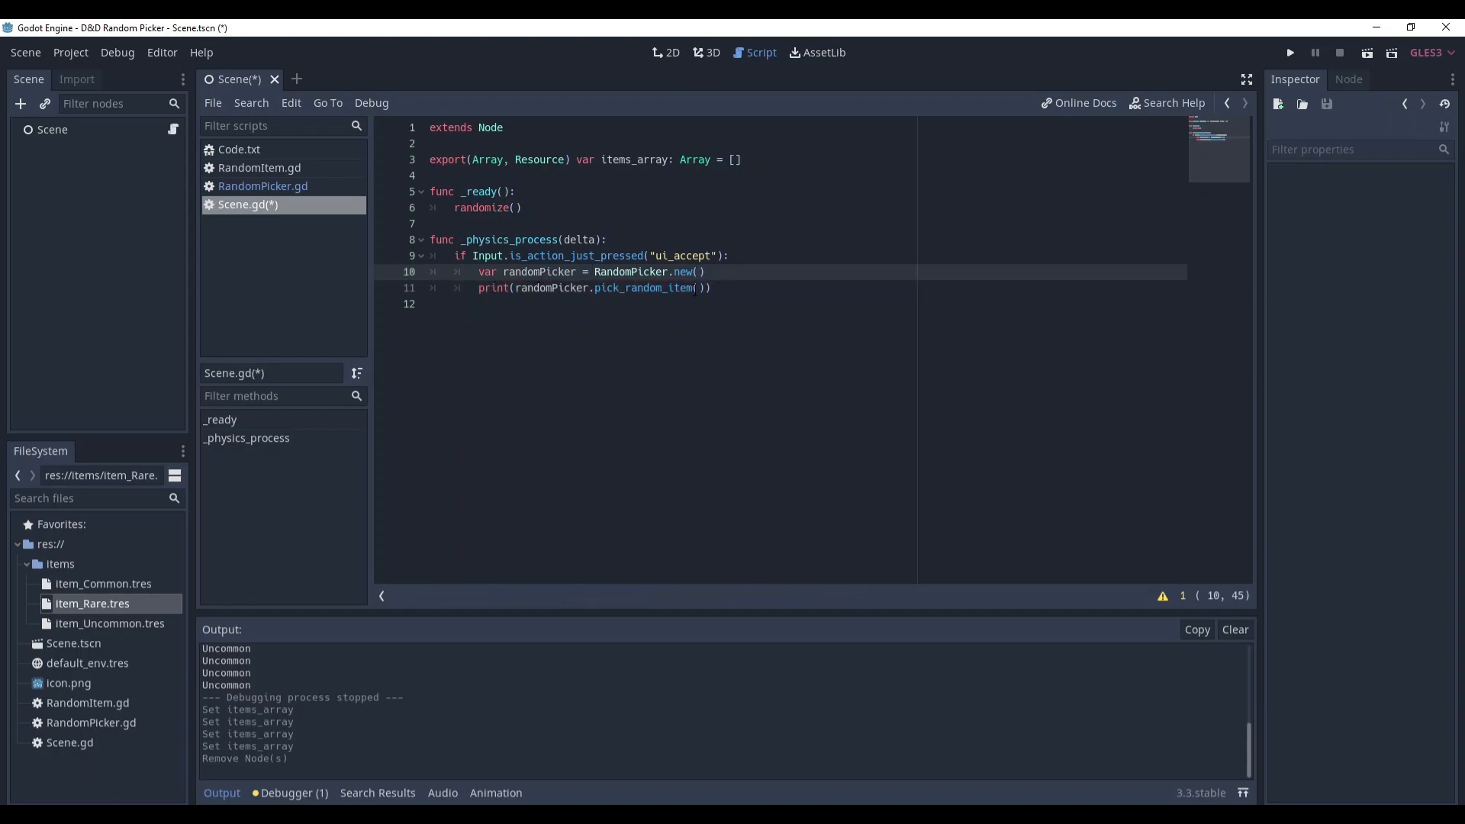
type("items_array")
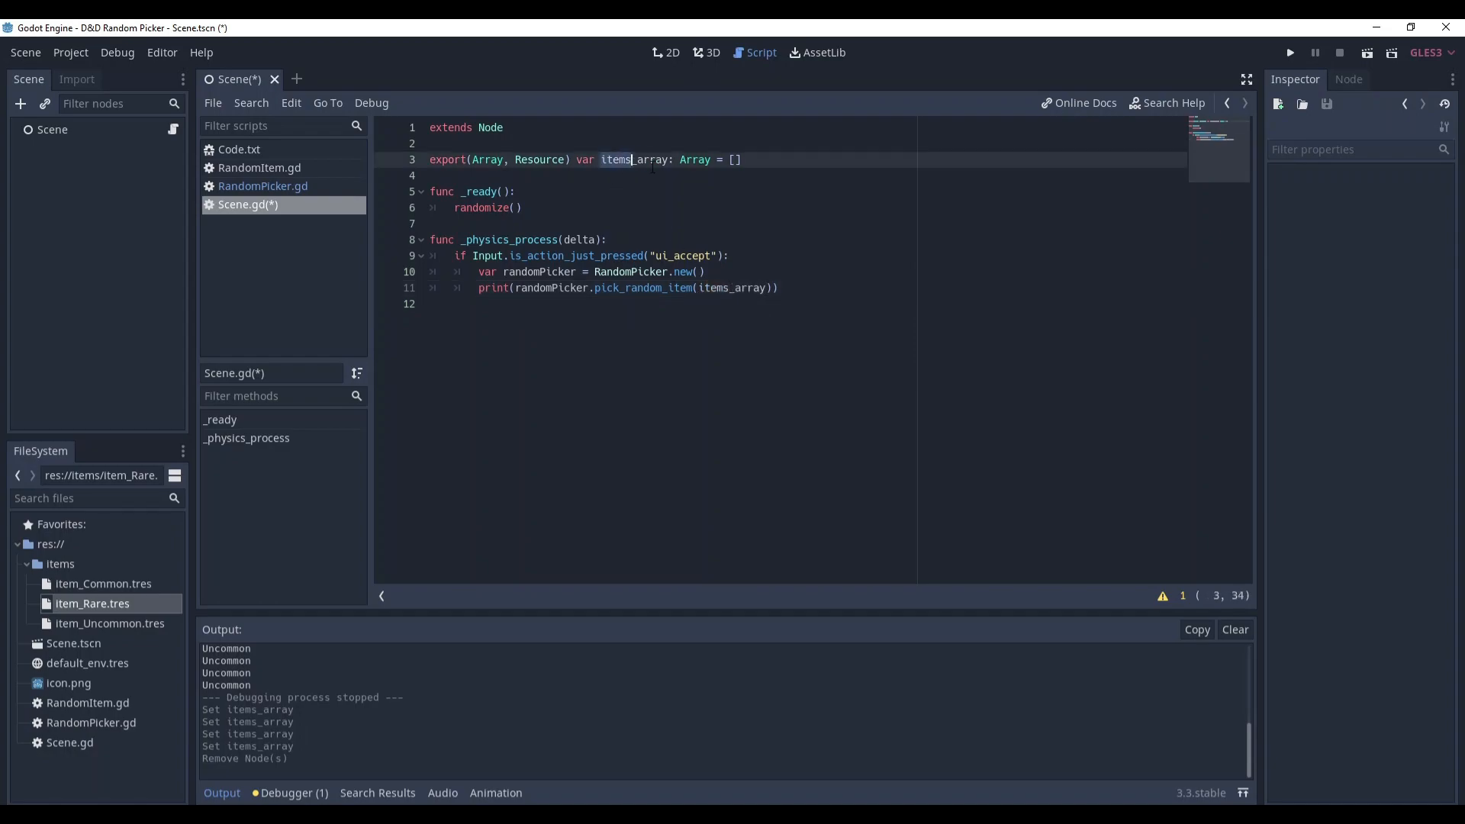
key("ctrl+s")
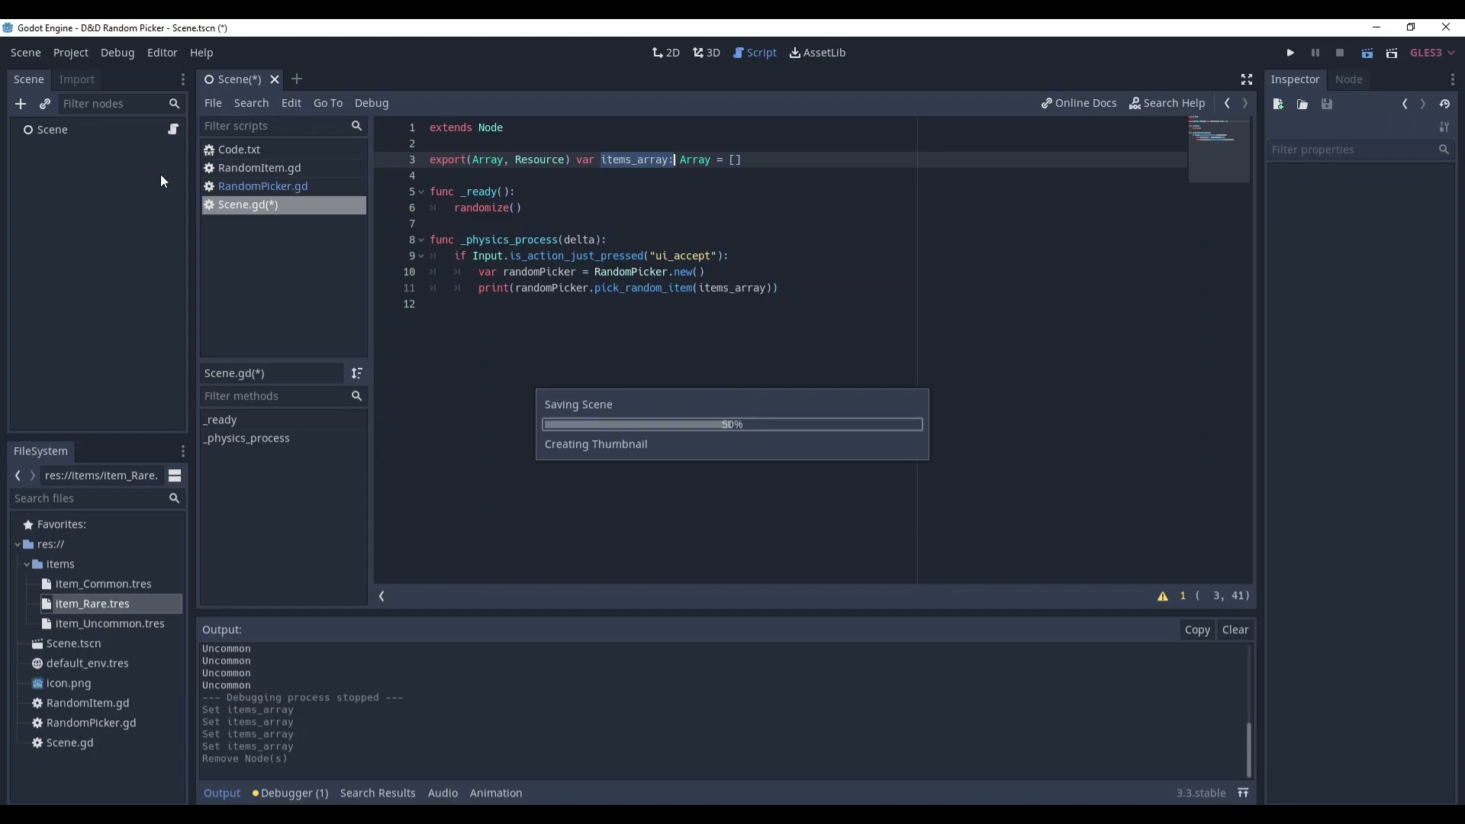
left_click(1291, 52)
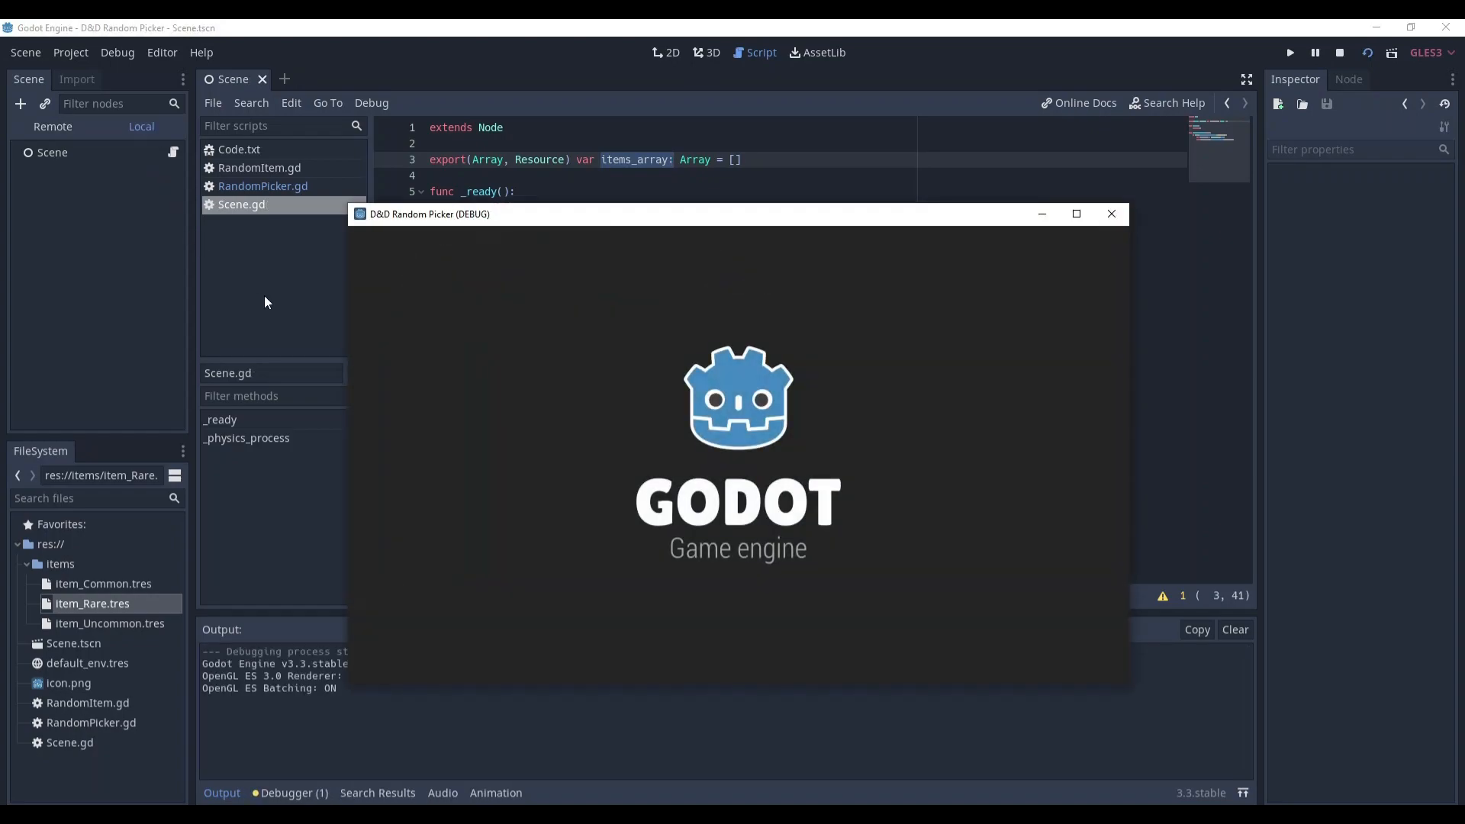